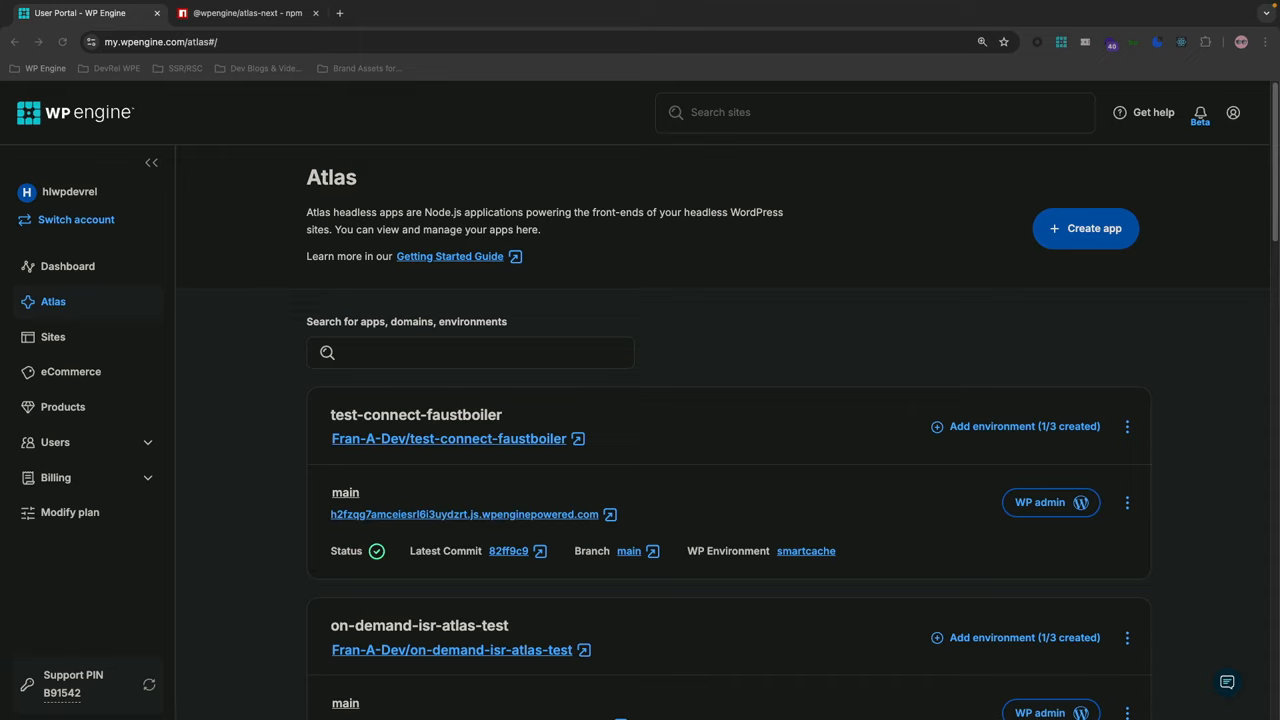
mouse_move(794, 497)
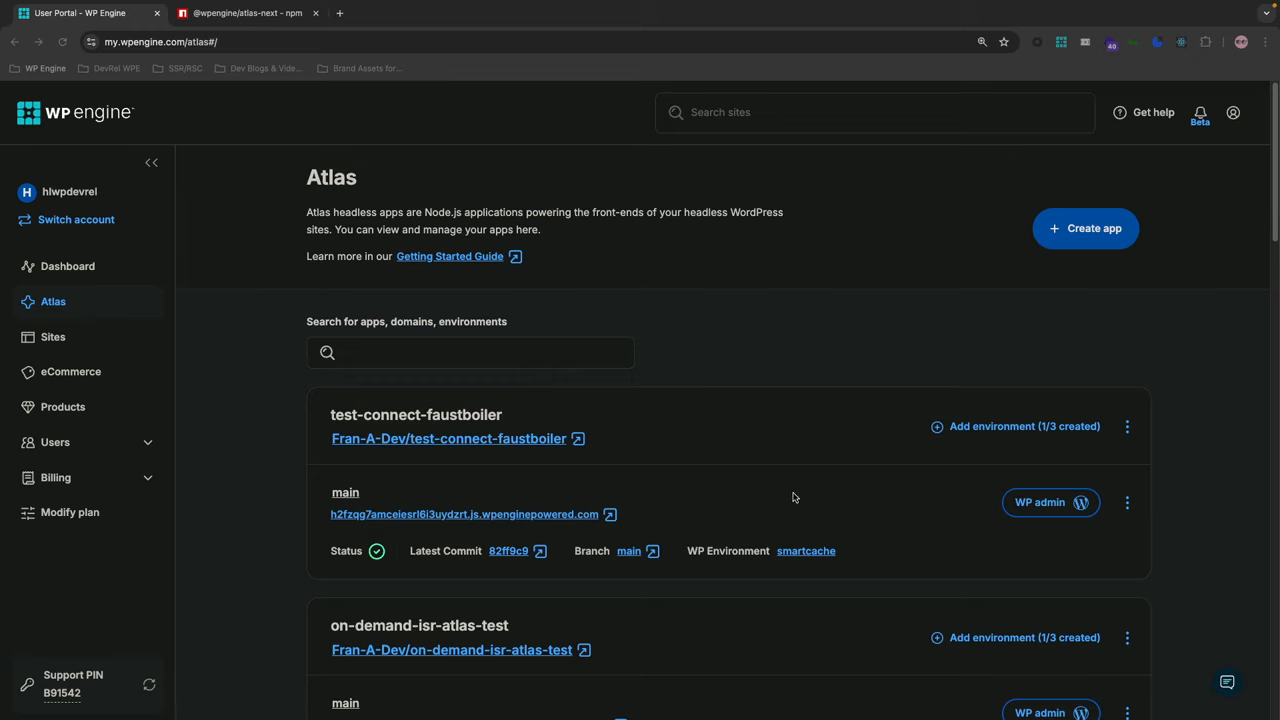
mouse_move(386, 125)
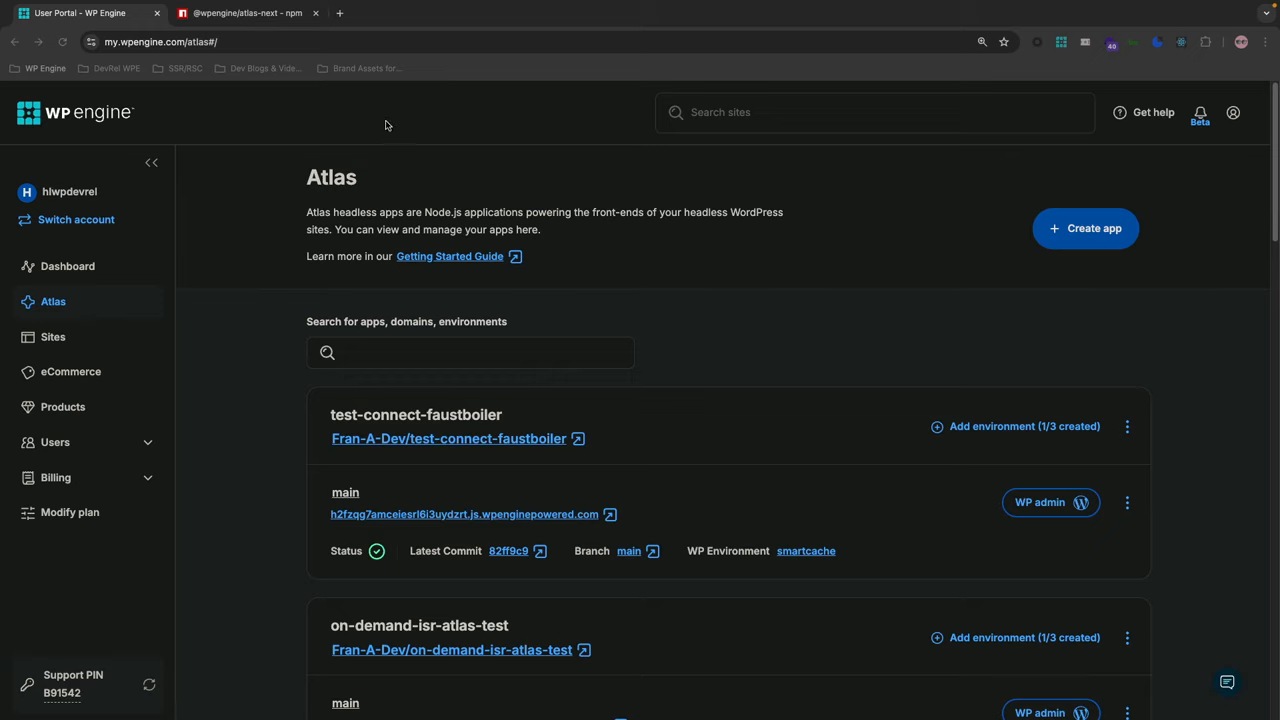
click(247, 13)
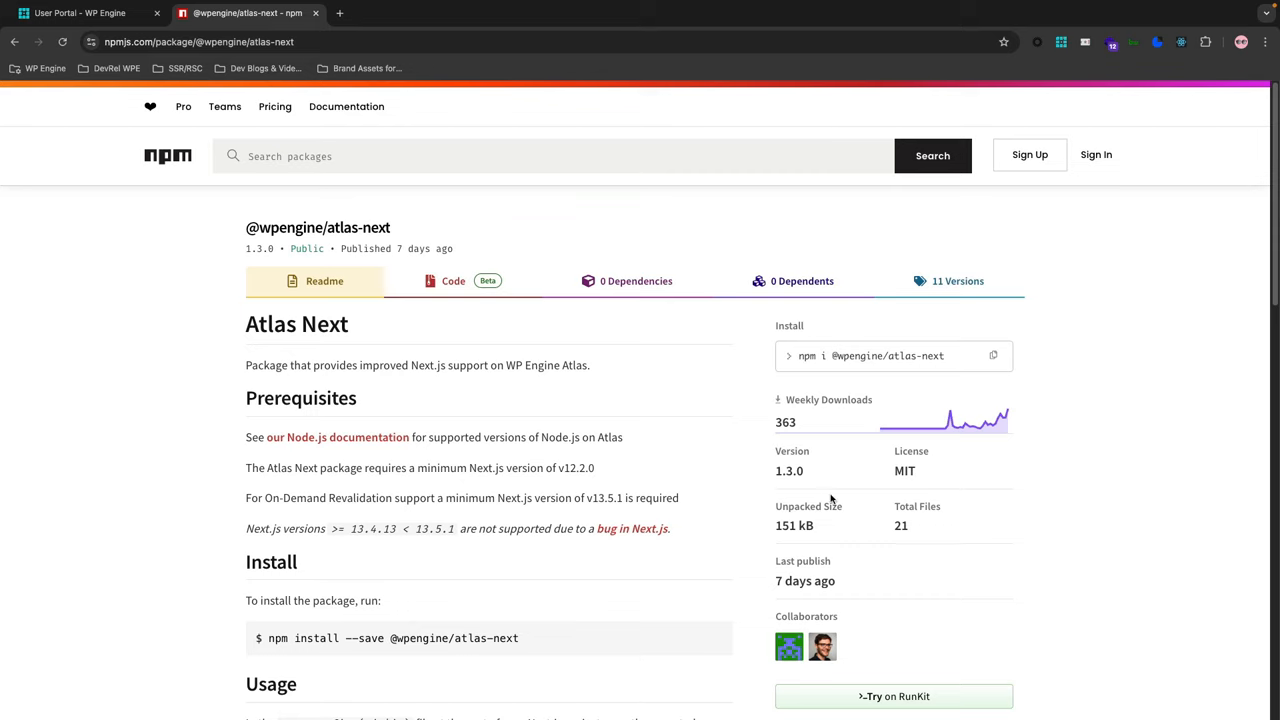
click(993, 355)
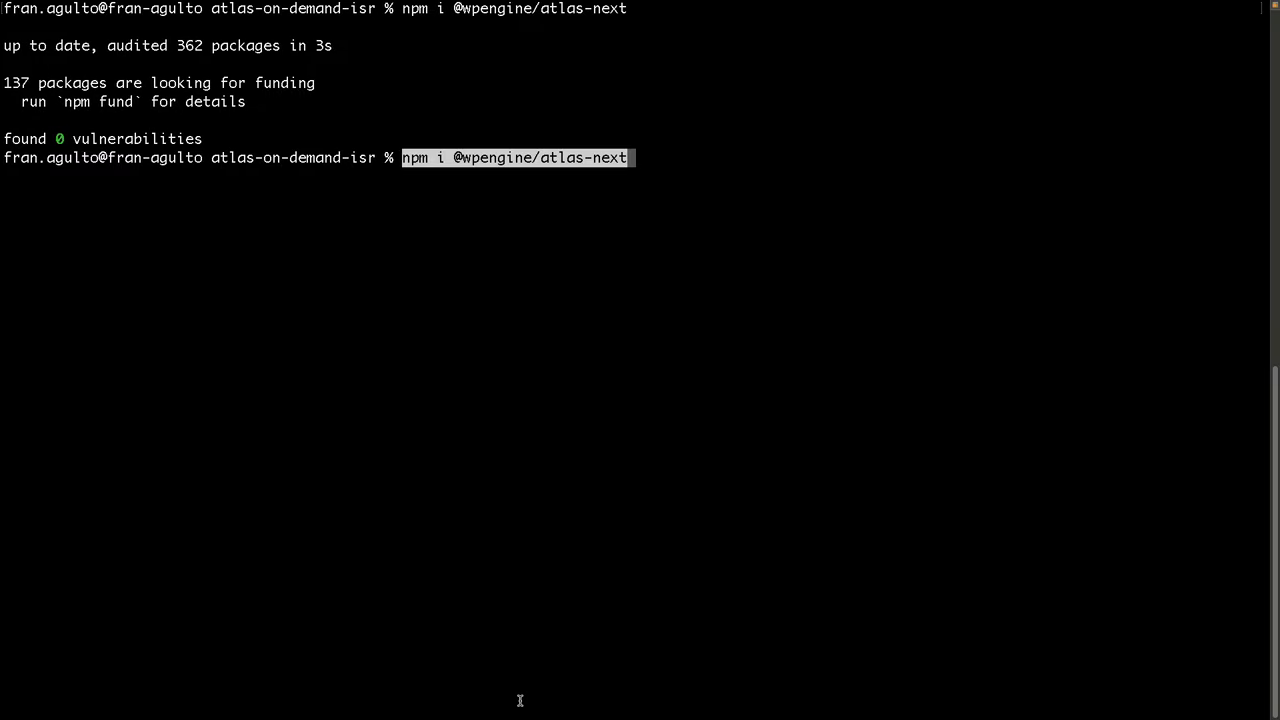
key(Return)
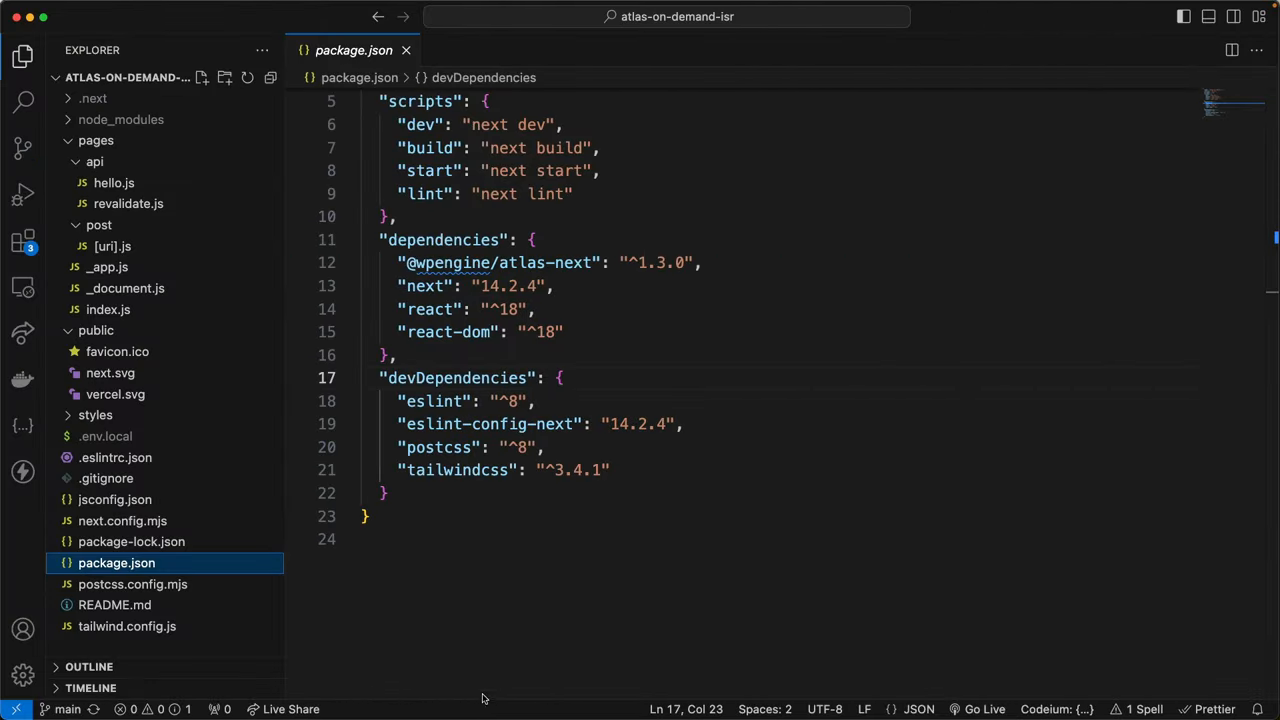
click(575, 262)
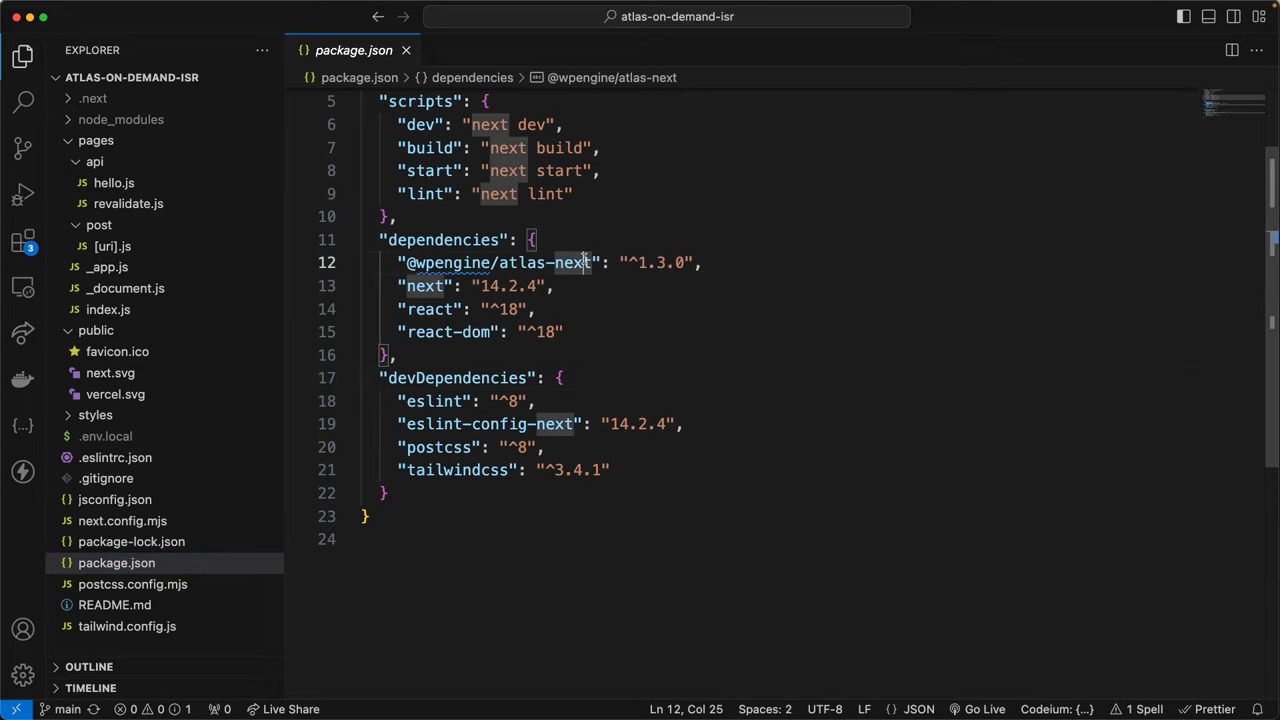
click(702, 262)
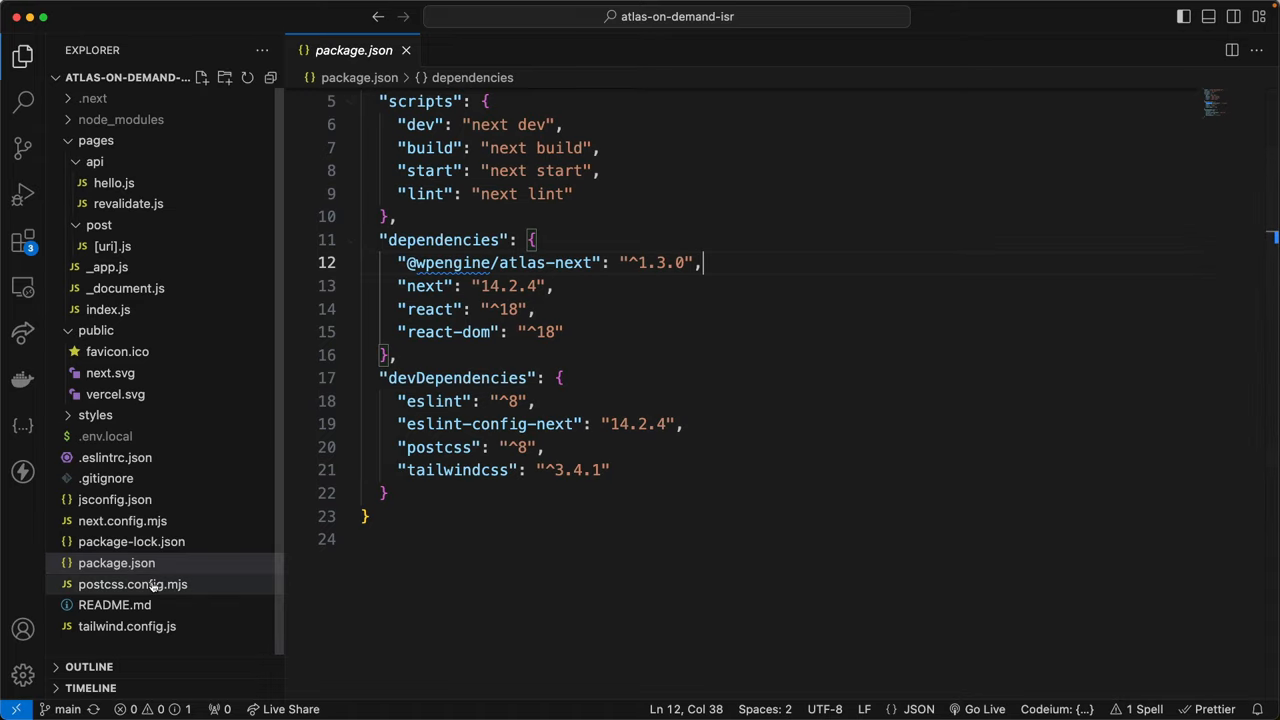
Open next.config.mjs to wrap its export with withAtlasConfig(nextConfig)
click(122, 520)
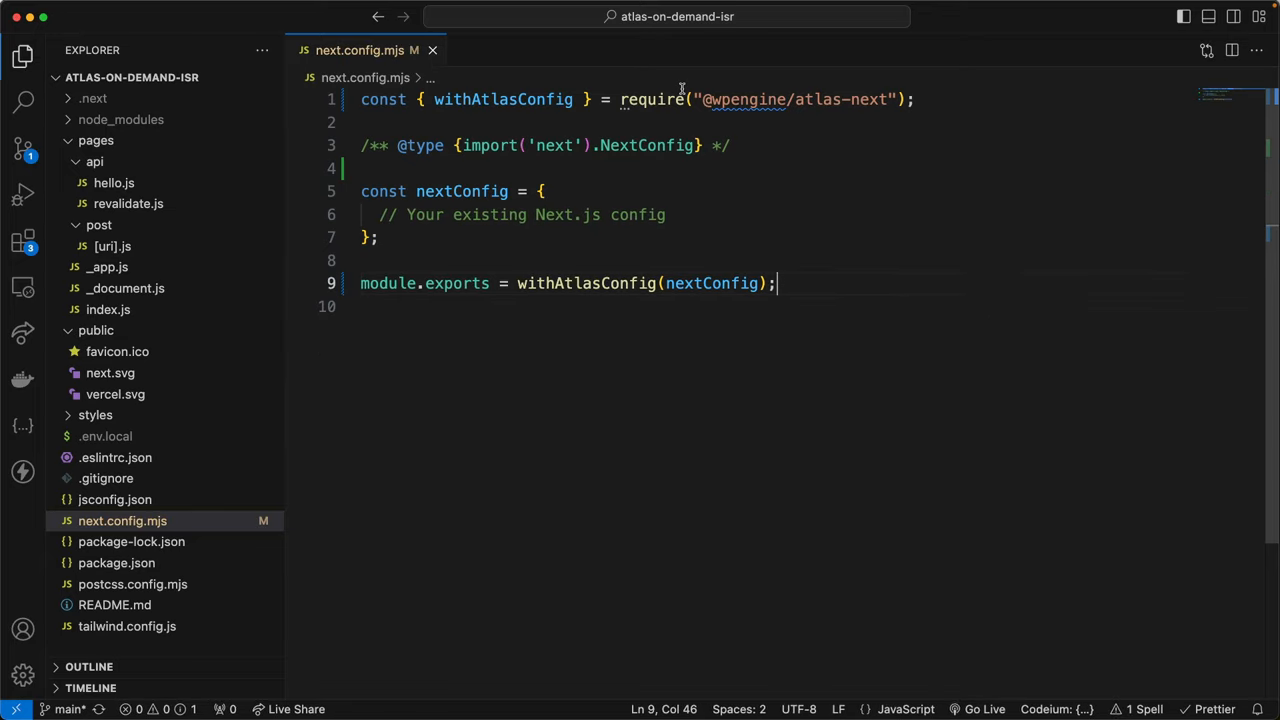
mouse_move(878, 210)
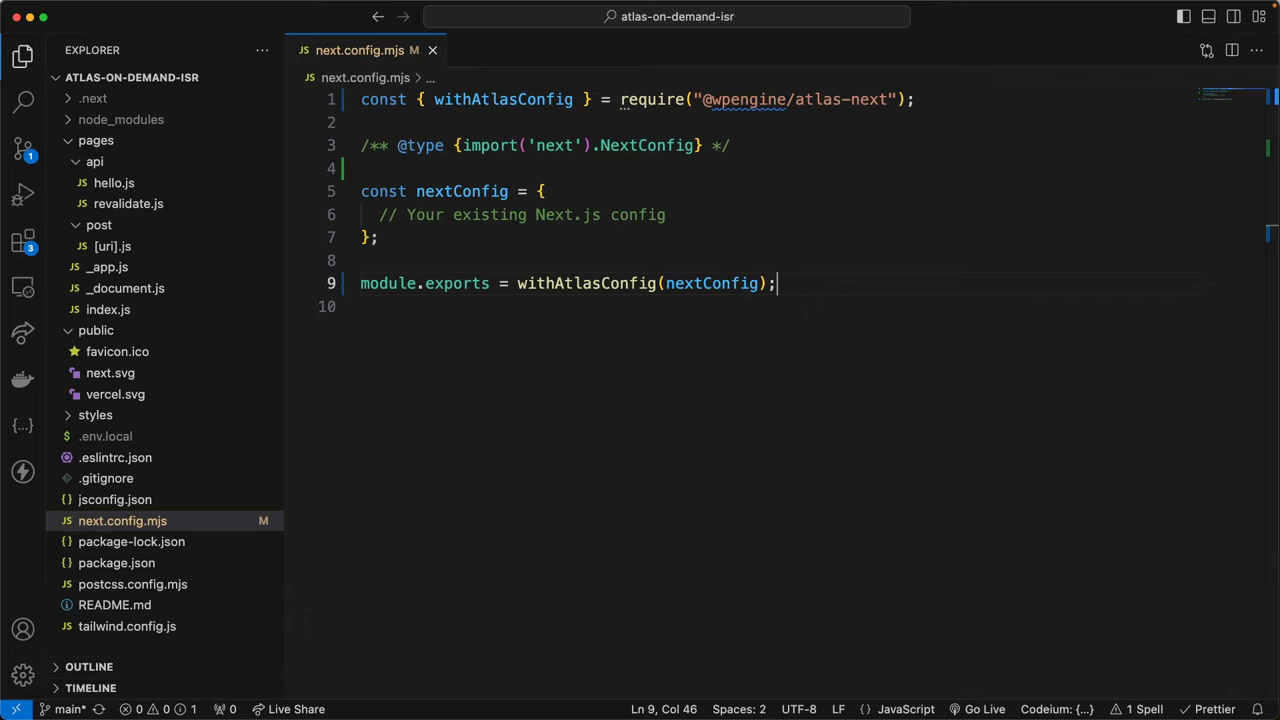
mouse_move(744, 615)
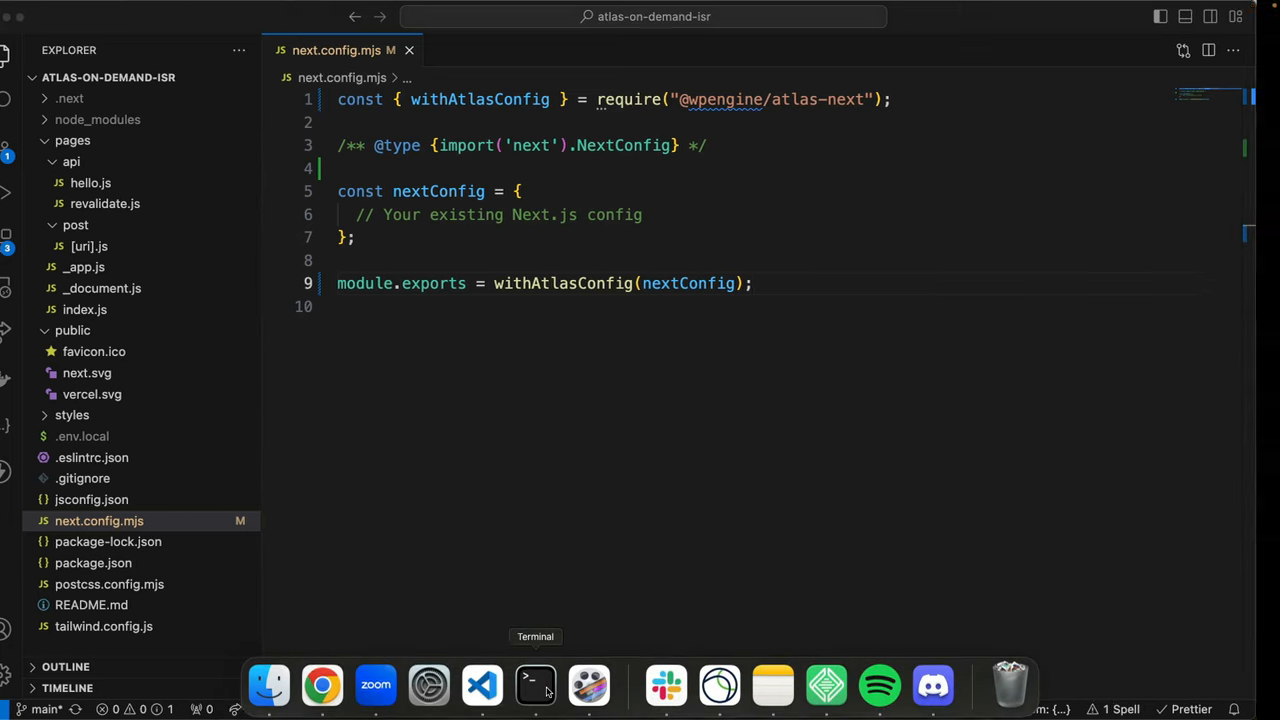
Run 'npm run dev', which fails with 'require is not defined in ES module scope'
click(535, 685)
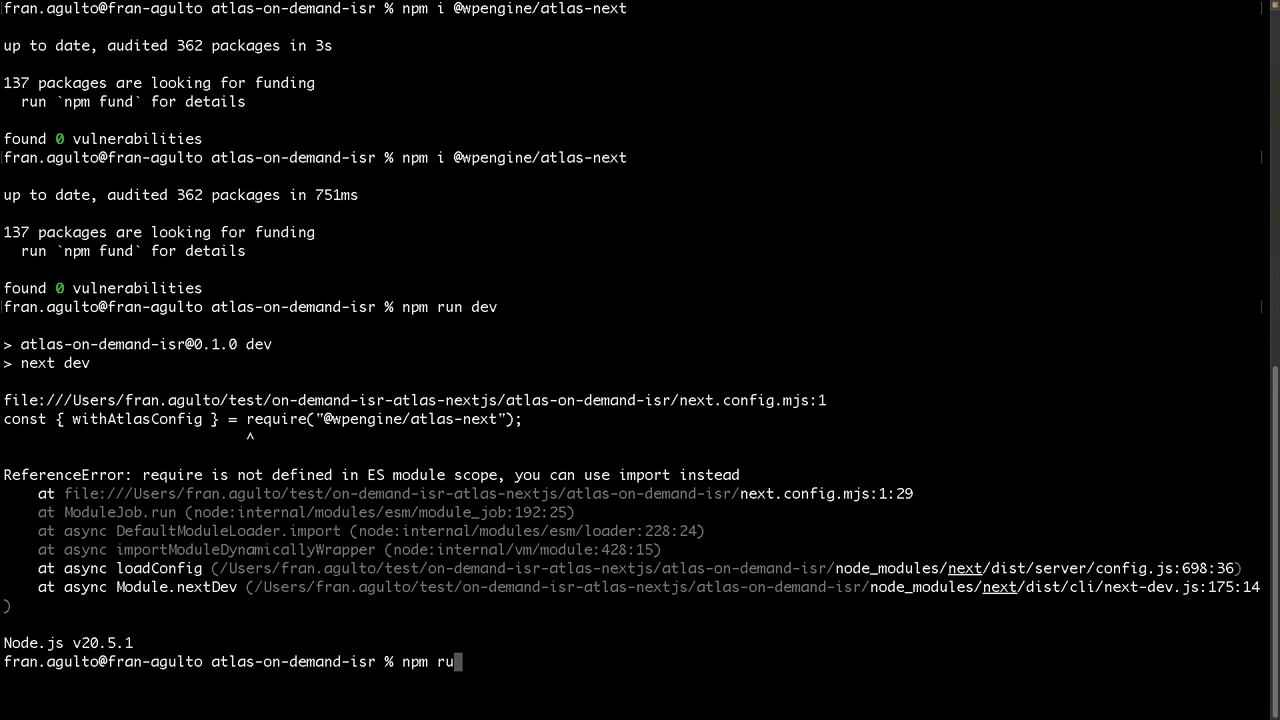
key(Return)
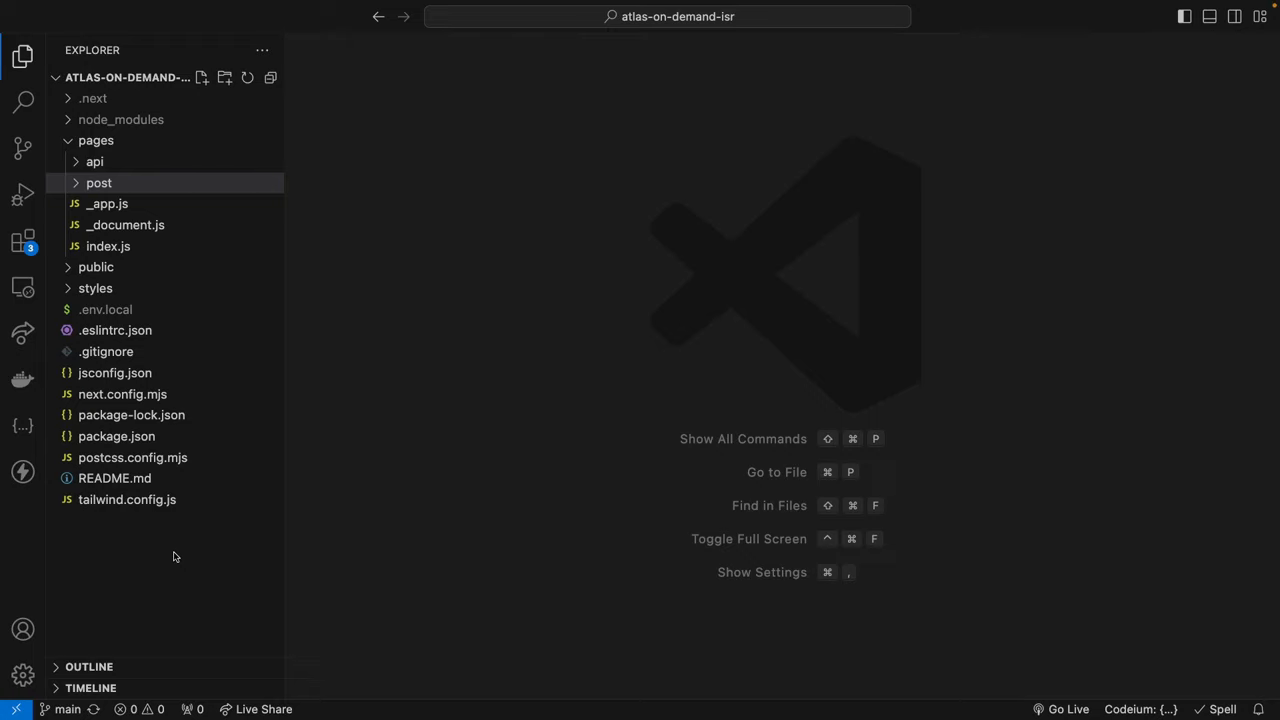
mouse_move(203, 517)
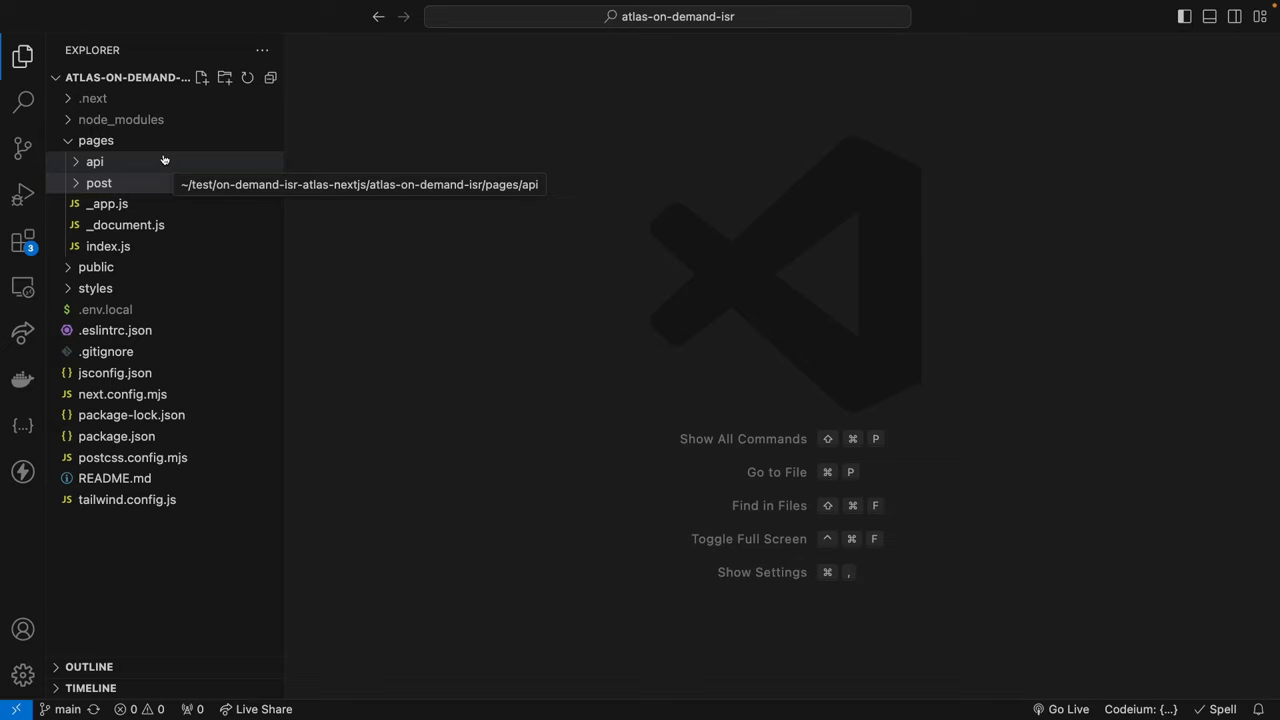
Expand pages > api to reveal hello.js and revalidate.js
click(94, 161)
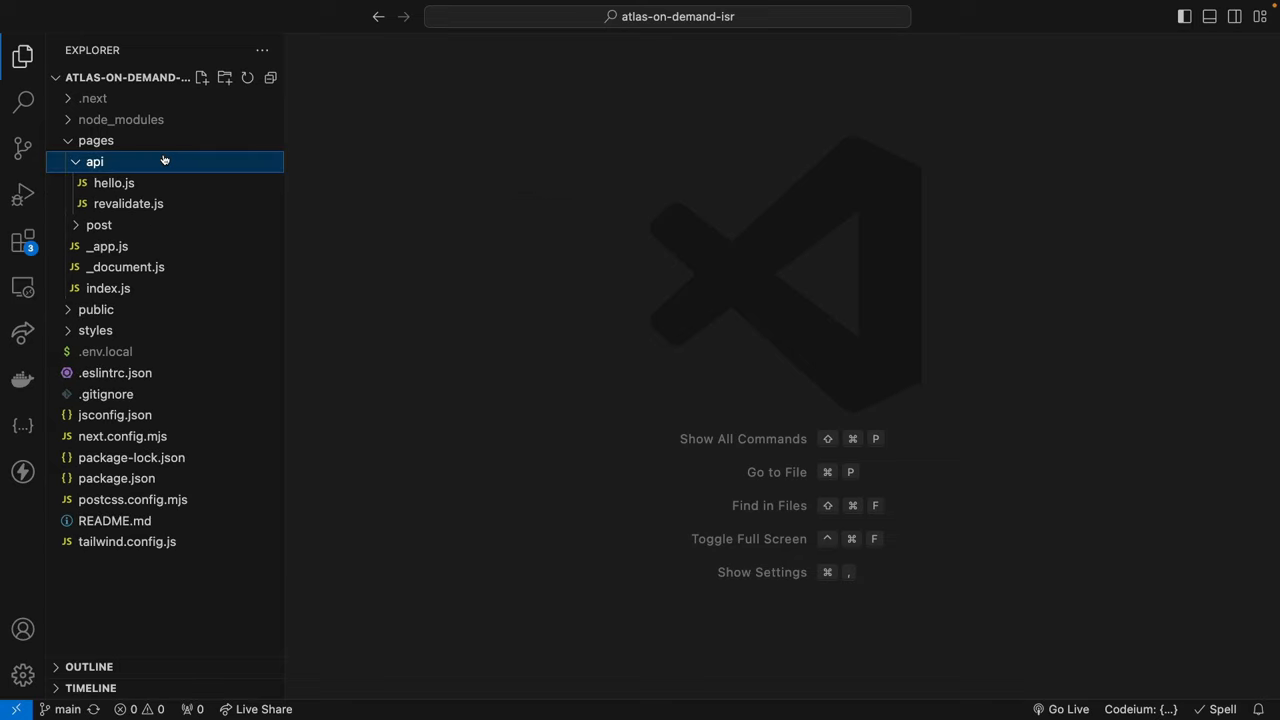
mouse_move(128, 203)
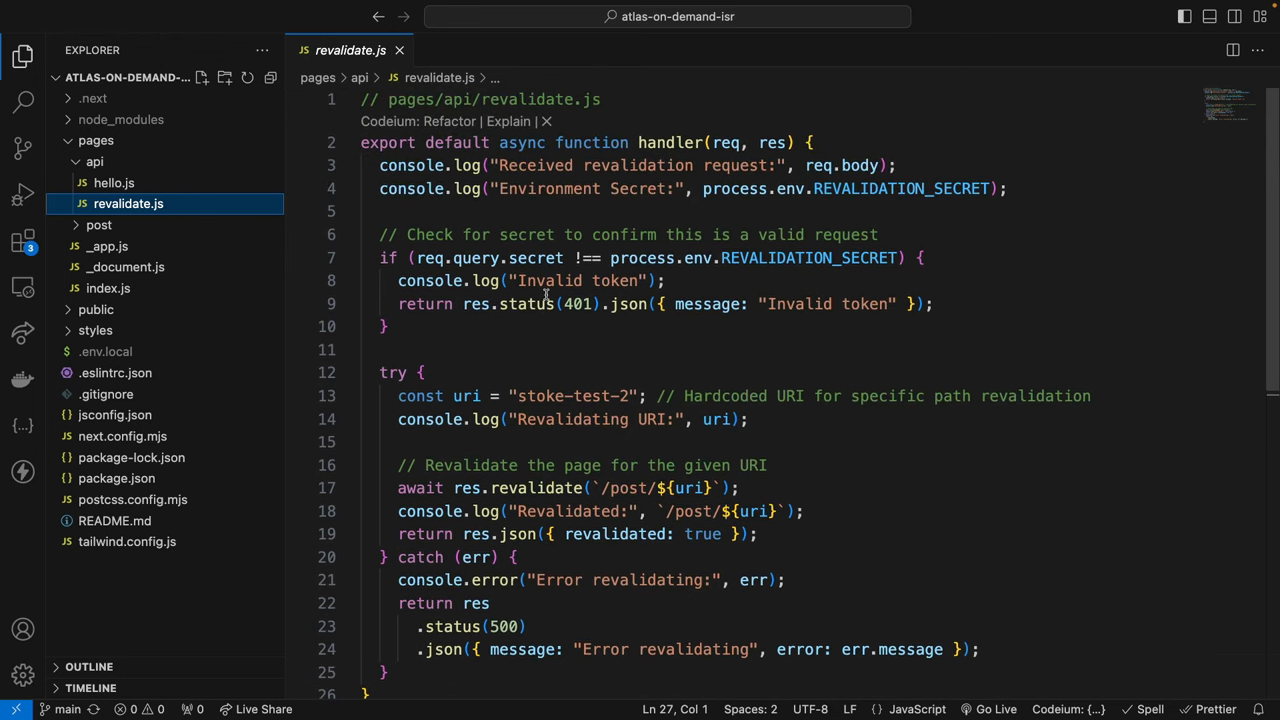
mouse_move(913, 335)
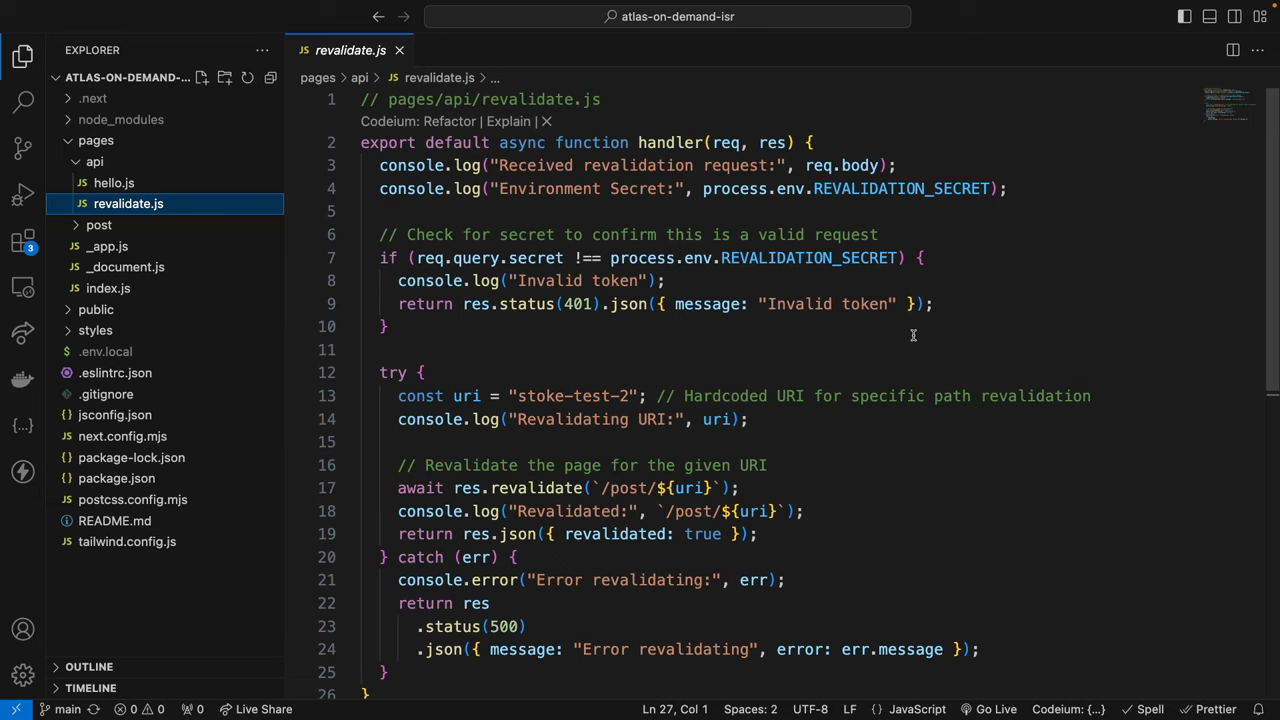
Review revalidate.js's REVALIDATION_SECRET check, error response and catch block
scroll(down, 3)
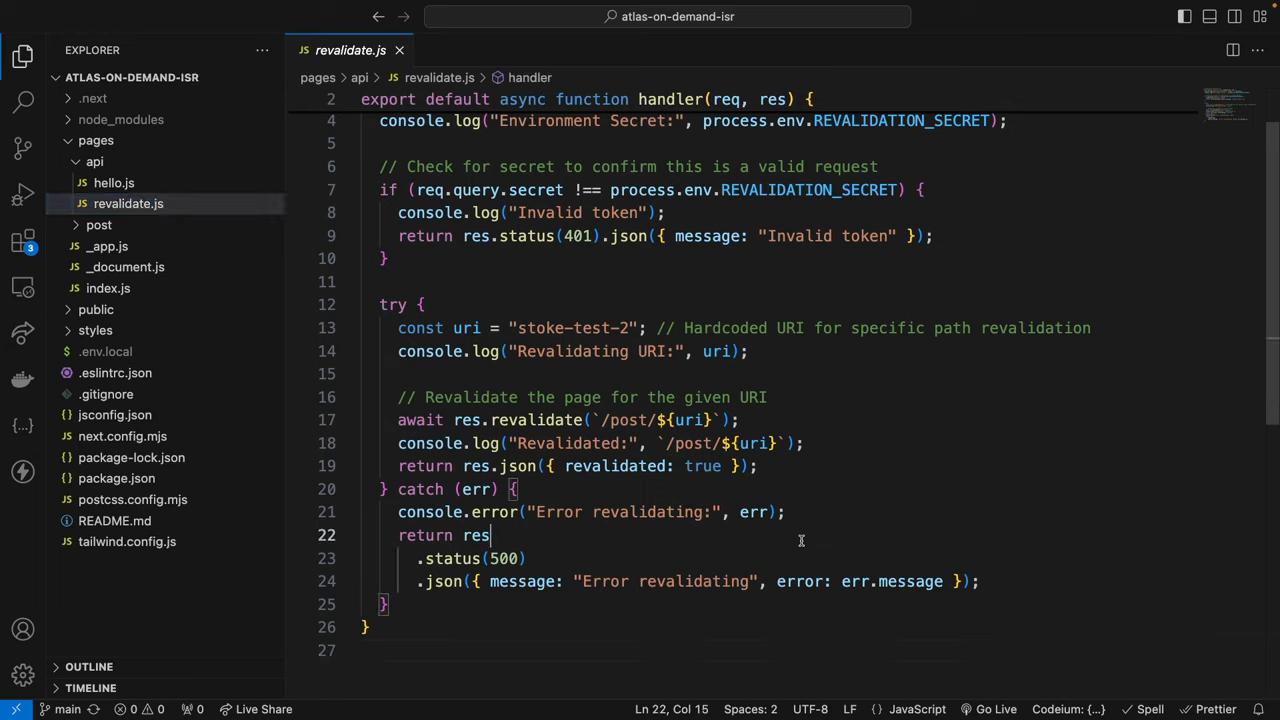
click(650, 419)
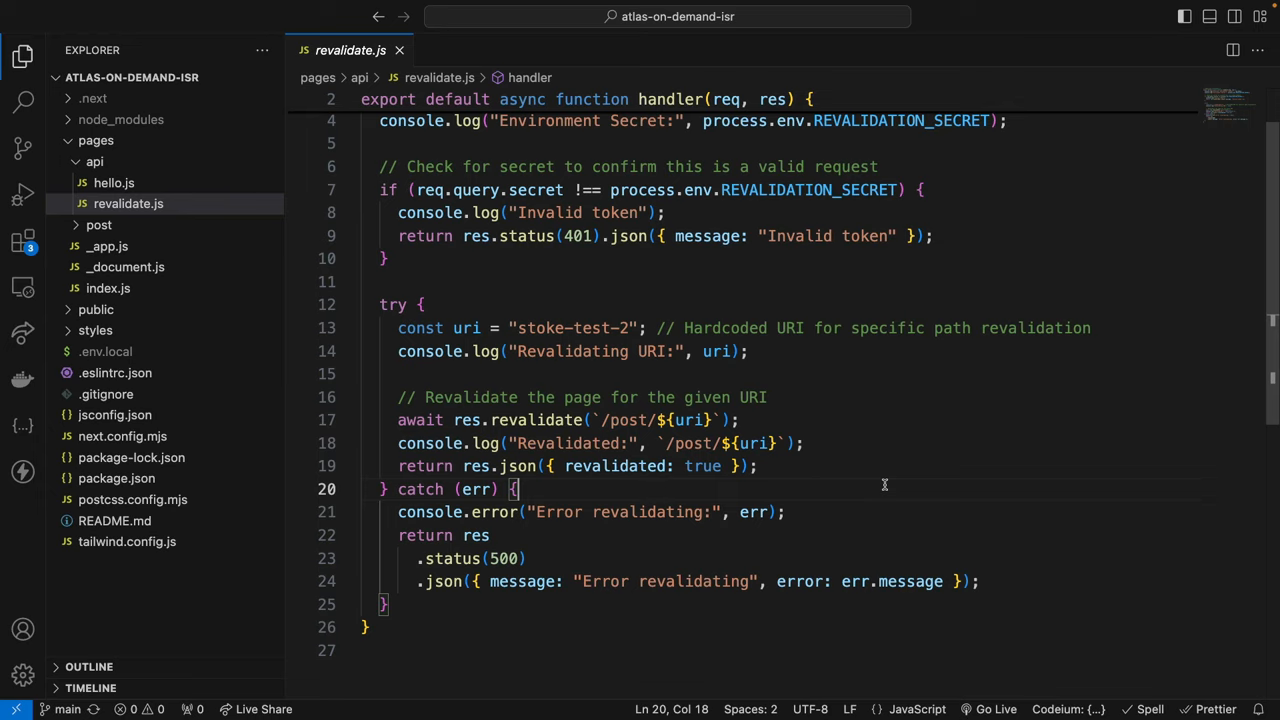
click(830, 622)
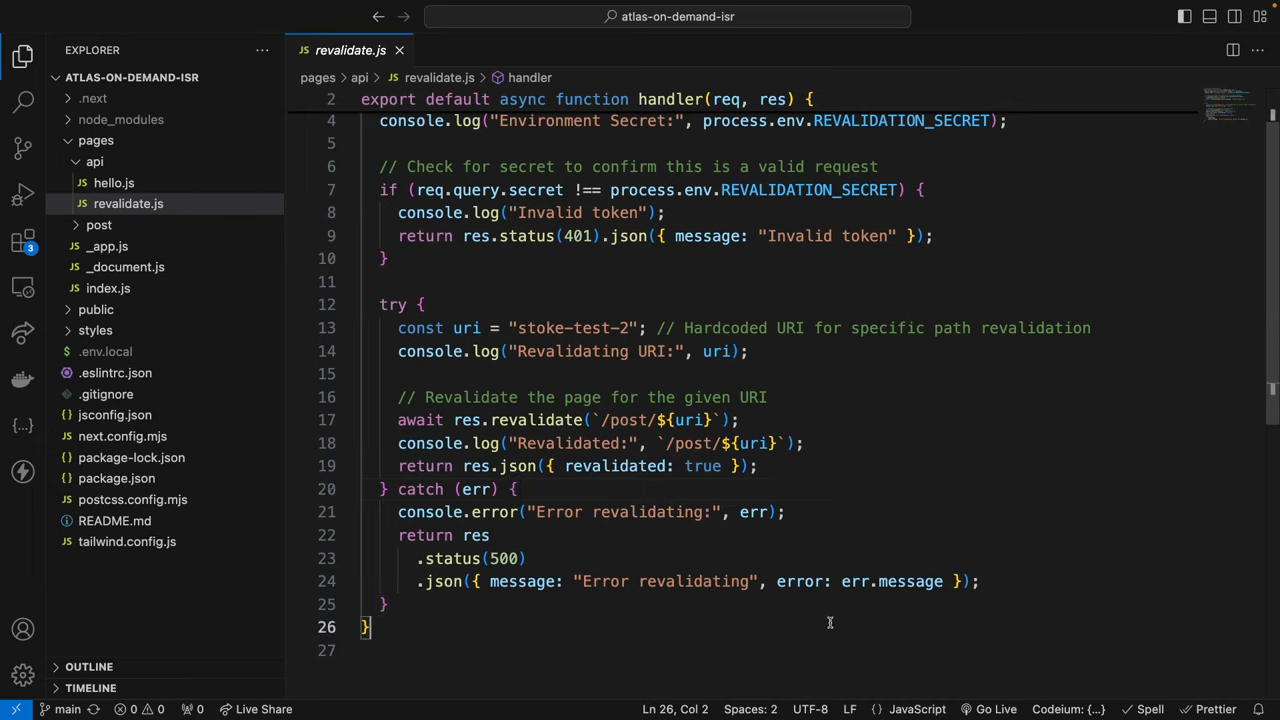
click(105, 351)
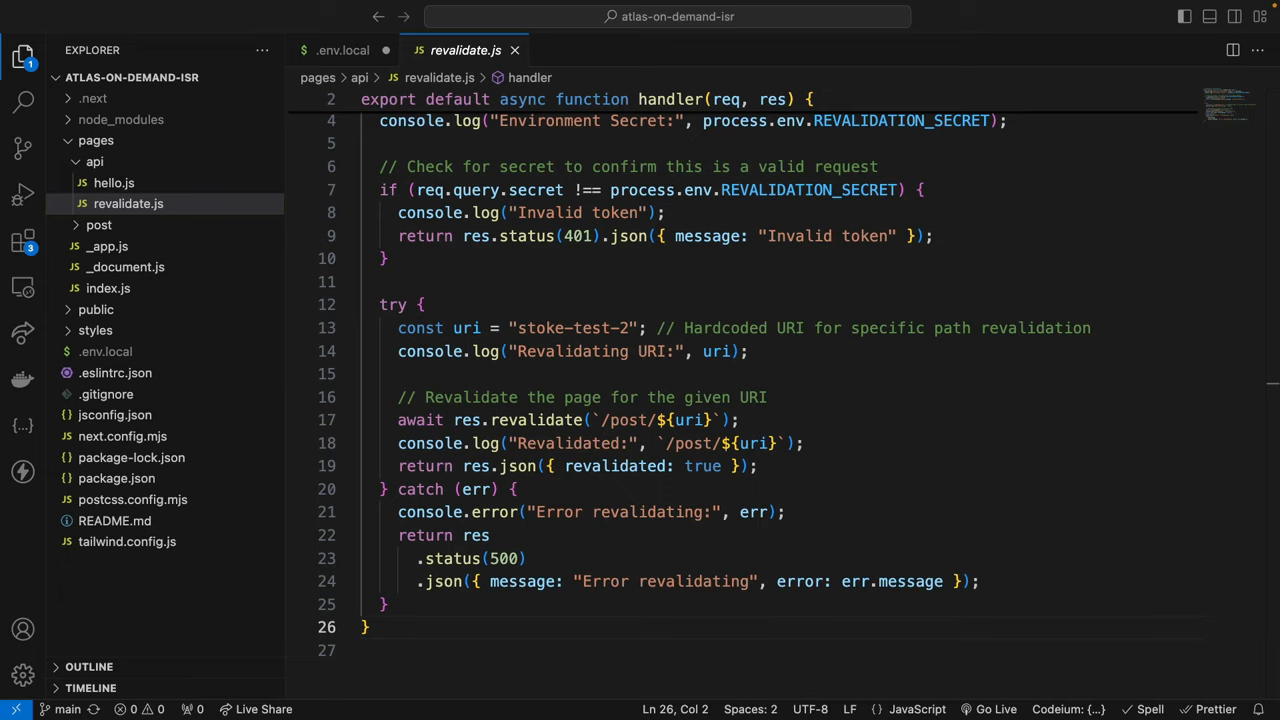
mouse_move(508, 685)
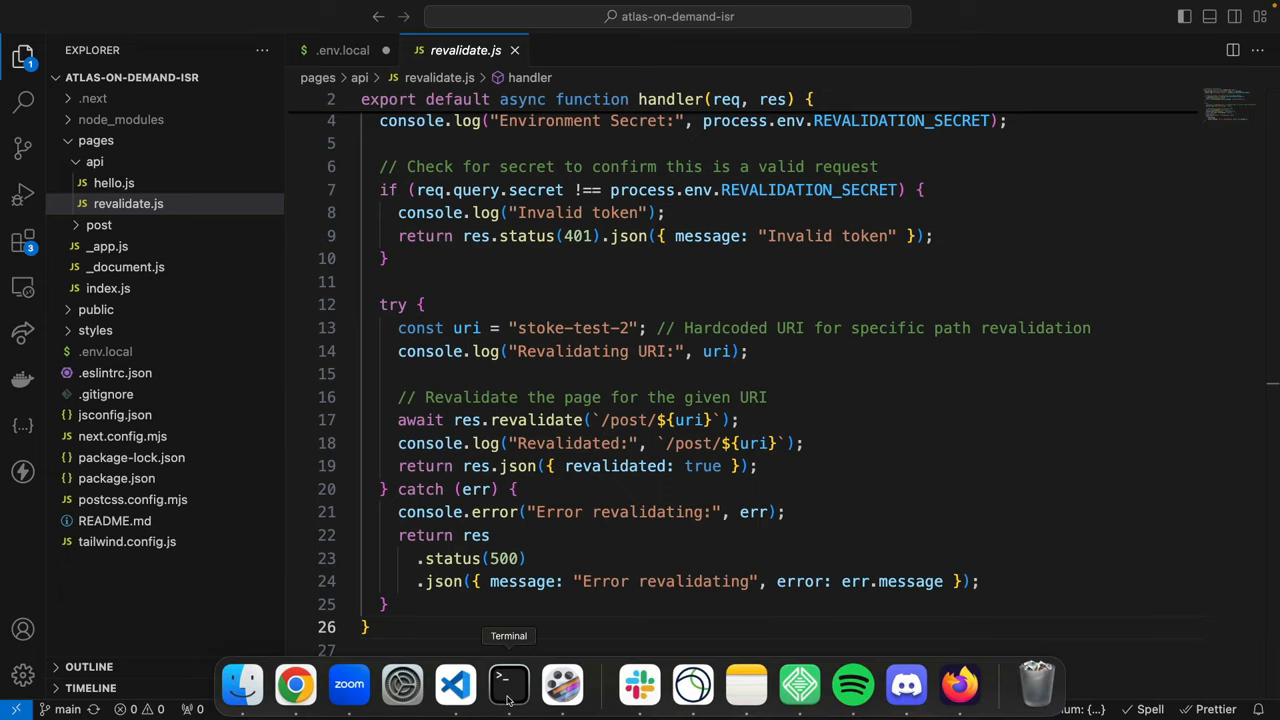
Run the node crypto randomBytes(32) command to print a hex secret
click(508, 684)
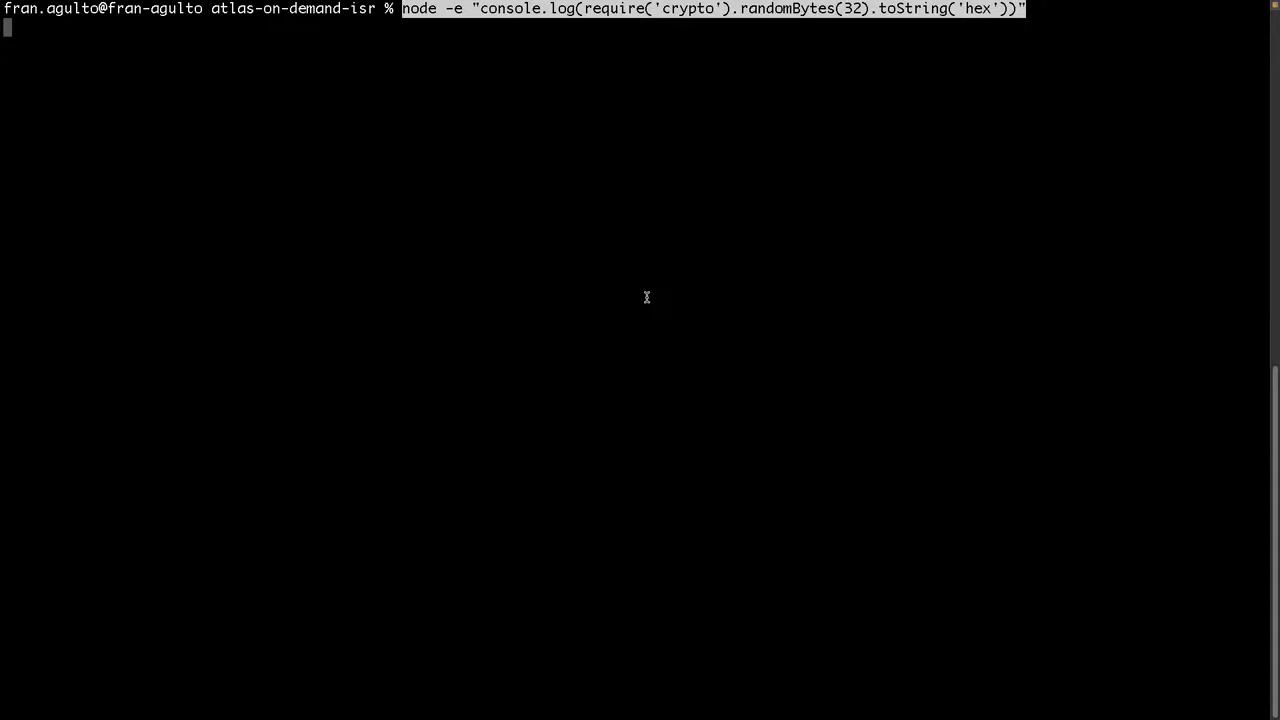
key(Return)
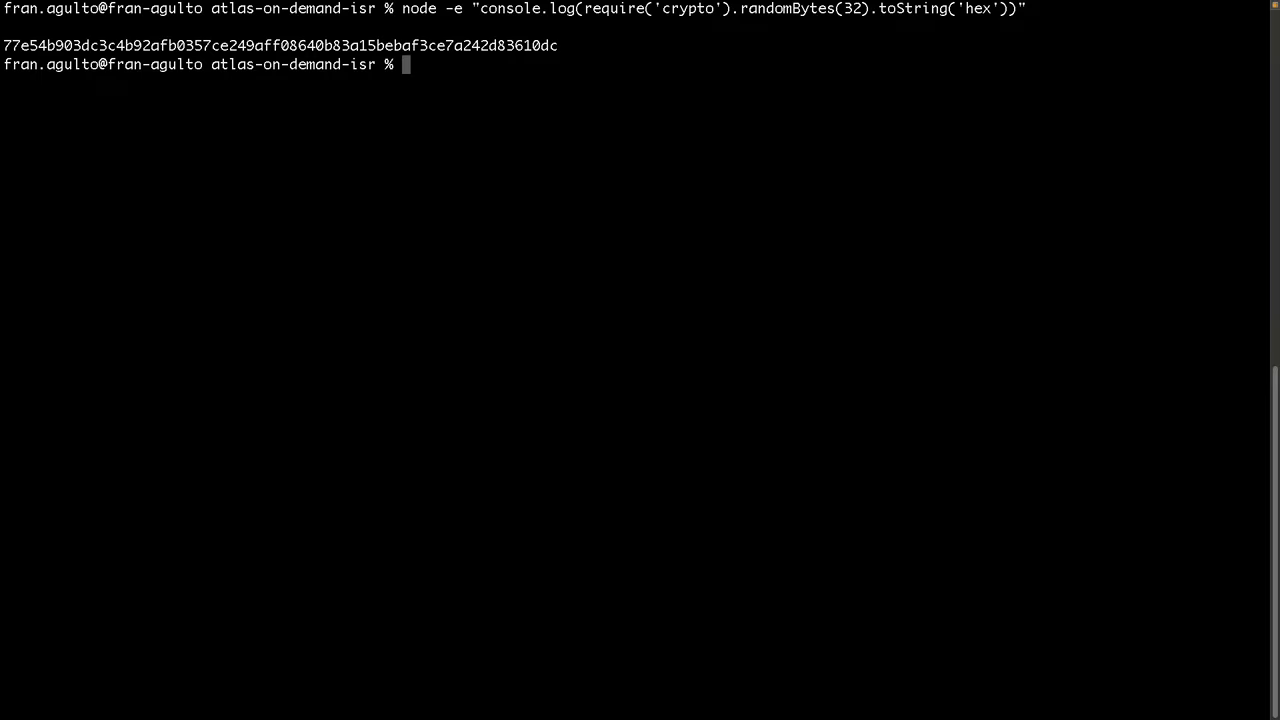
mouse_move(670, 424)
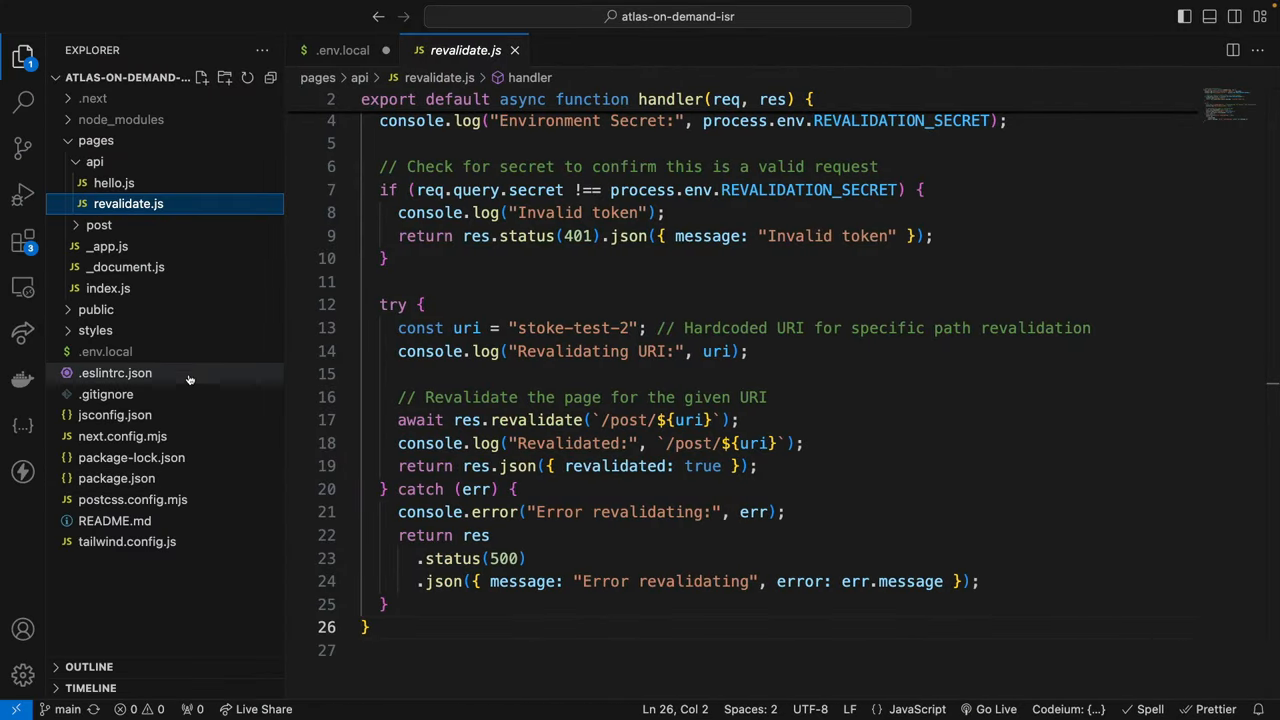
click(105, 351)
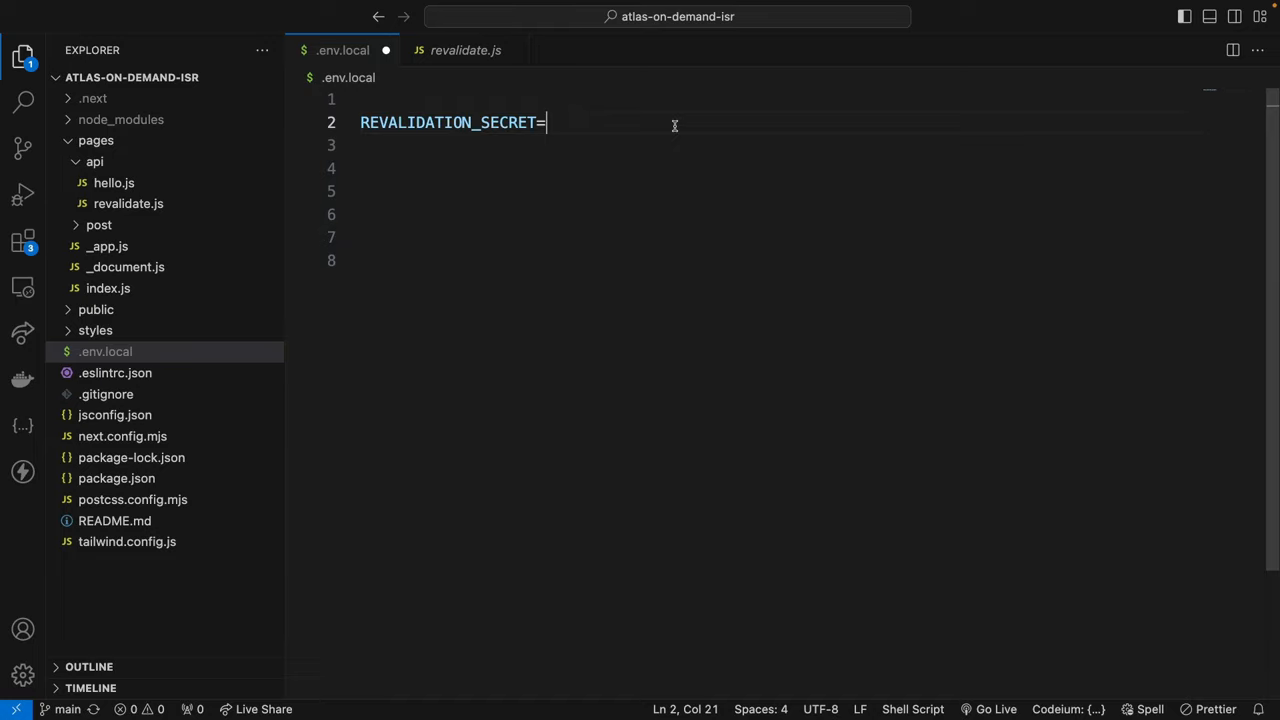
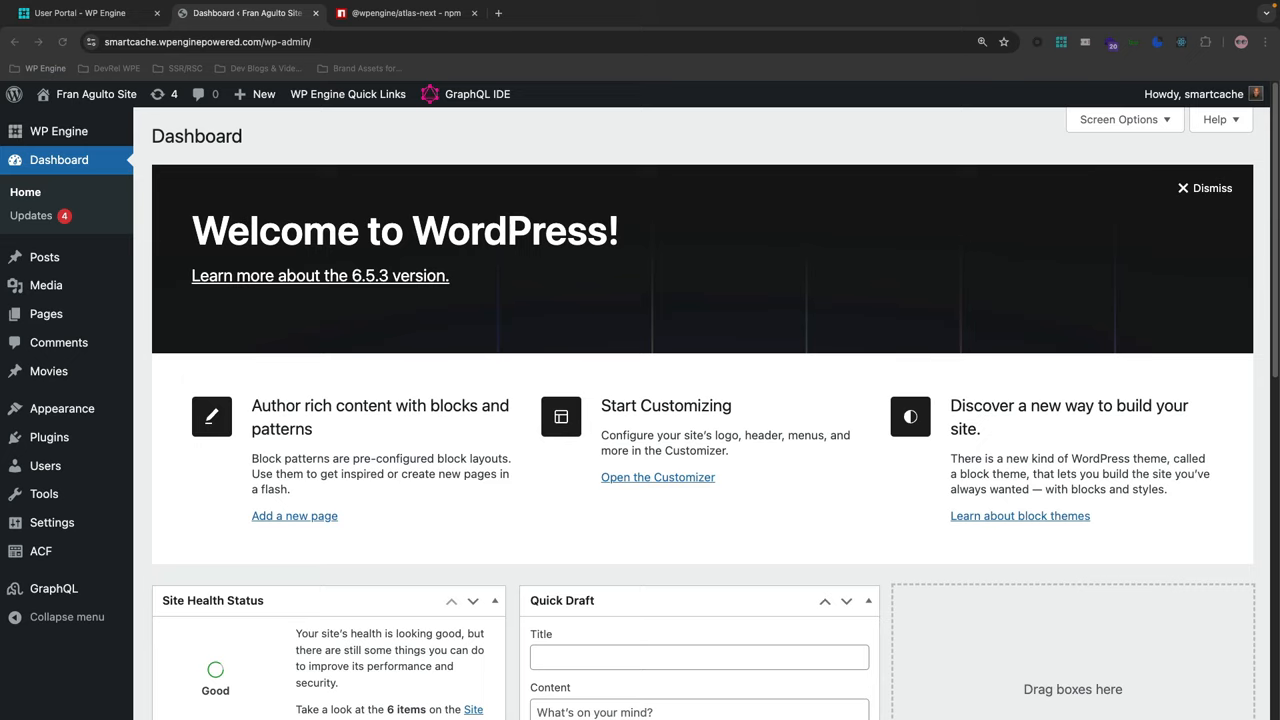
mouse_move(398, 433)
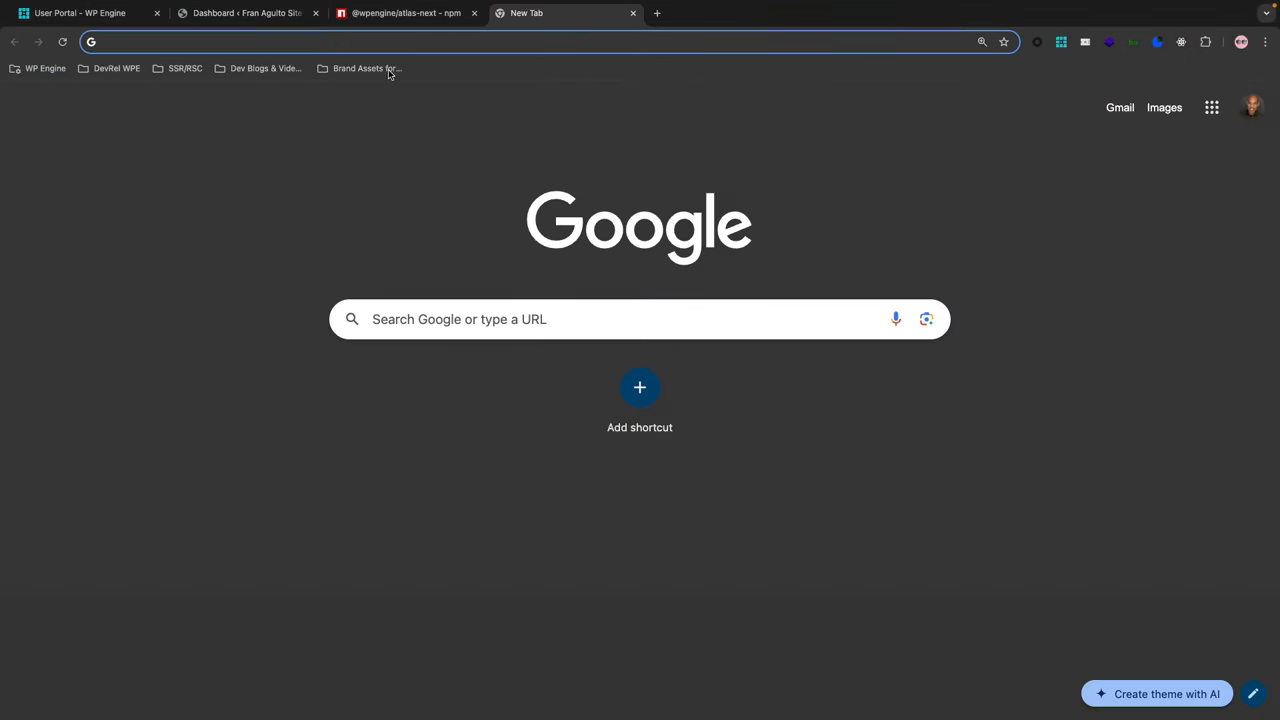
text(http://localhost:3000/api/revalidate?secret=your-secret-key)
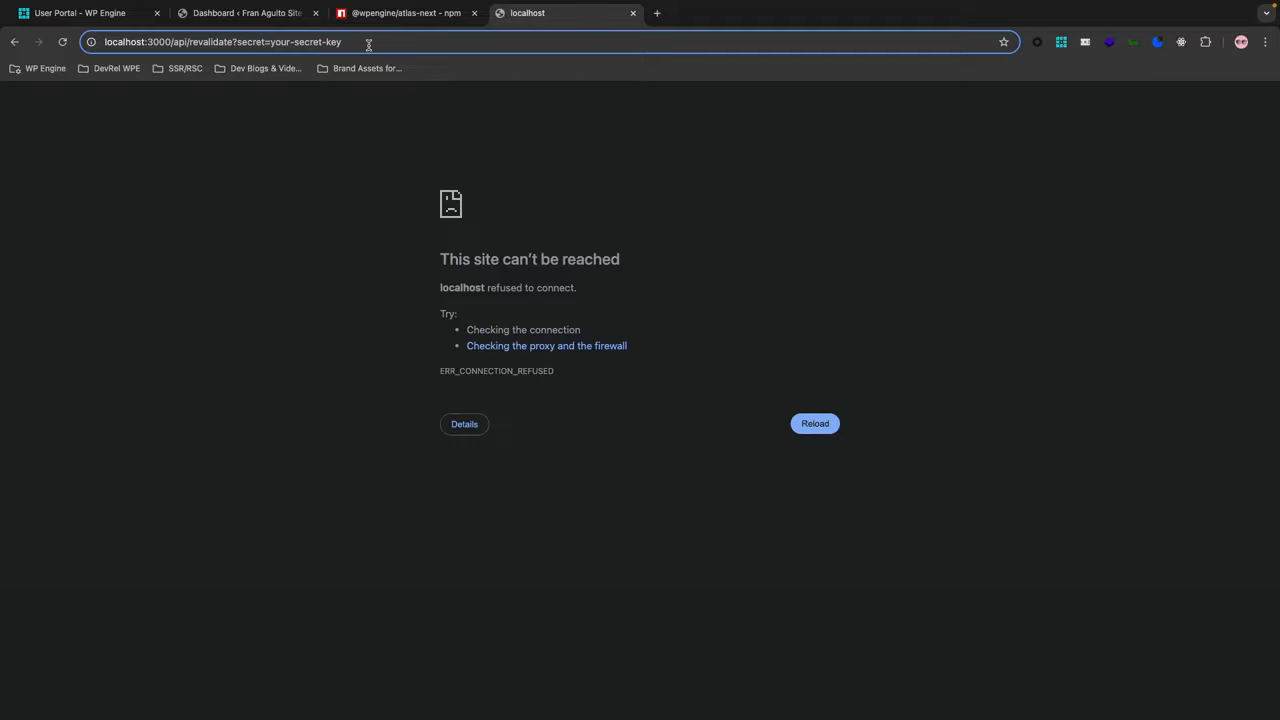
Close the ERR_CONNECTION_REFUSED localhost tab, returning to the WordPress Dashboard
click(632, 13)
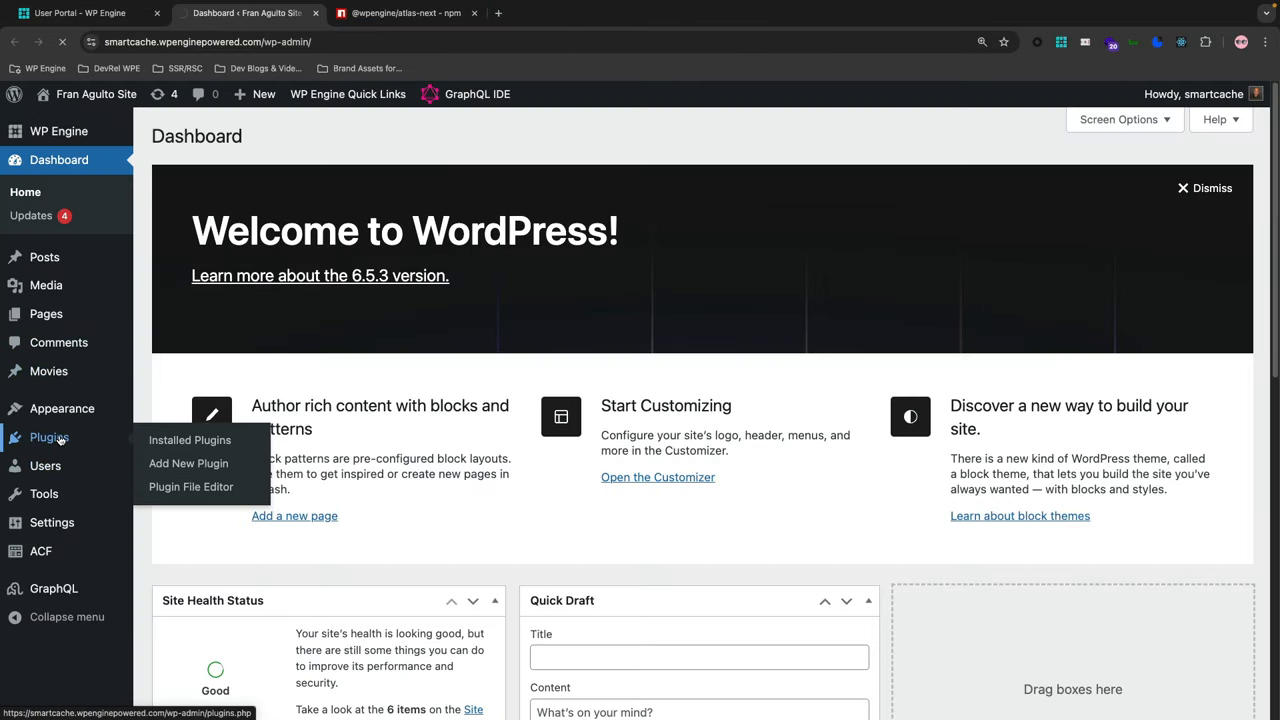
Go to Installed Plugins and open WP Webhooks' Settings page
click(189, 440)
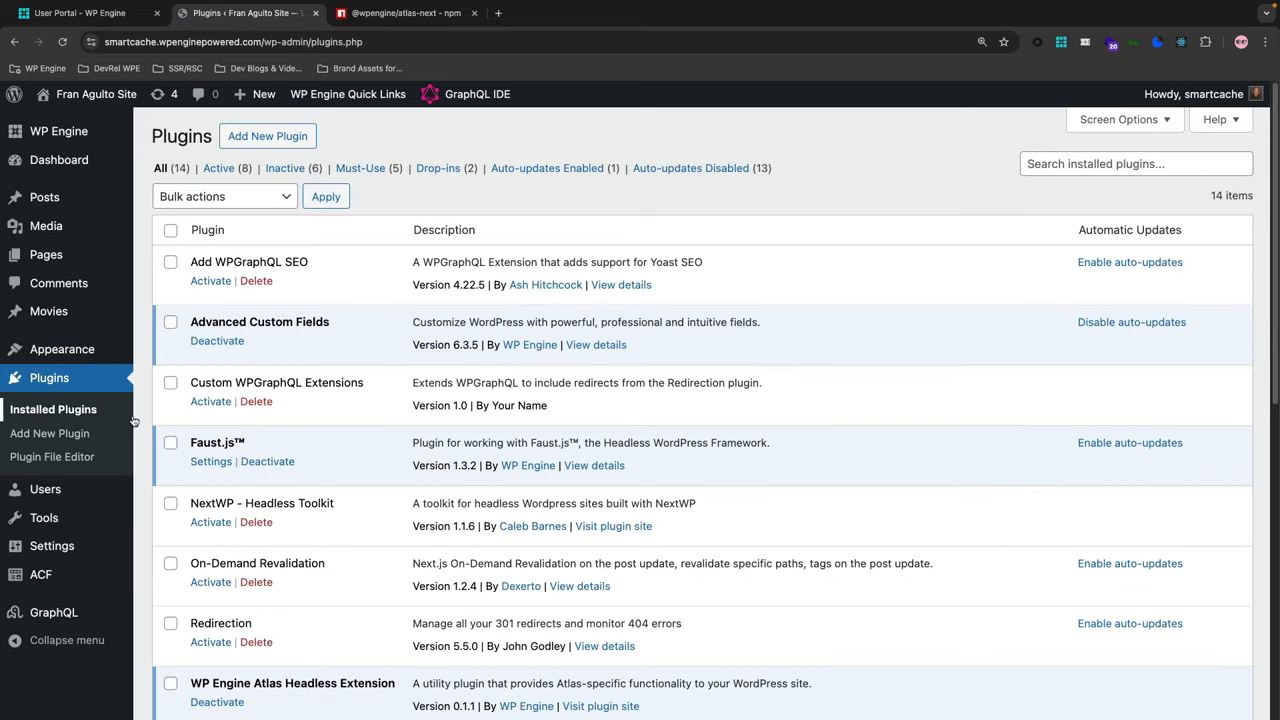
scroll(down, 3)
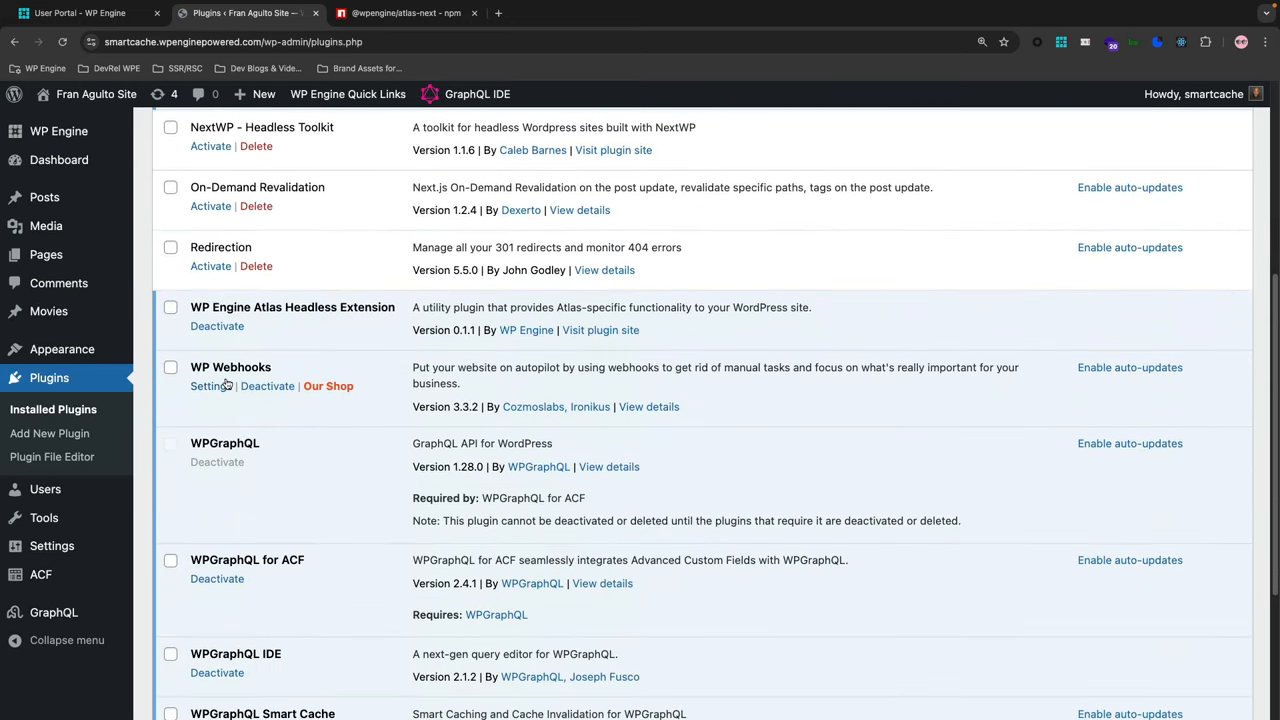
mouse_move(210, 386)
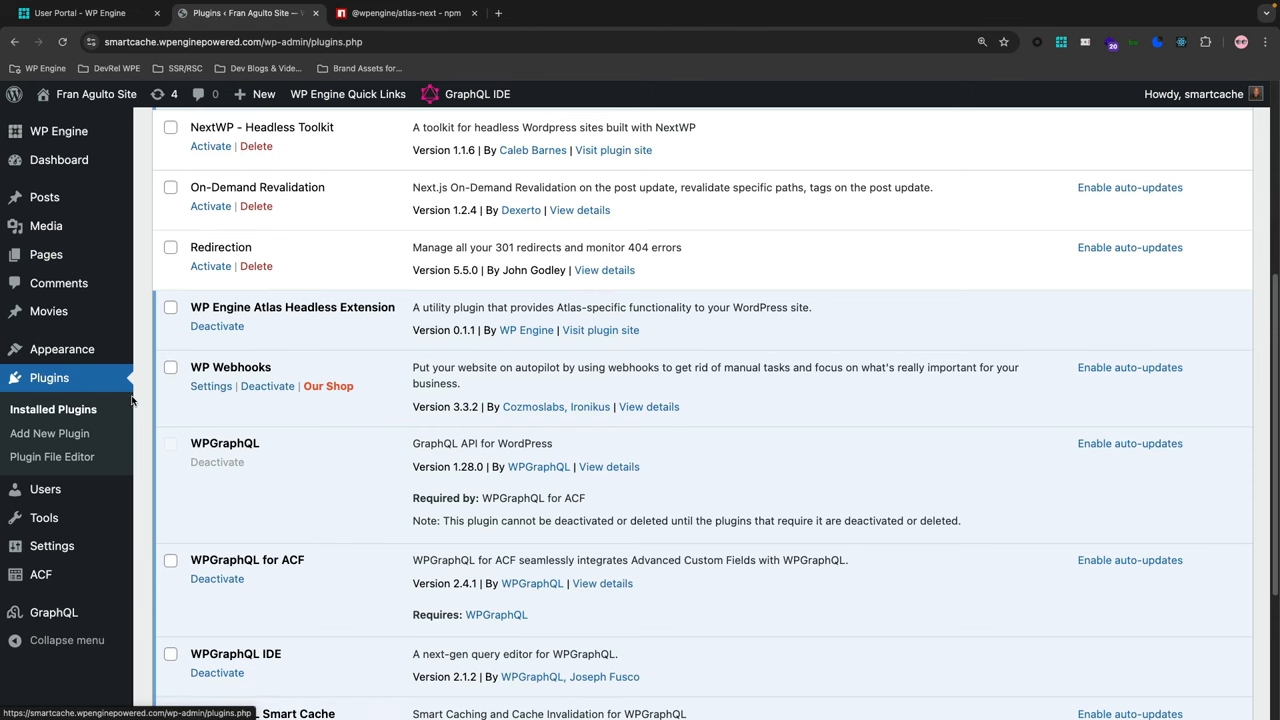
click(211, 386)
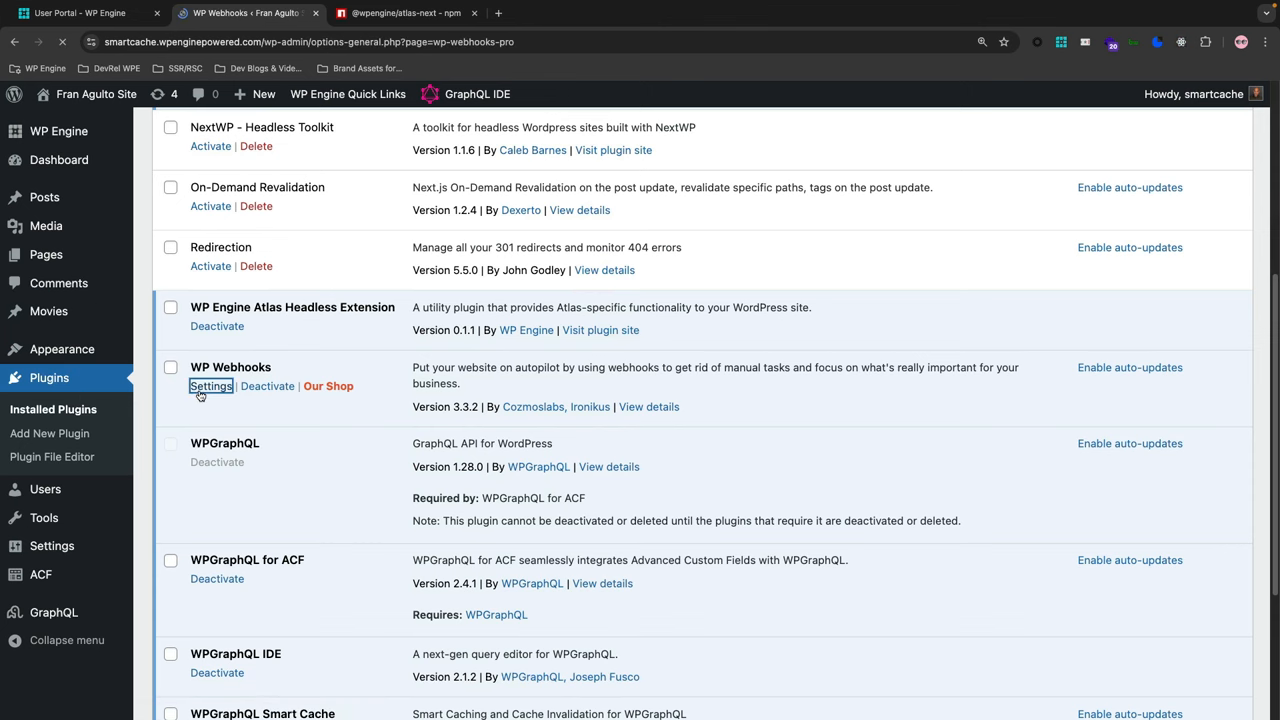
click(211, 386)
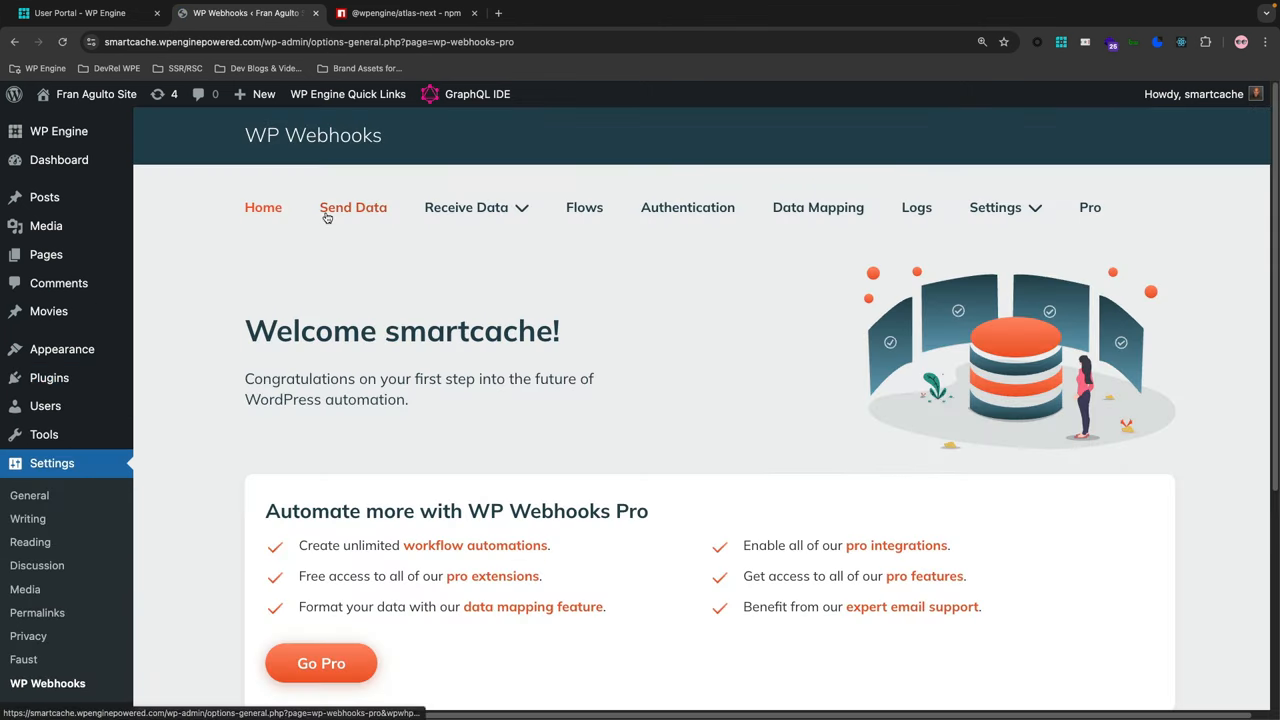
Show the Post updated trigger's two webhooks in Send Data, including isr-on-demand
click(353, 207)
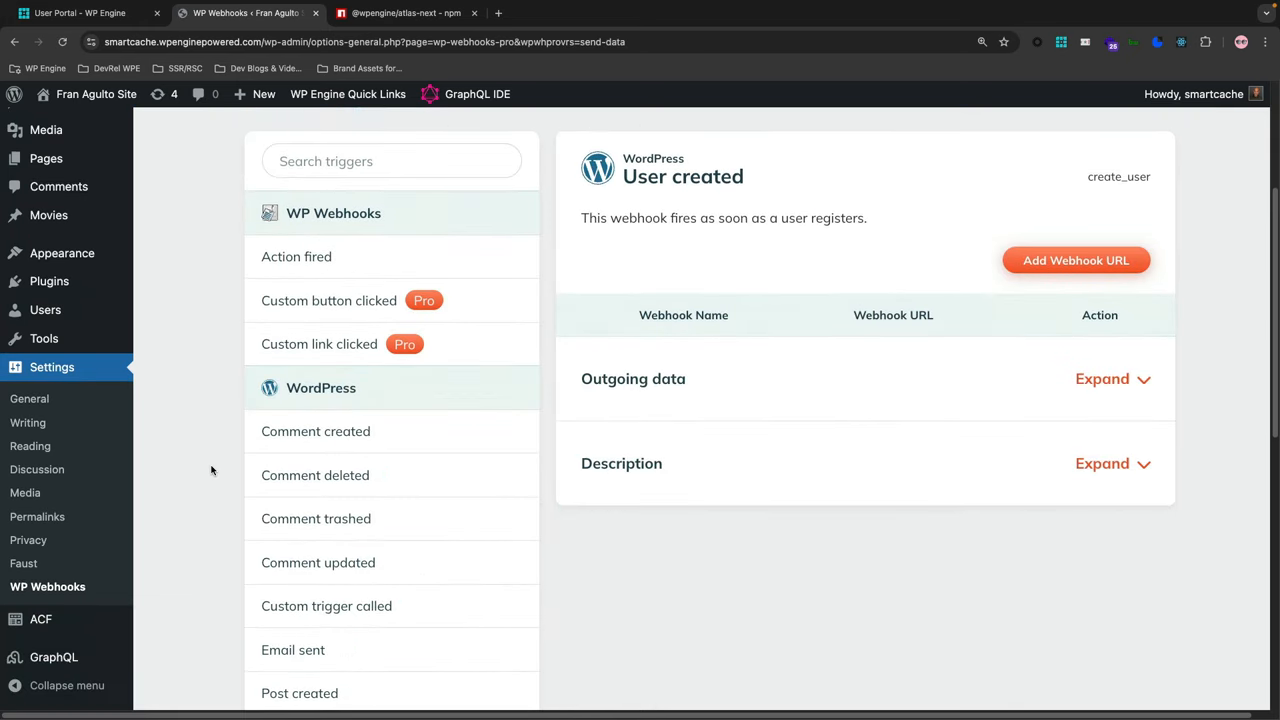
scroll(down, 3)
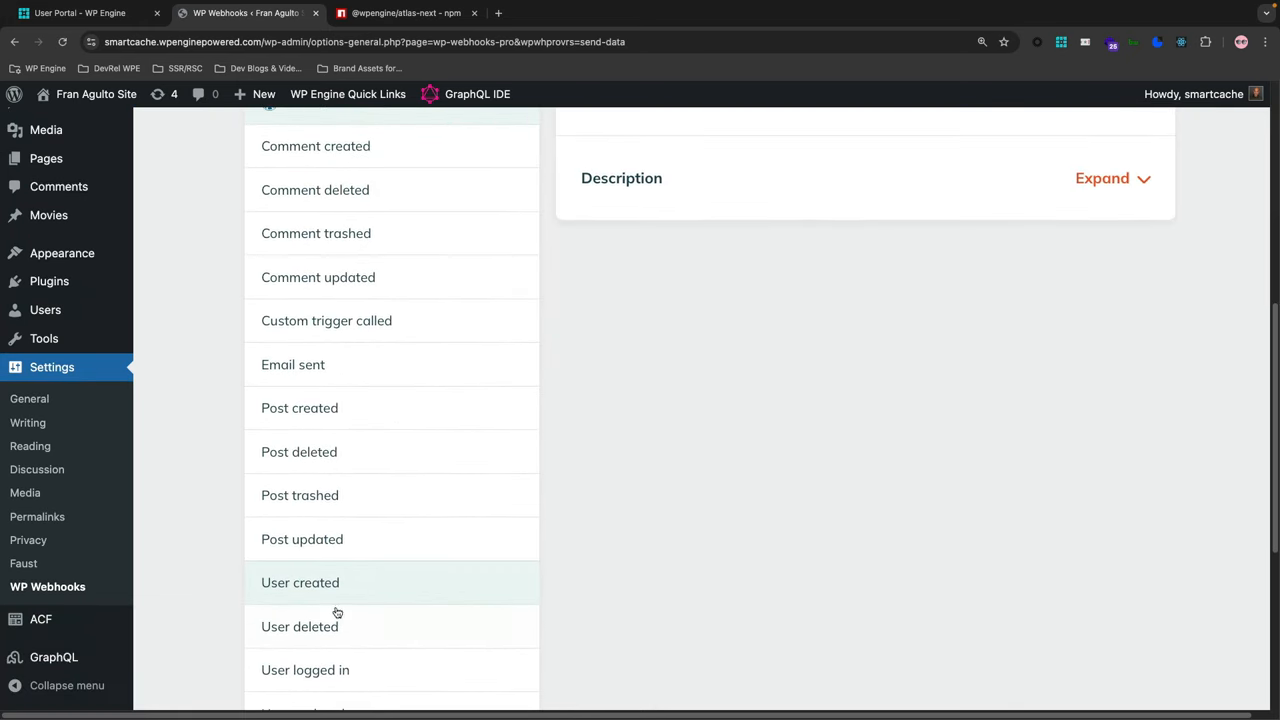
click(302, 539)
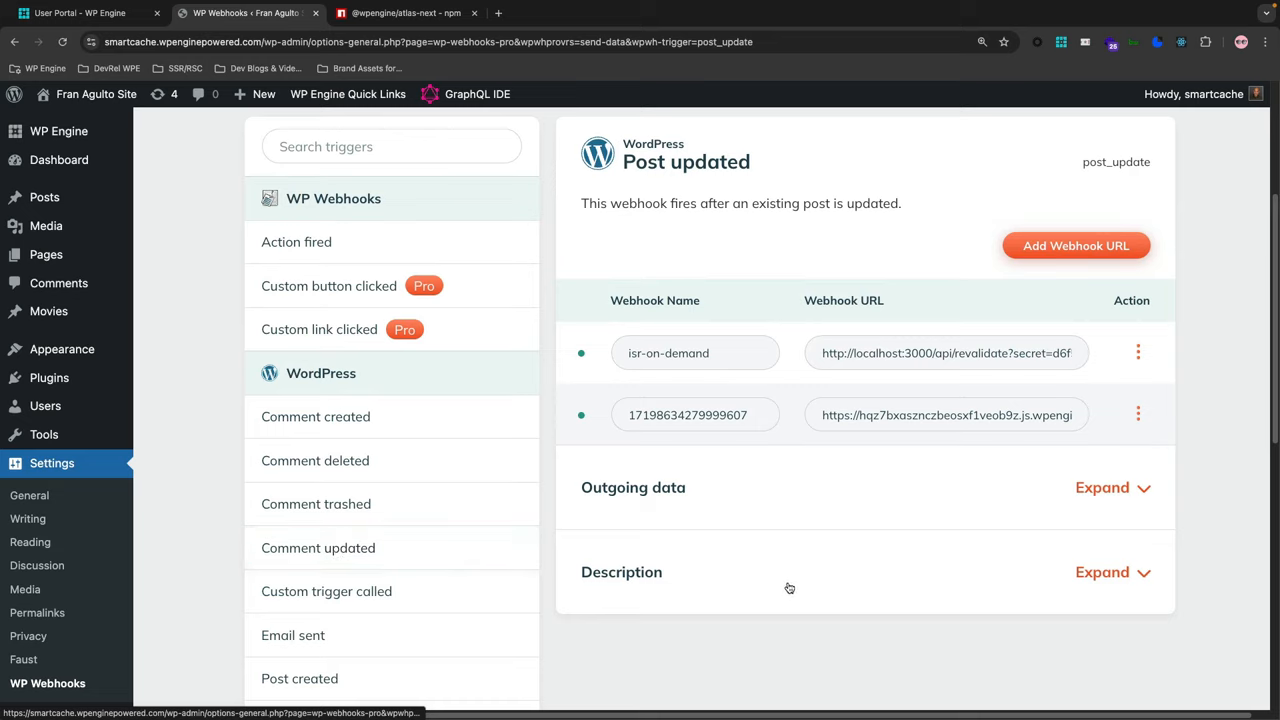
mouse_move(948, 333)
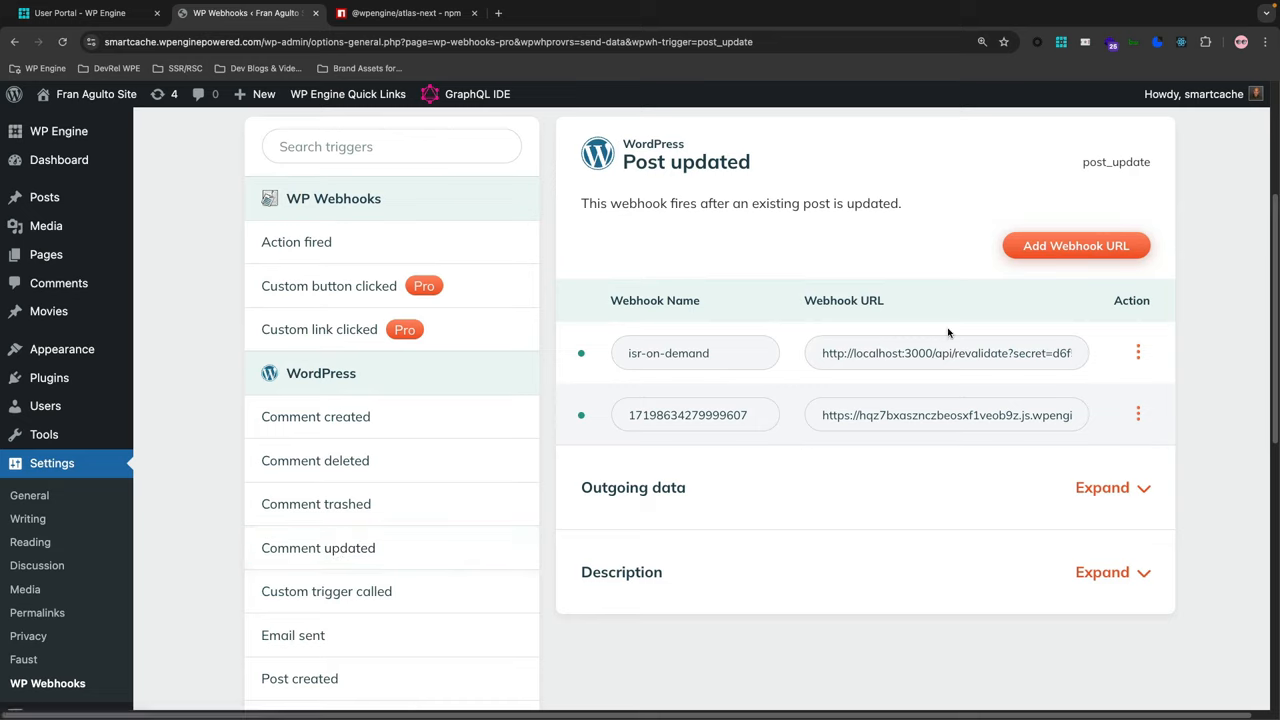
mouse_move(890, 366)
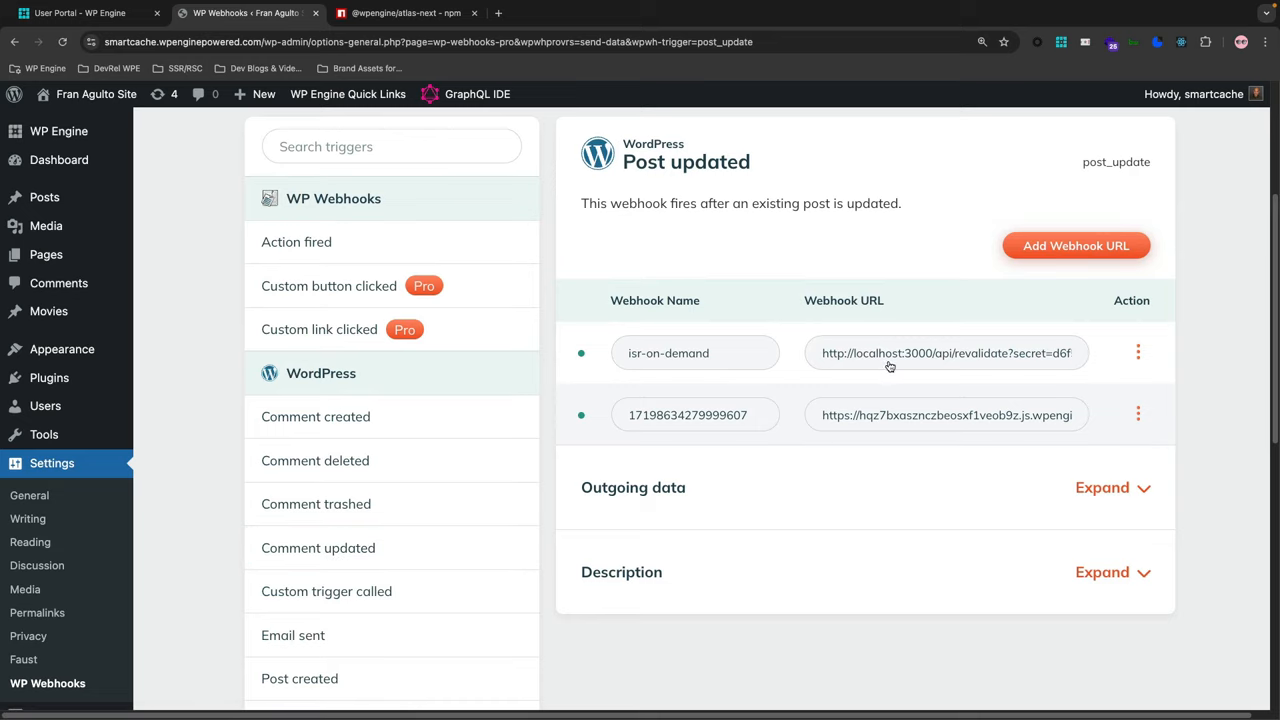
mouse_move(975, 366)
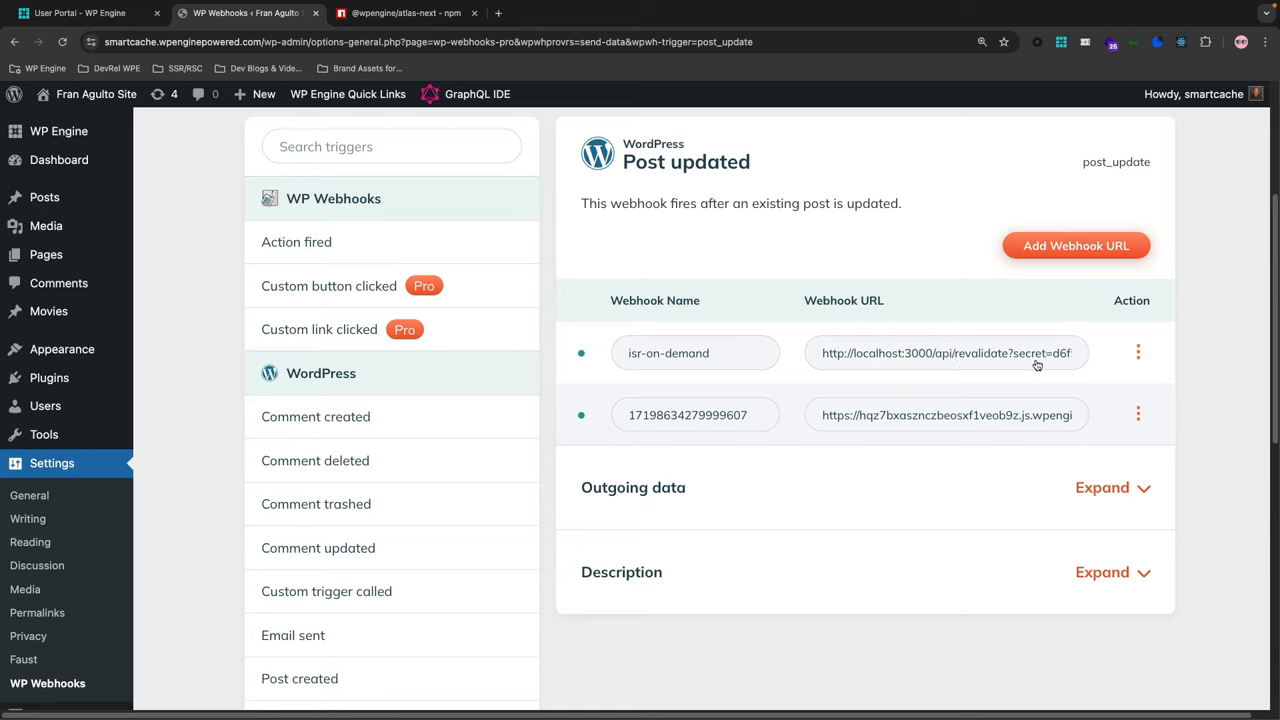
mouse_move(1066, 435)
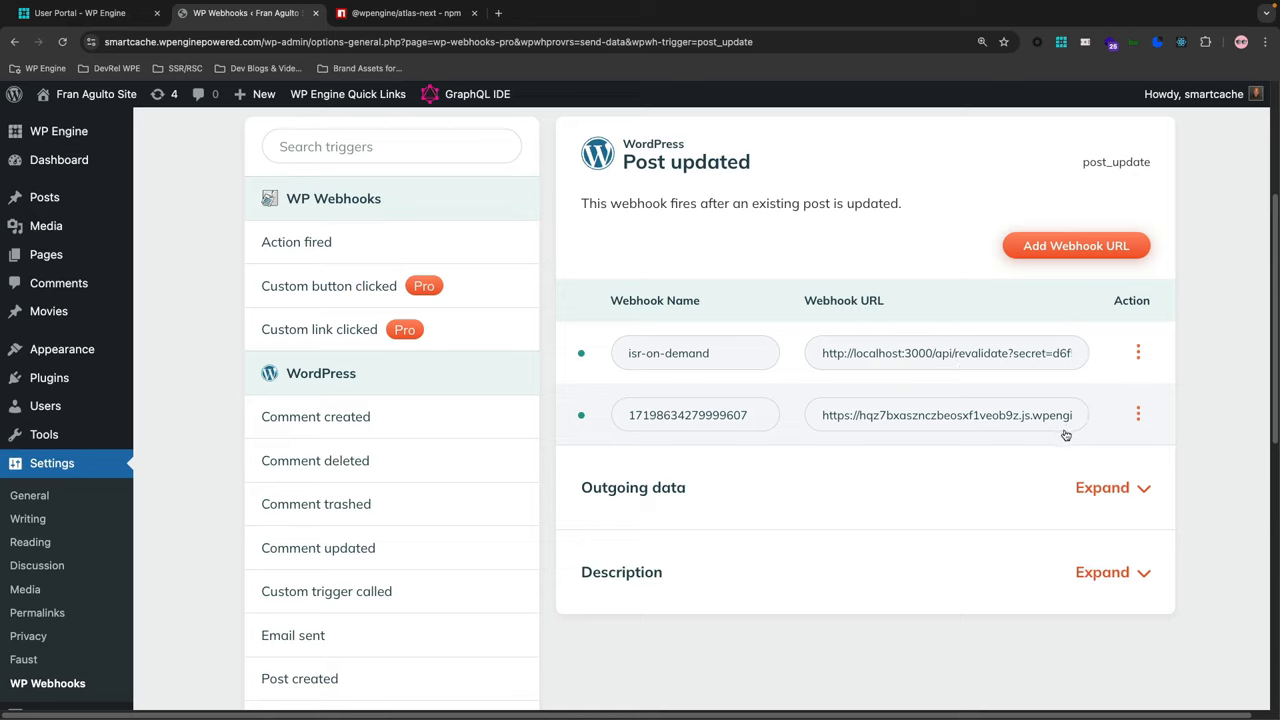
mouse_move(789, 543)
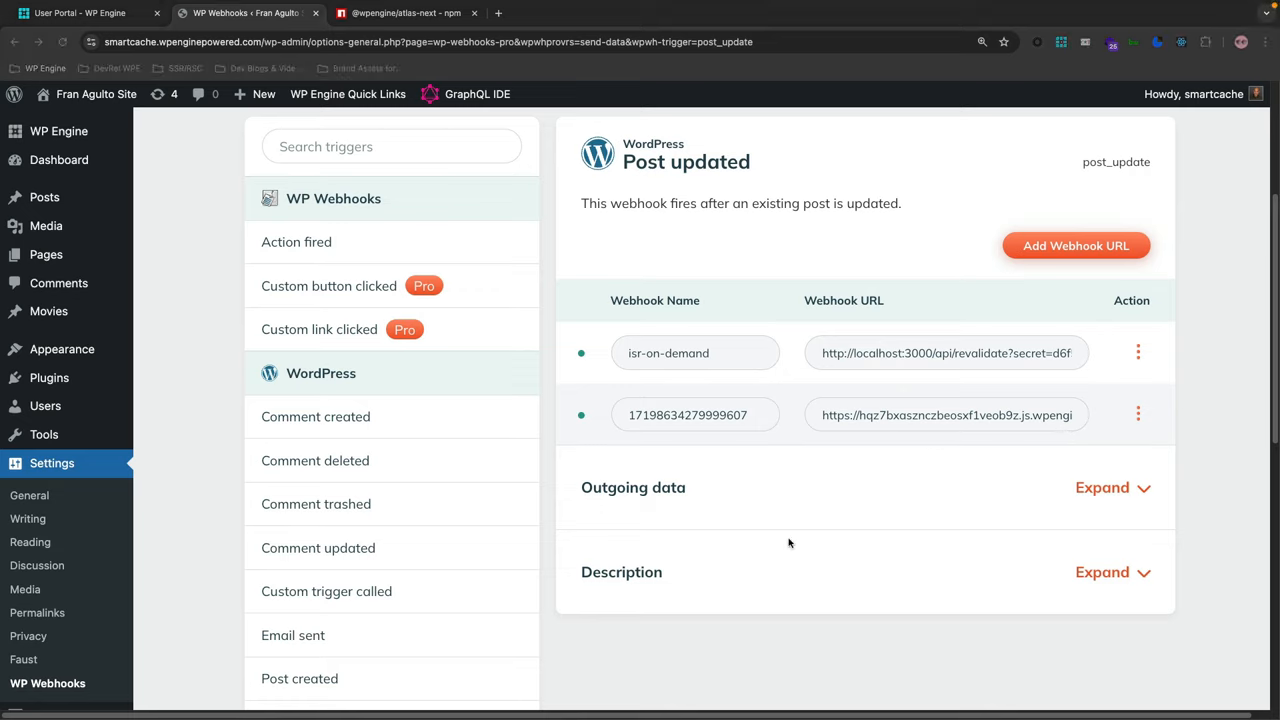
mouse_move(874, 370)
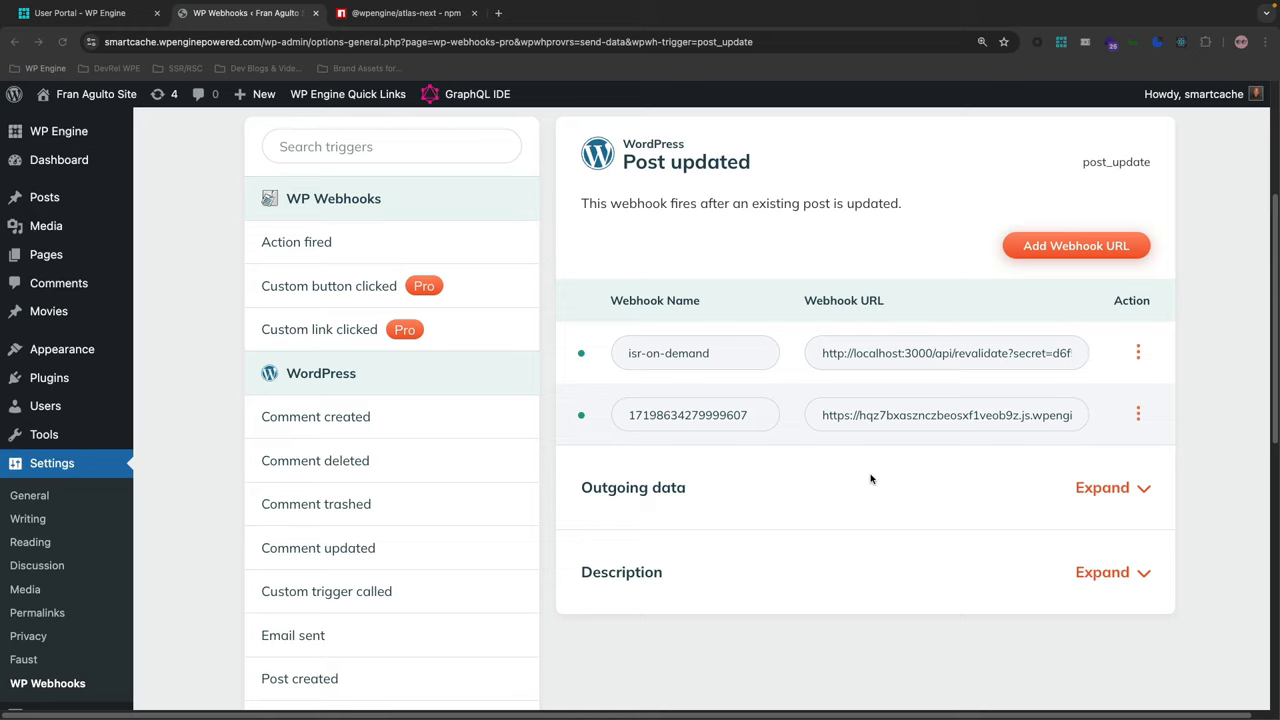
mouse_move(896, 445)
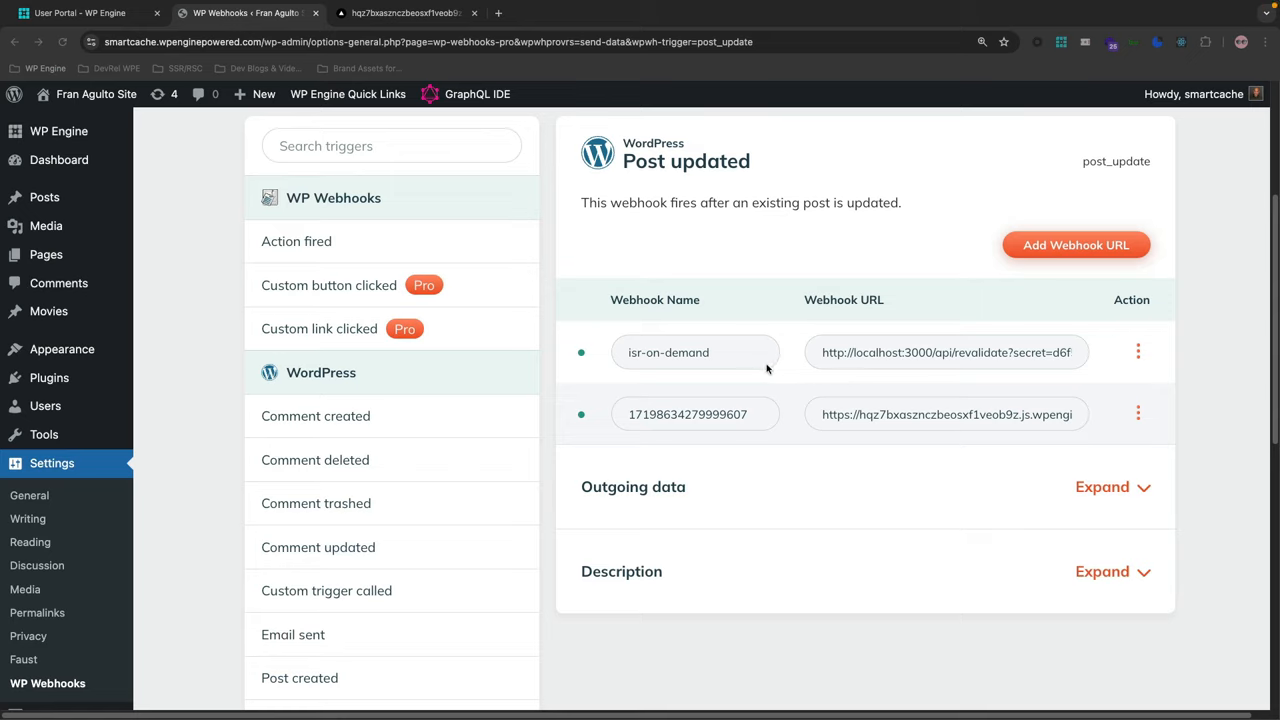
mouse_move(588, 338)
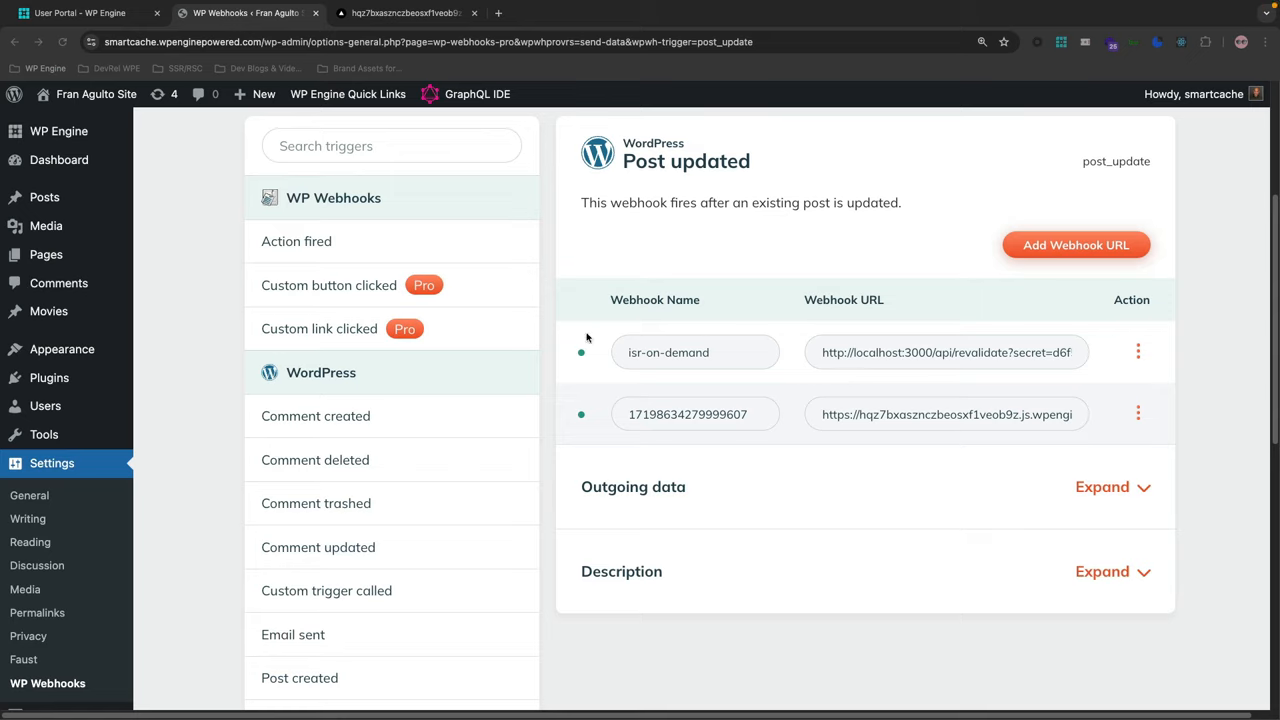
Copy the Atlas URL link from the main environment's Environment details
click(80, 13)
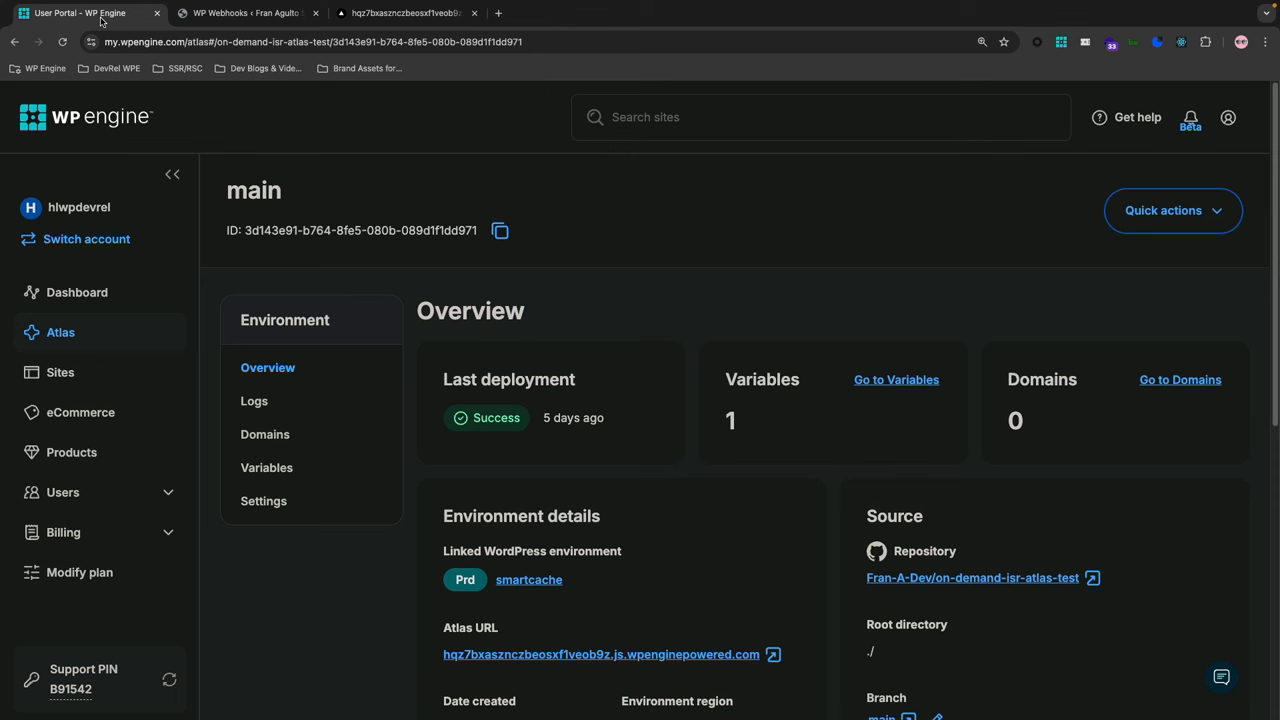
mouse_move(354, 144)
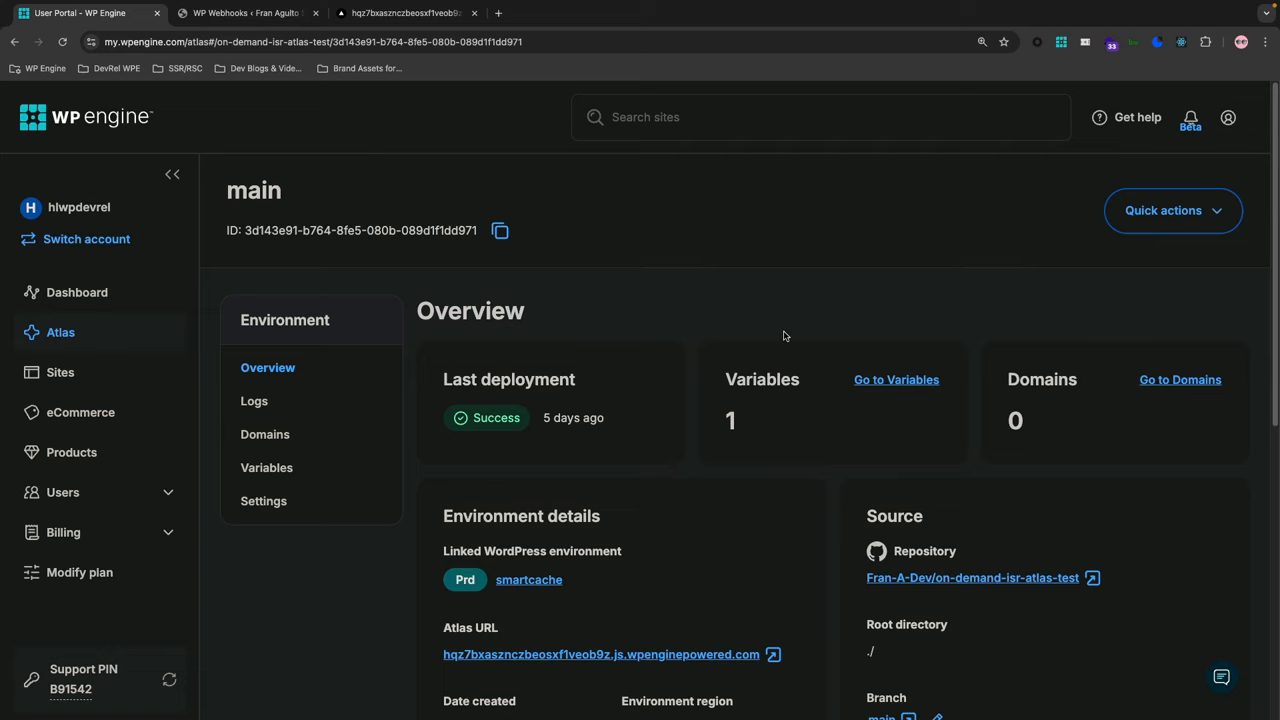
scroll(down, 3)
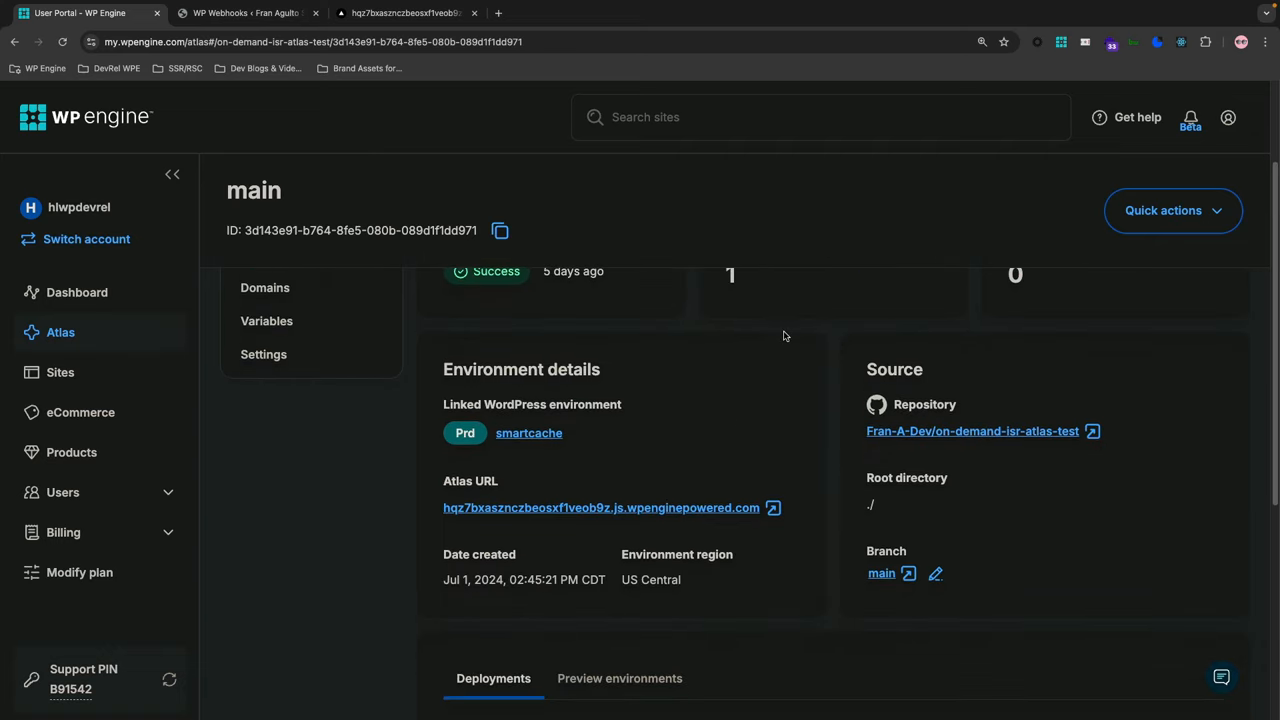
right_click(600, 507)
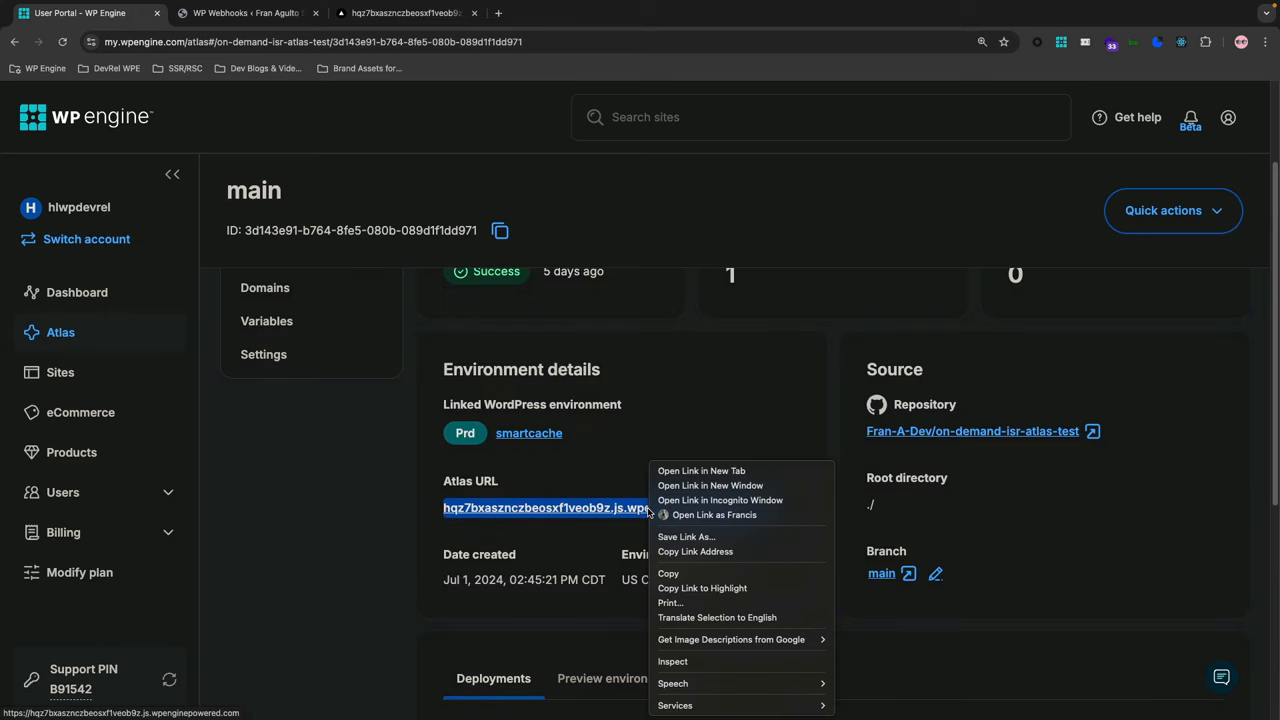
mouse_move(668, 573)
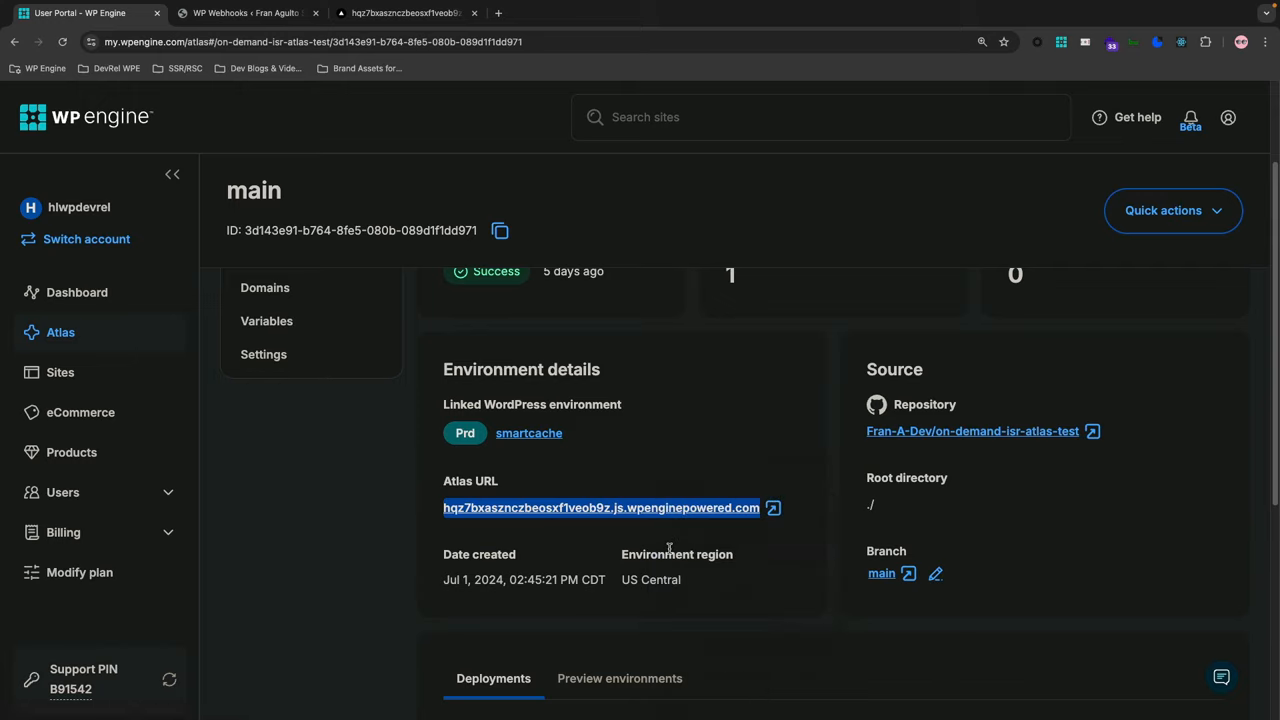
mouse_move(294, 146)
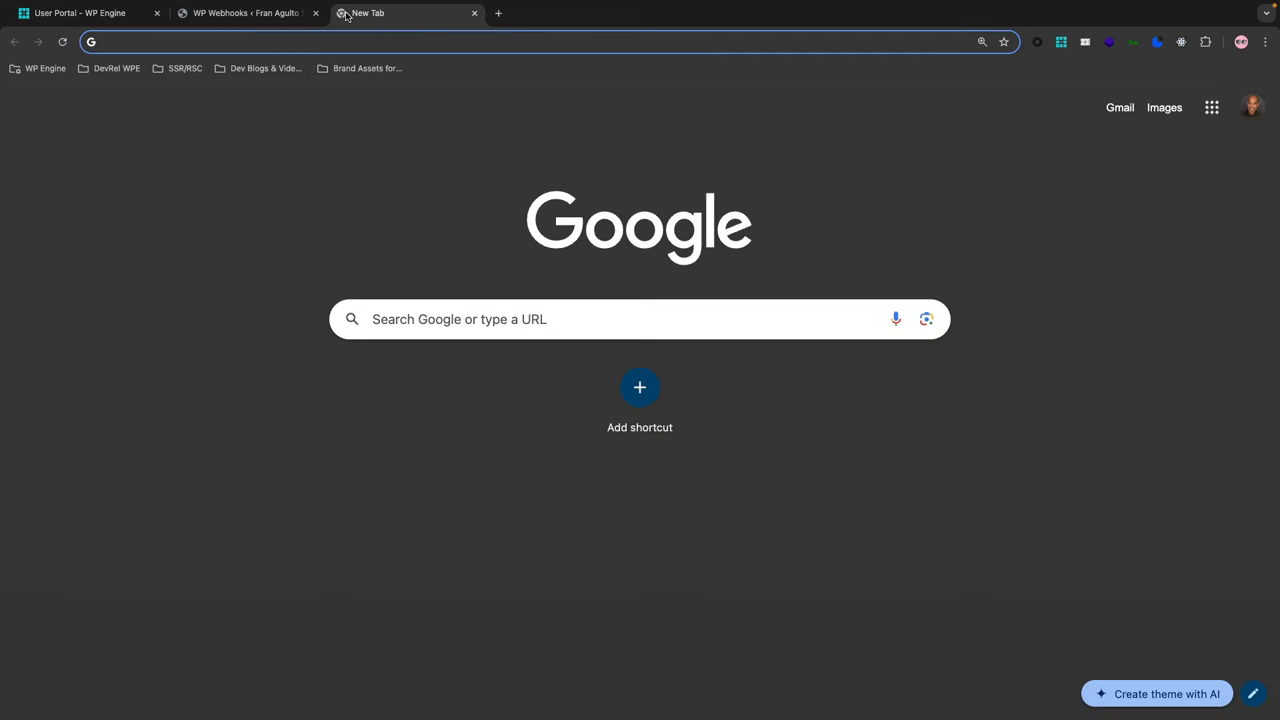
Load the Atlas site's /post/stoke-test-2 page, then return to the WordPress Posts list
text(https://hqz7bxasznczbeosxf1veob9z.js.wpenginepowered.com/)
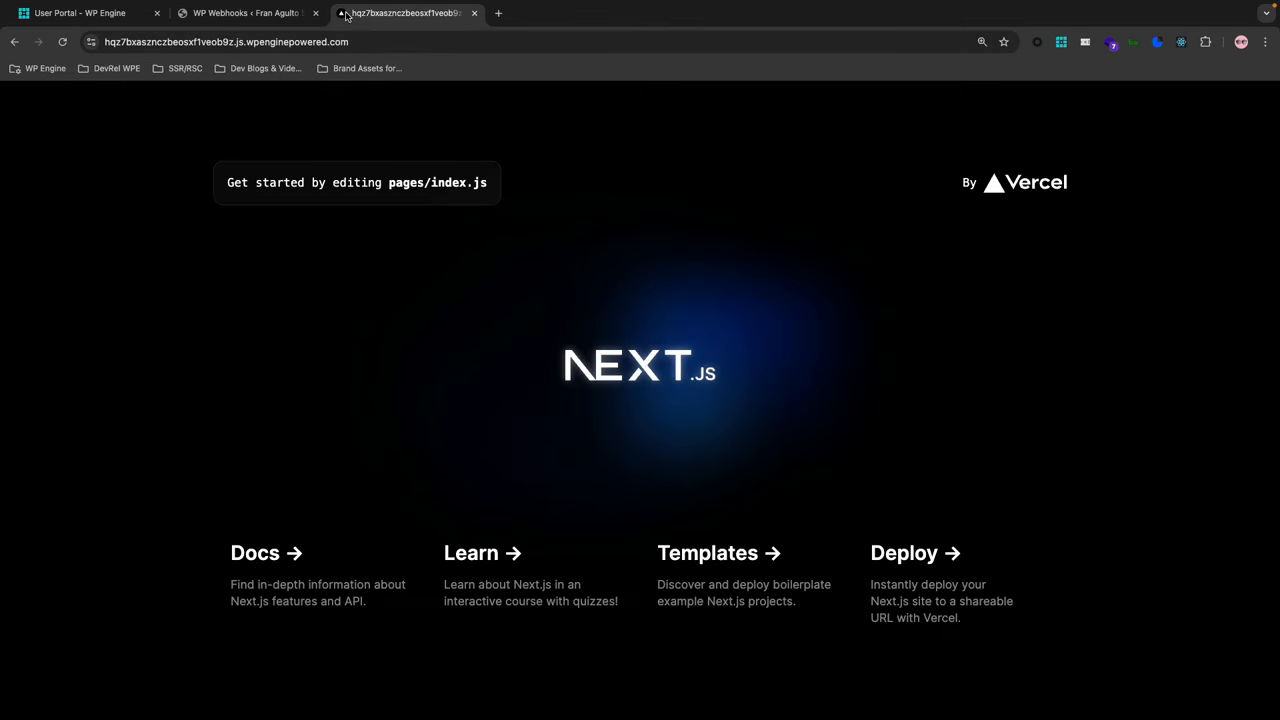
click(300, 42)
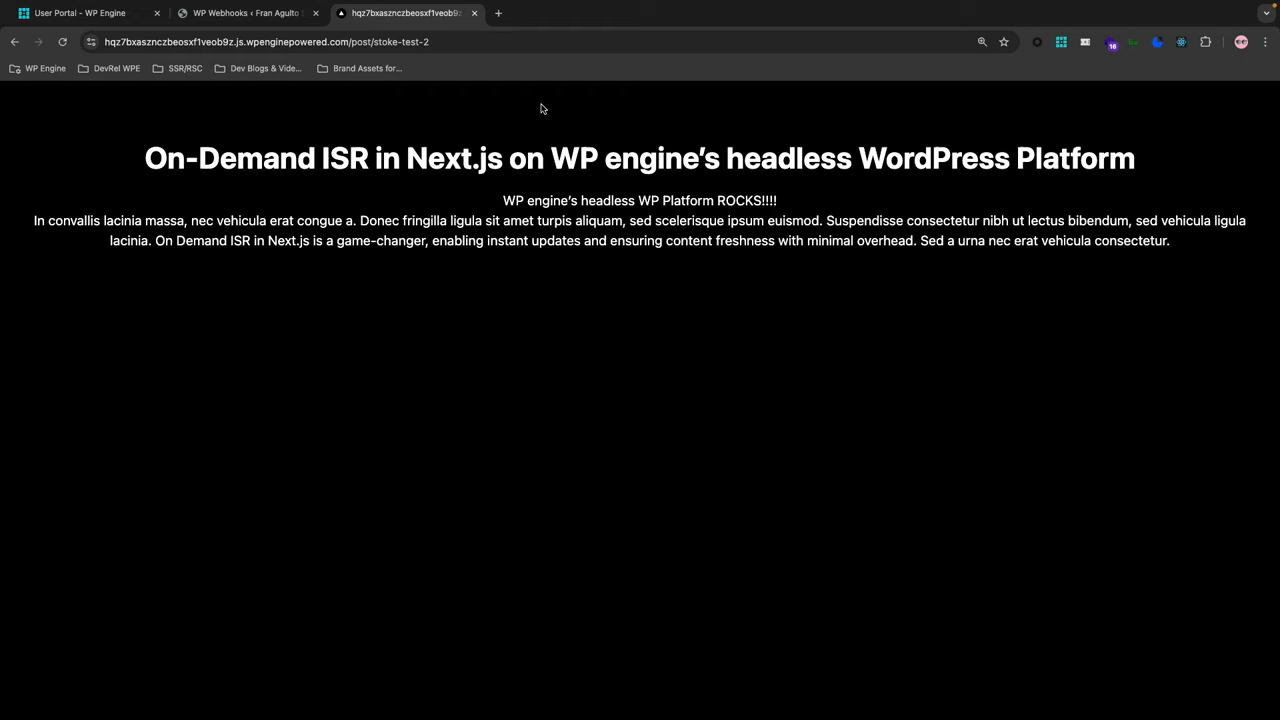
mouse_move(535, 221)
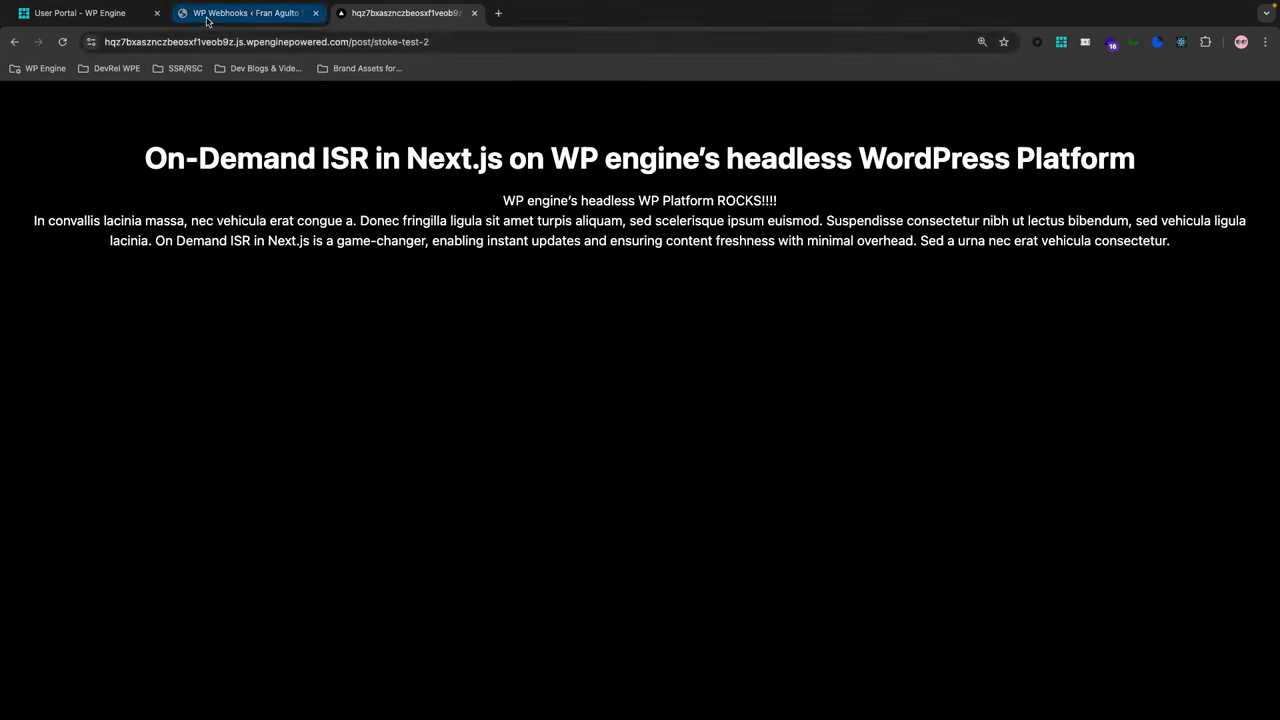
click(245, 13)
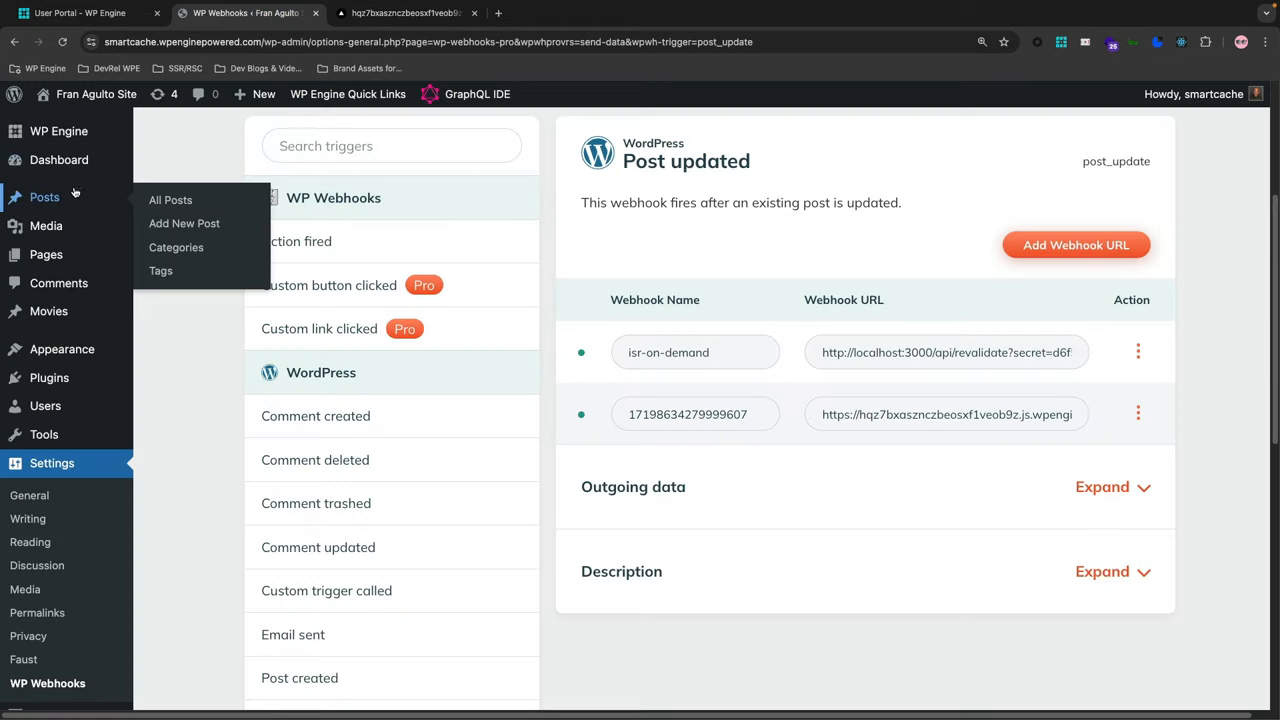
click(170, 199)
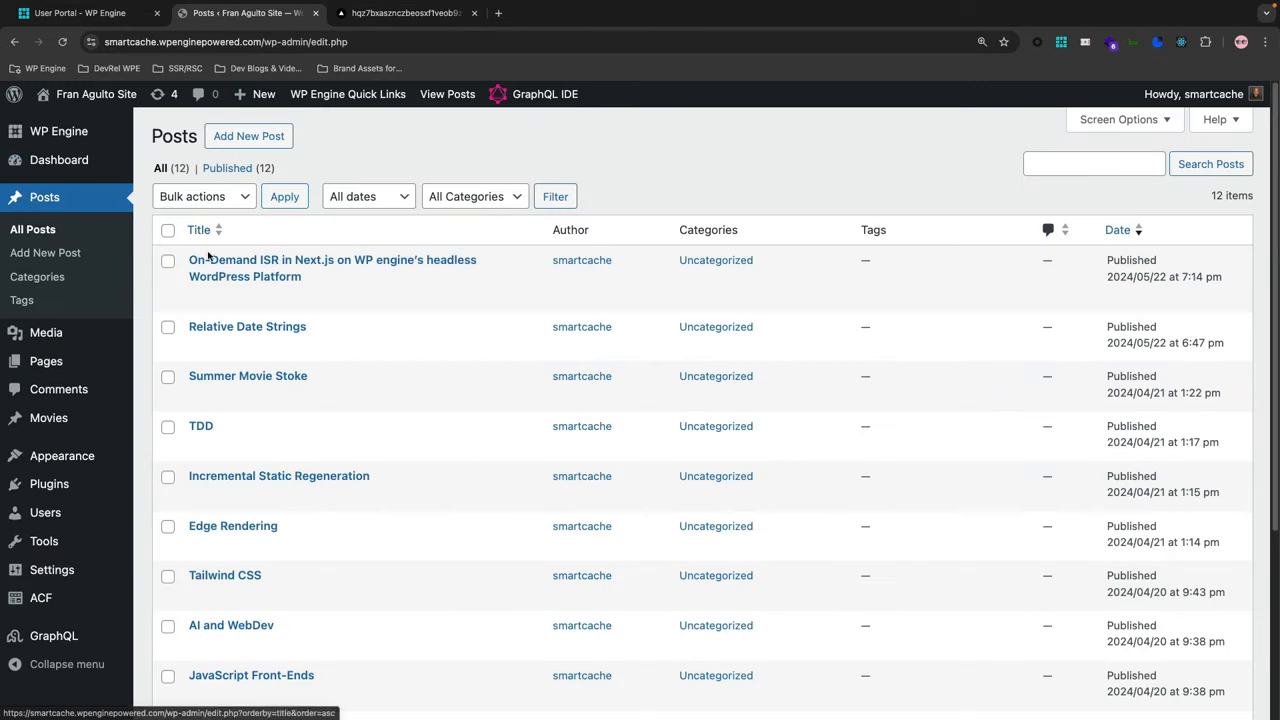
Add '!!!' to the On-Demand ISR title, plus 'THIS RULES' and two END OF BLOCK CONTENT paragraphs
click(332, 259)
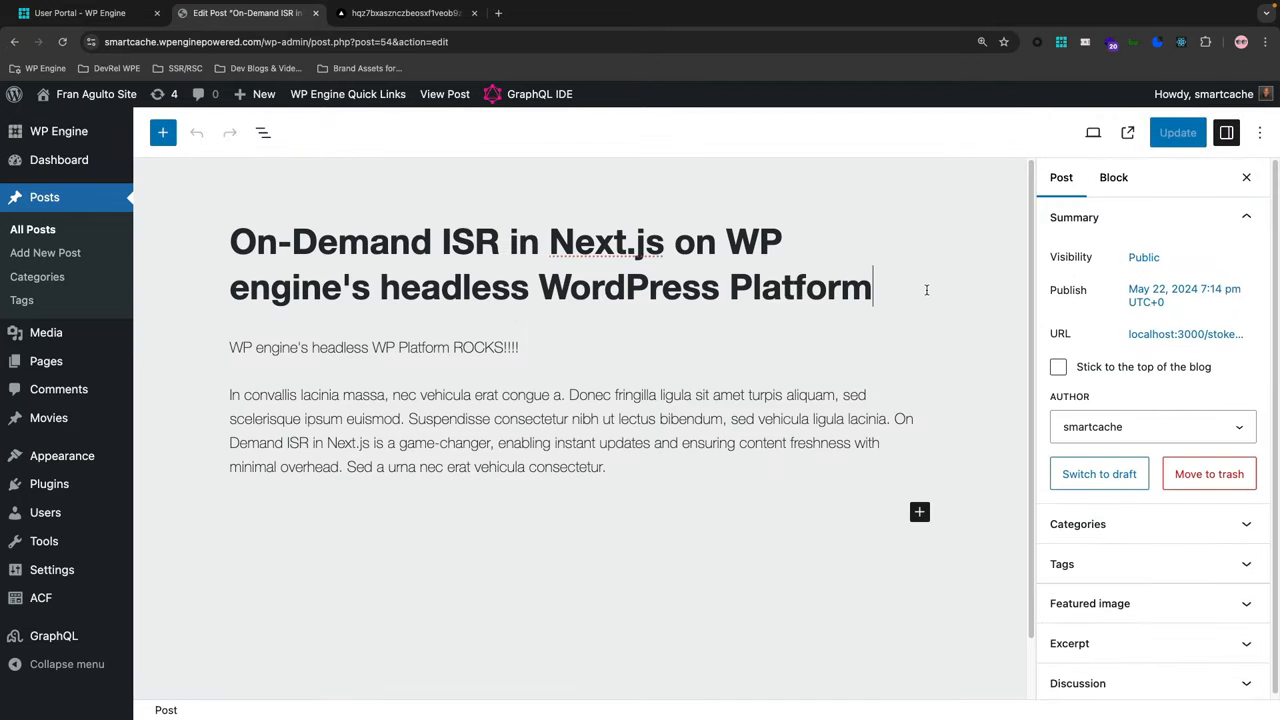
text(!!!)
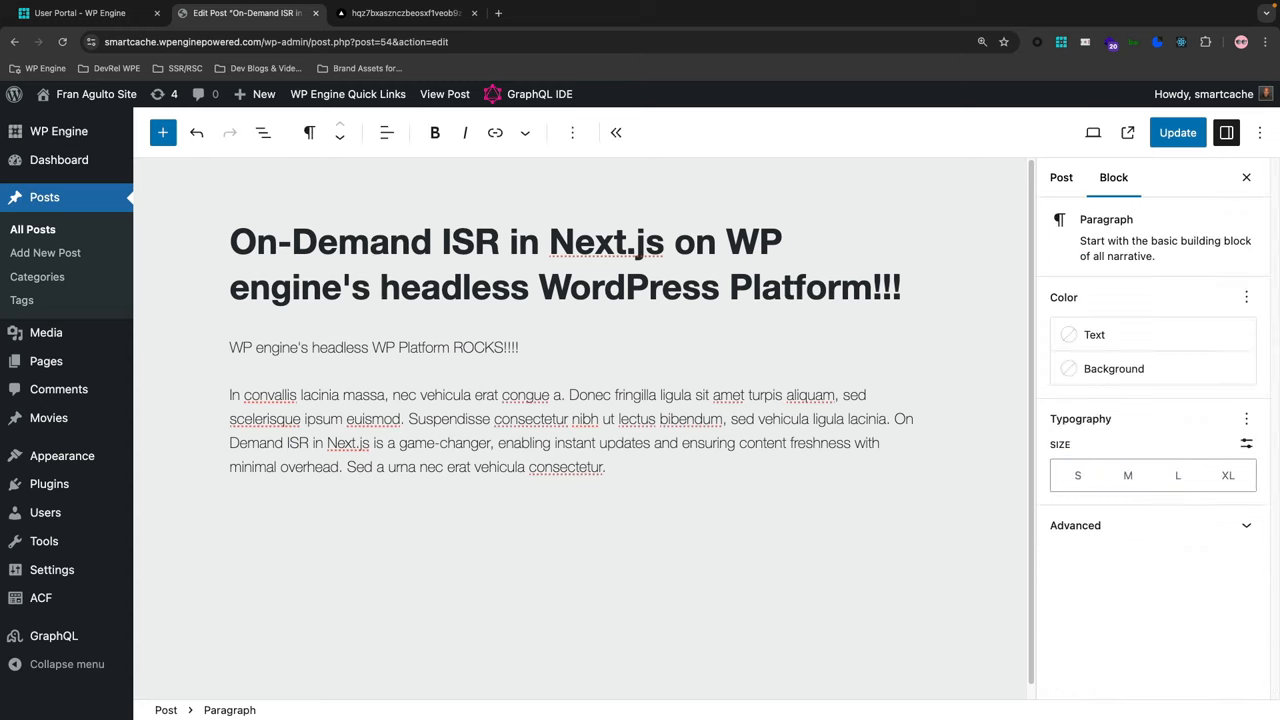
text(THIS RULES)
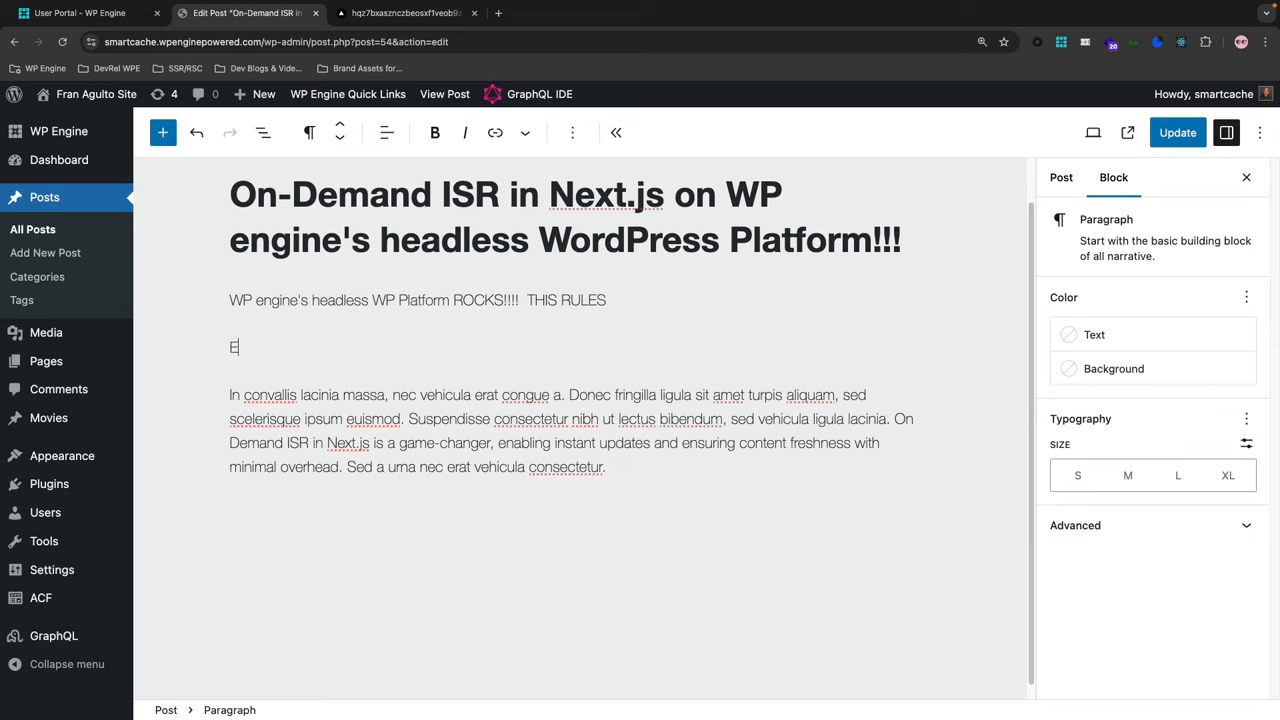
text(ND OF BLOCK CONT)
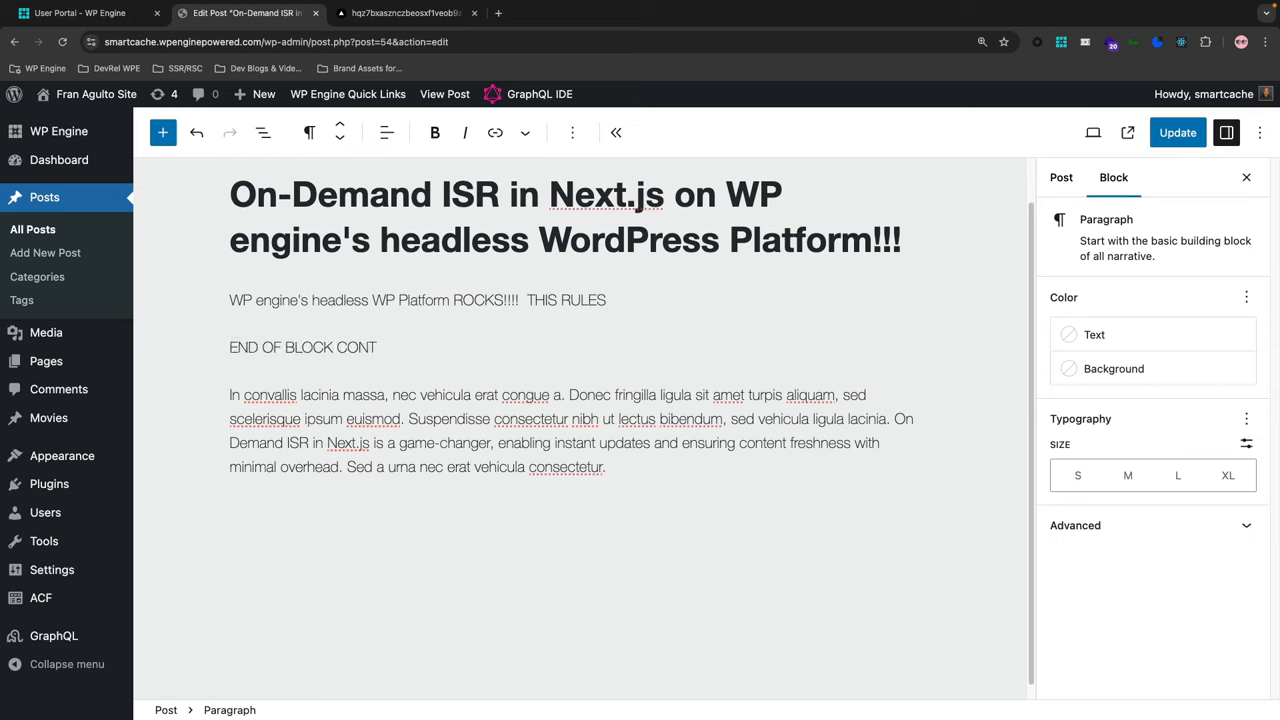
text(ENT 2)
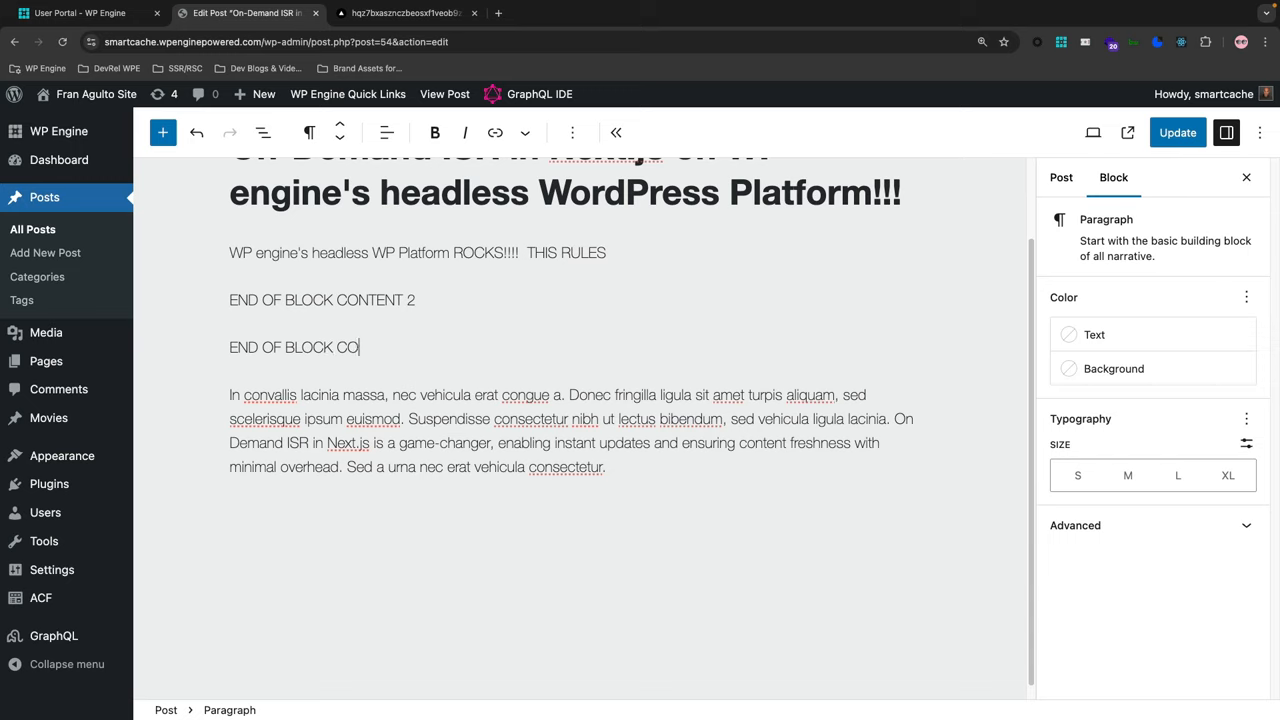
text(NTENT 3)
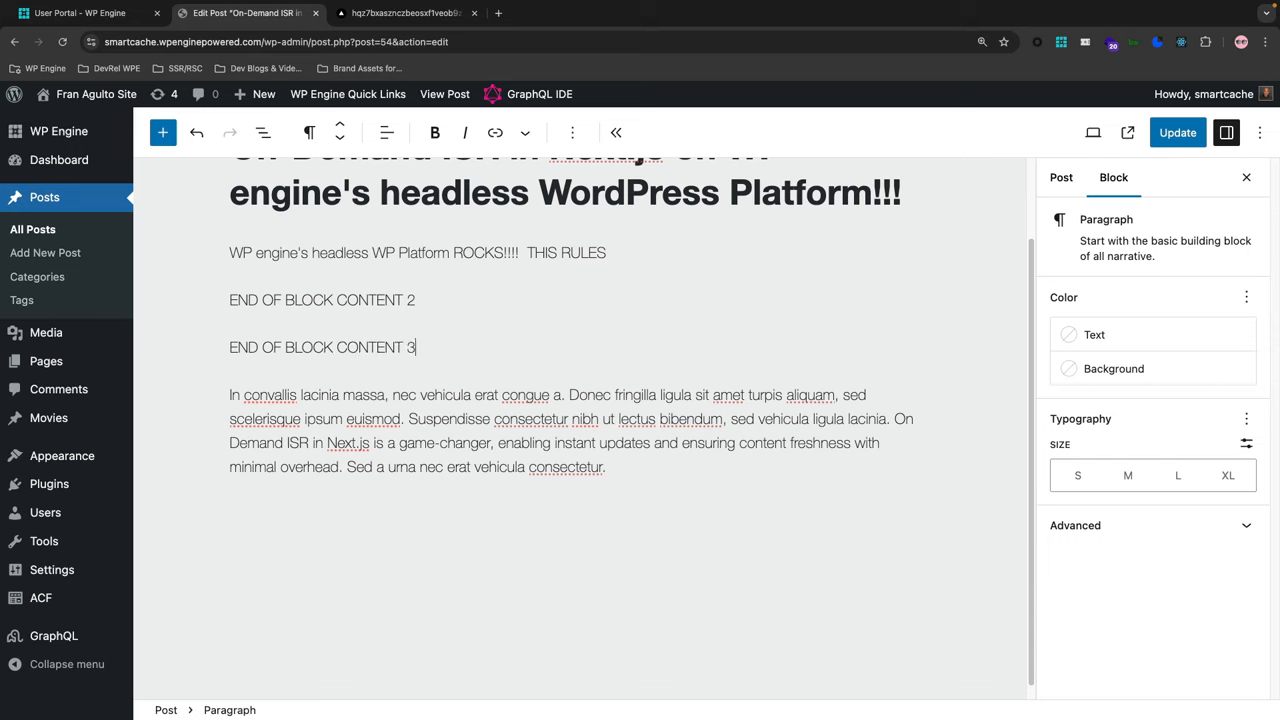
click(1177, 132)
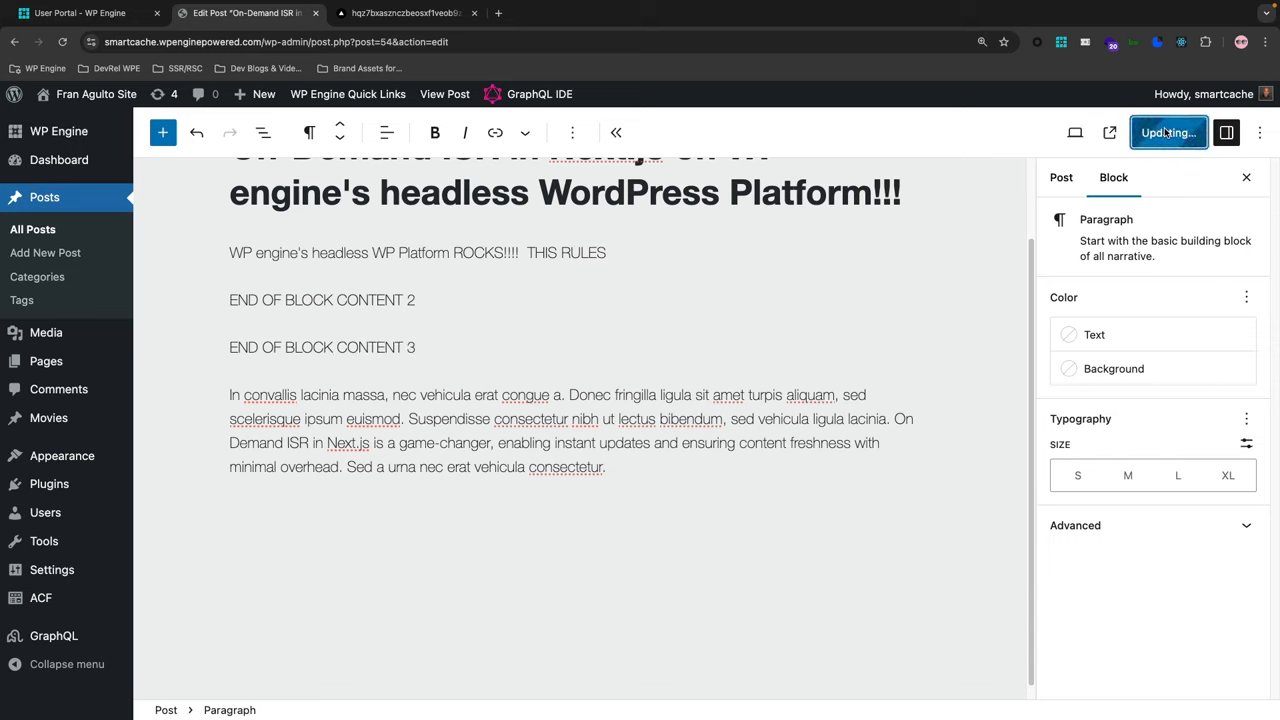
Confirm the post update, then view the deployed stoke-test-2 page still showing old content
click(1168, 132)
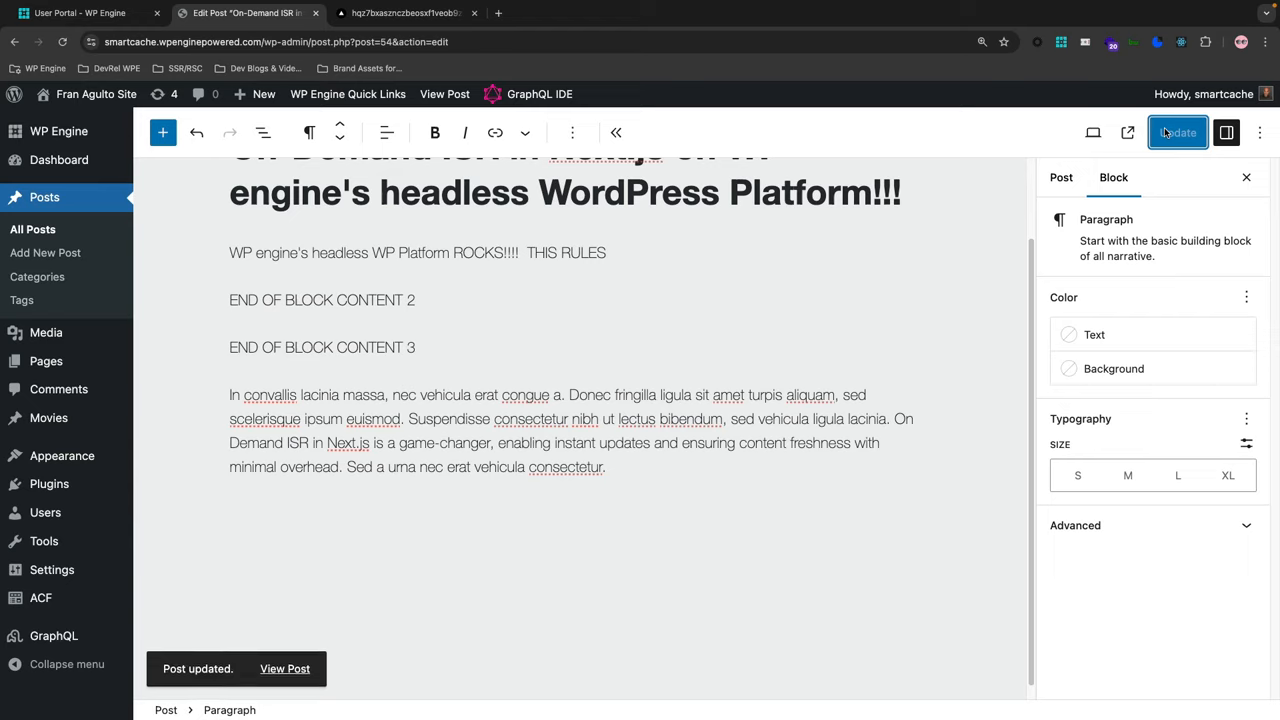
mouse_move(963, 210)
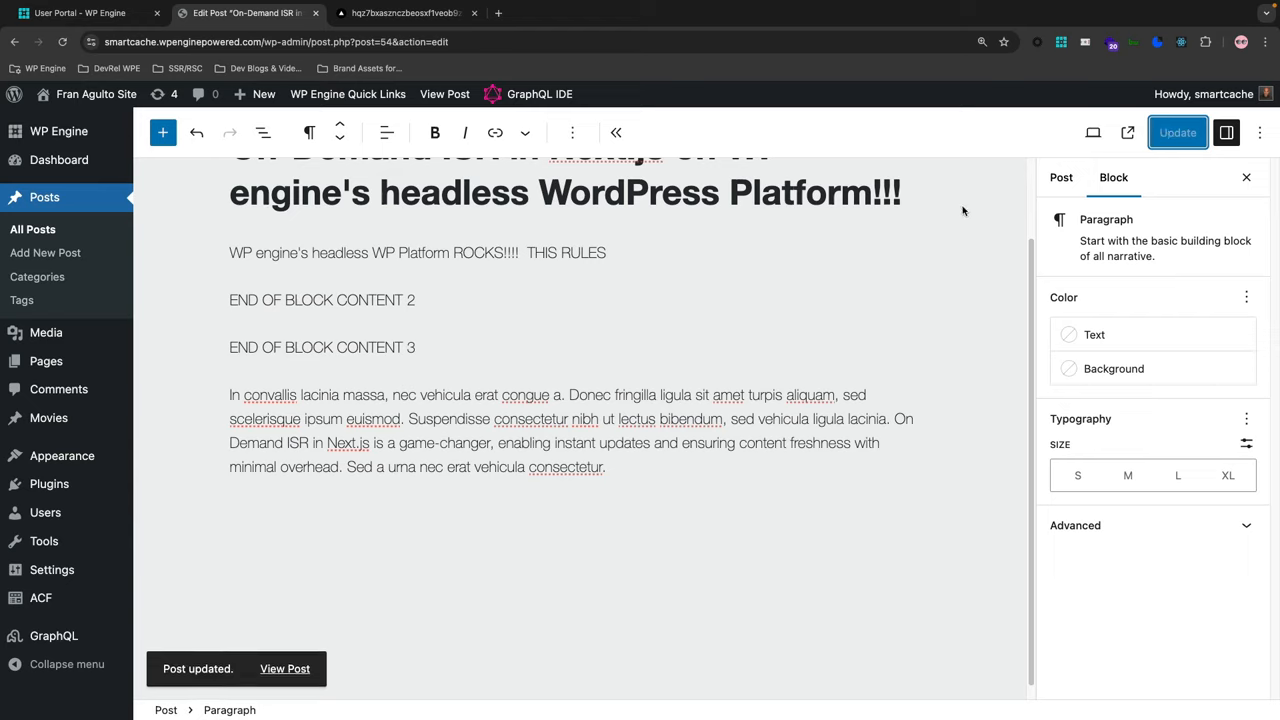
mouse_move(413, 79)
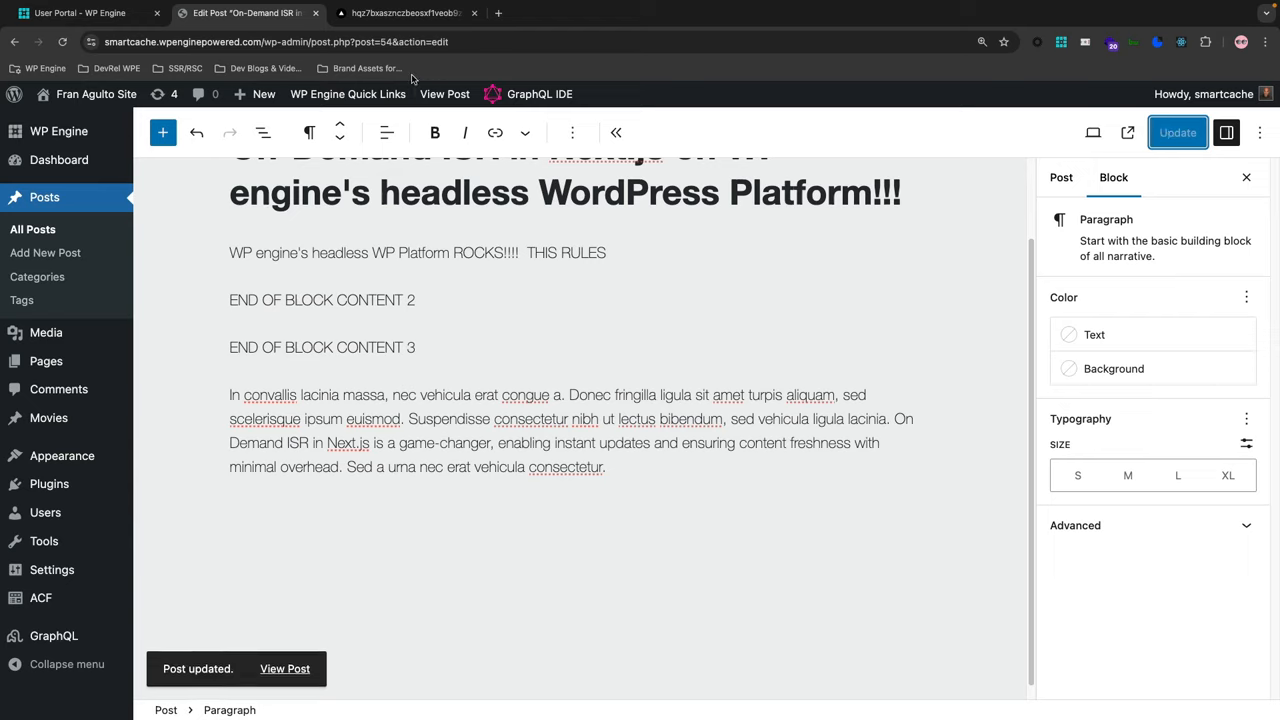
click(400, 13)
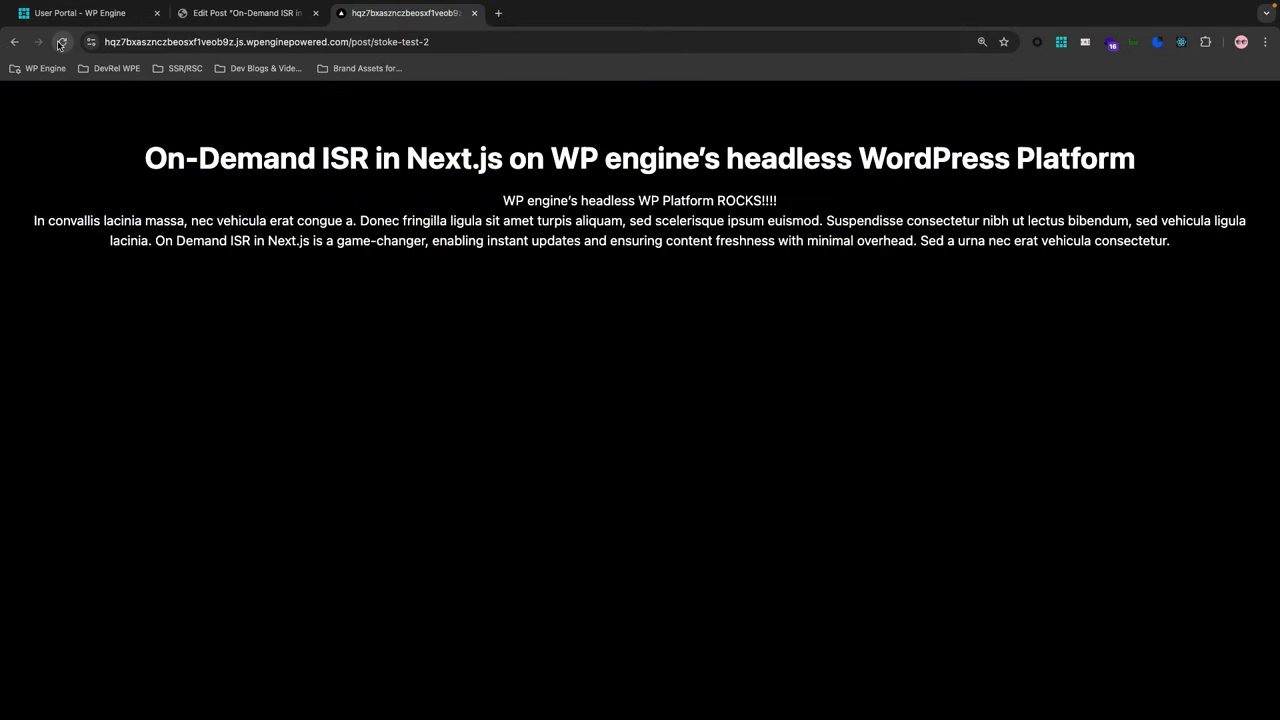
Reload stoke-test-2 to see the '!!!' title, 'THIS RULES' and END OF BLOCK lines
click(61, 41)
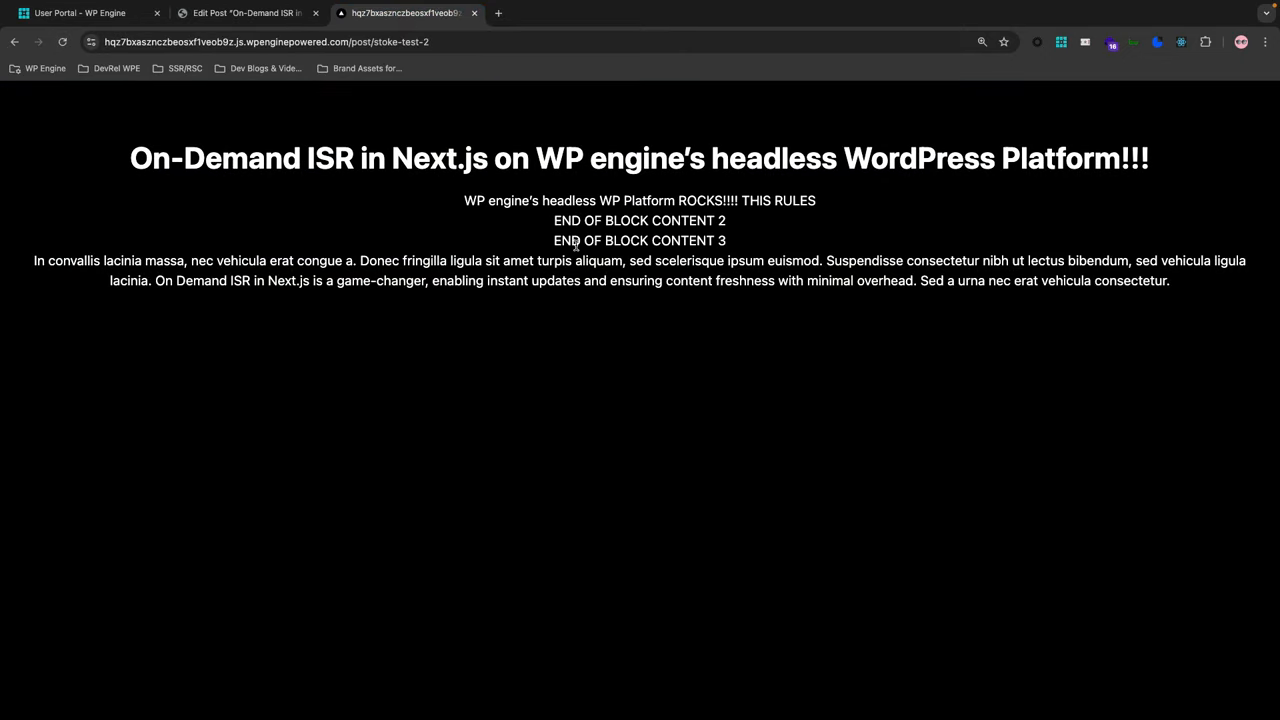
mouse_move(754, 252)
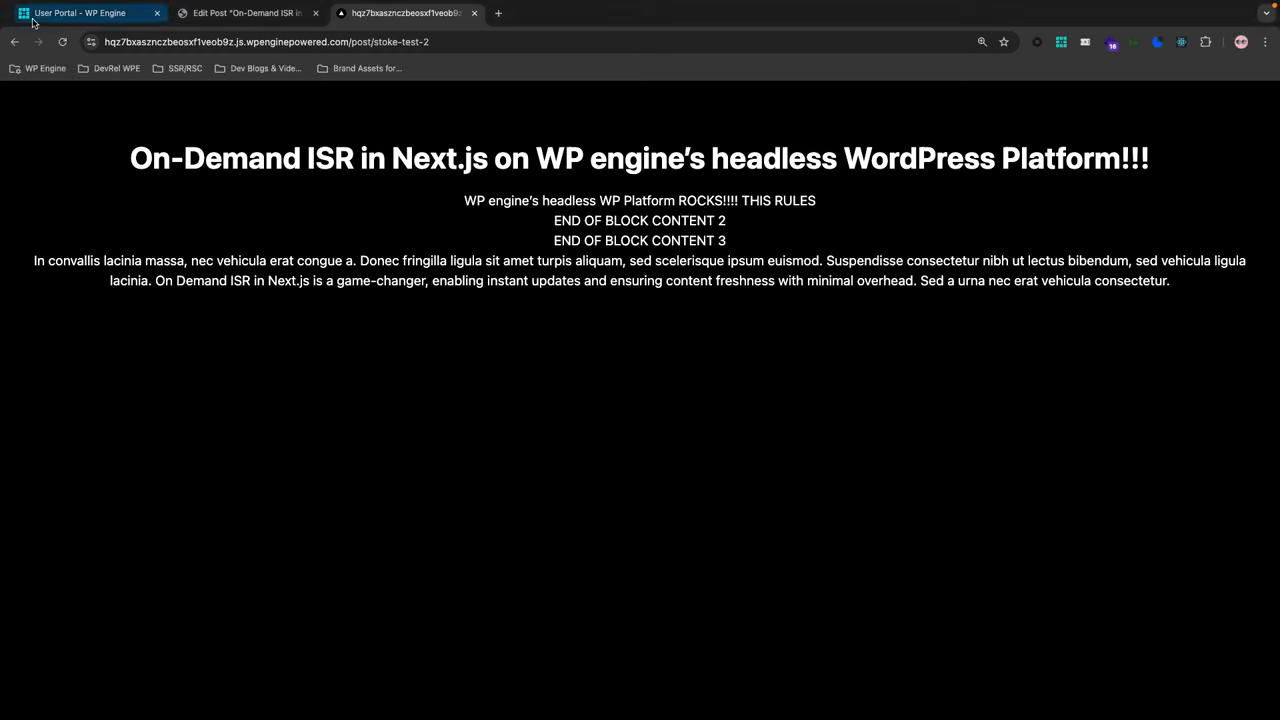
Scroll the runtime logs to find post 54's 'Revalidated: /post/stoke-test-2' entries
click(85, 12)
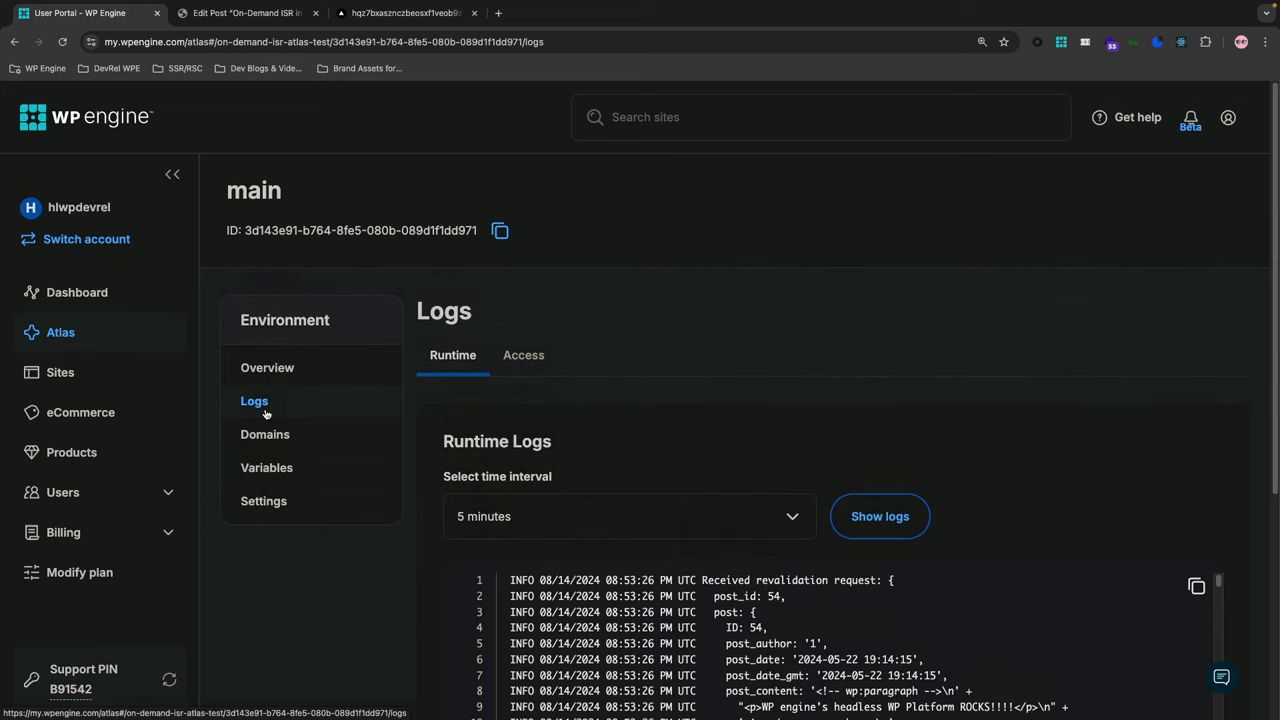
mouse_move(998, 573)
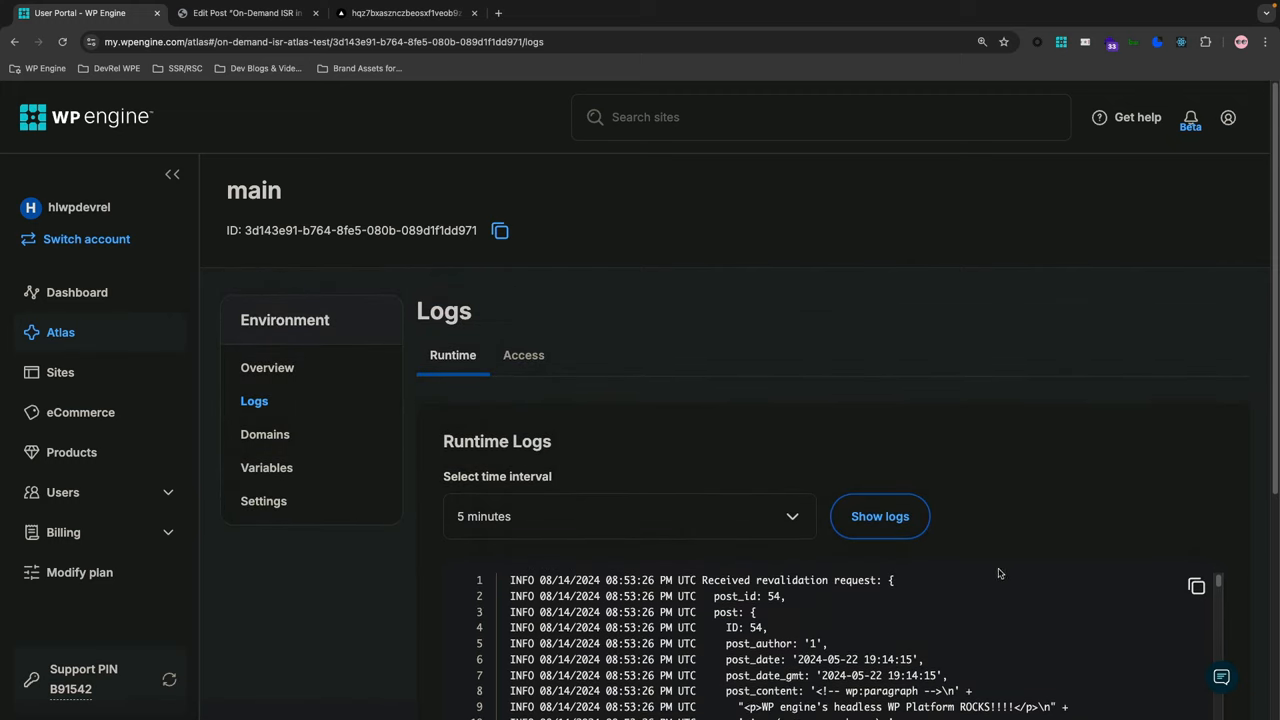
mouse_move(1008, 553)
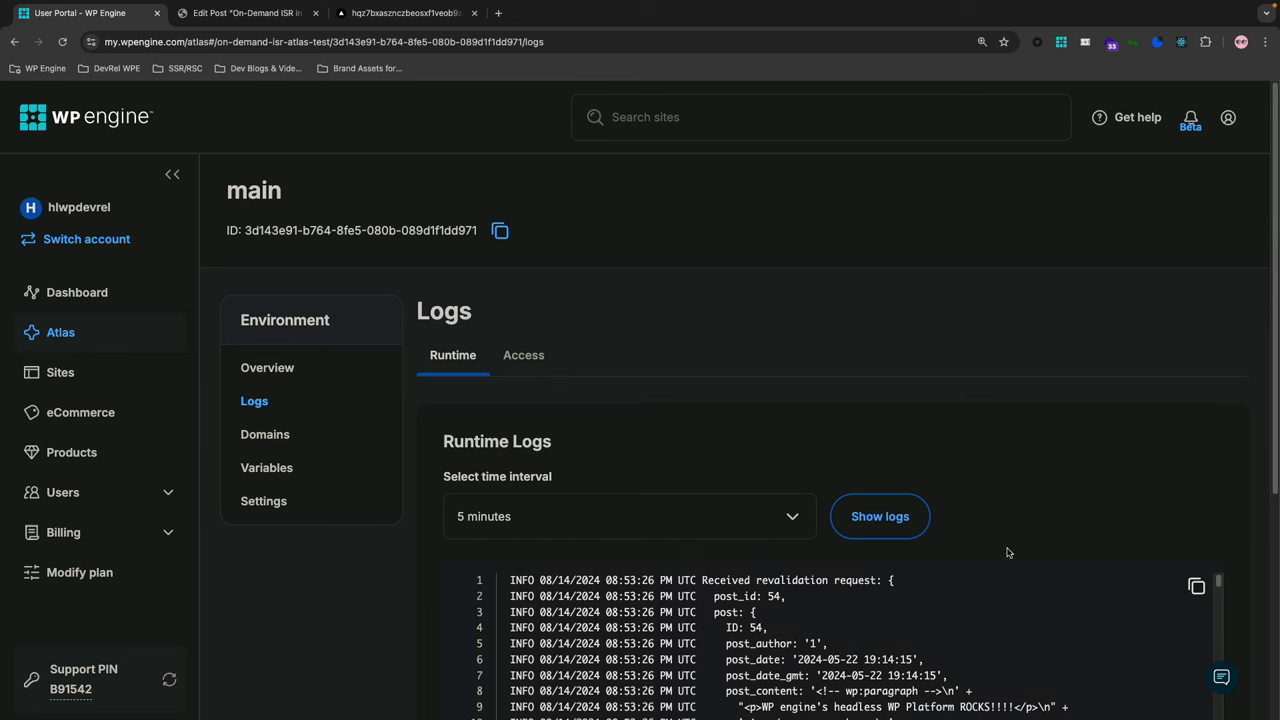
scroll(down, 3)
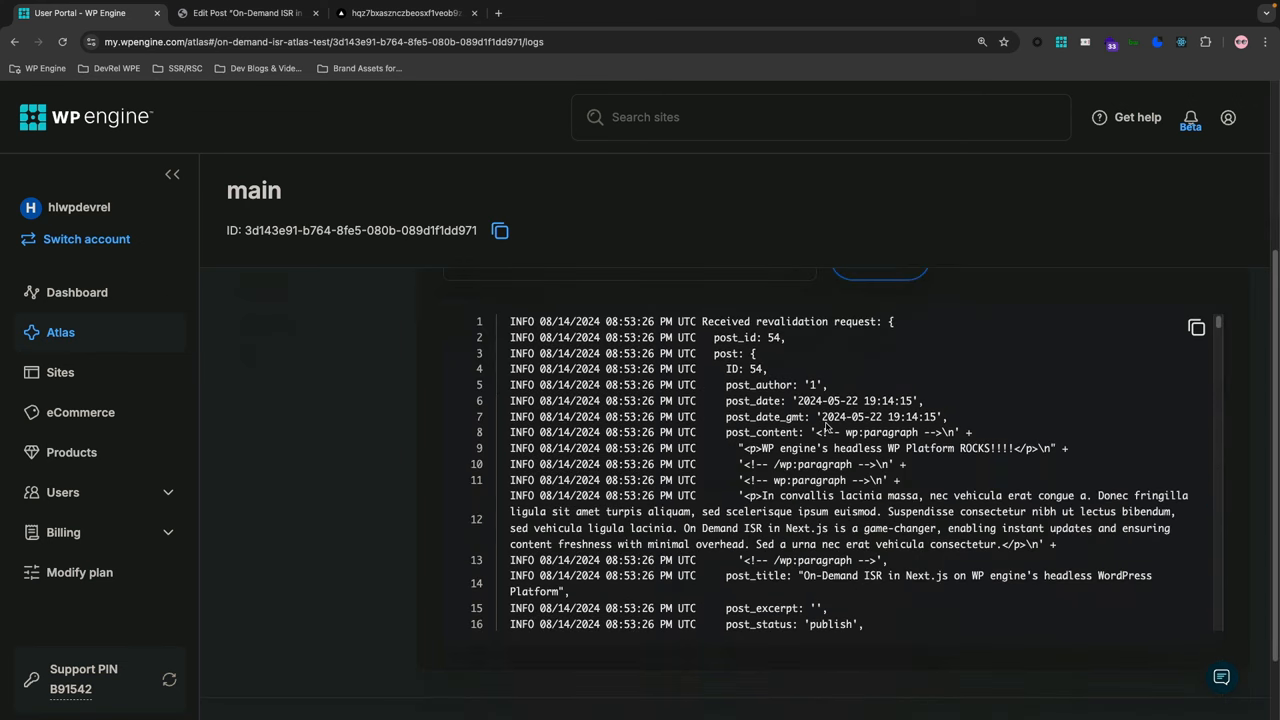
scroll(down, 3)
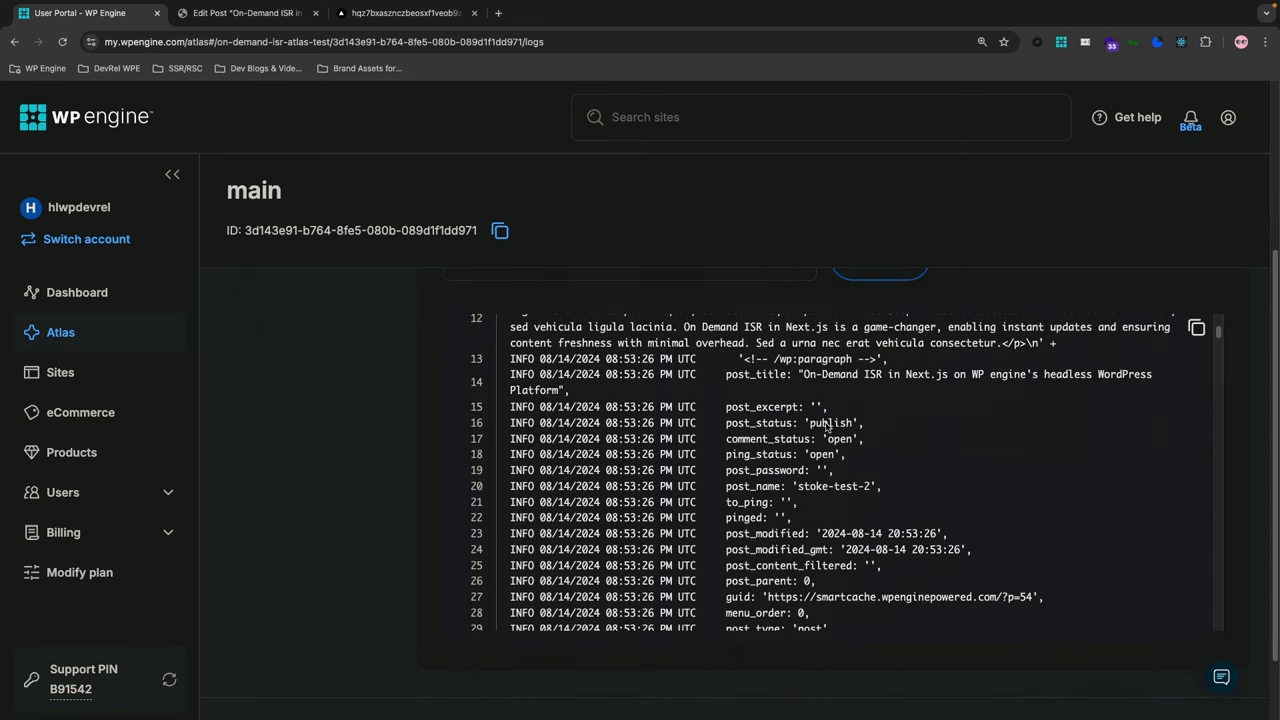
scroll(down, 3)
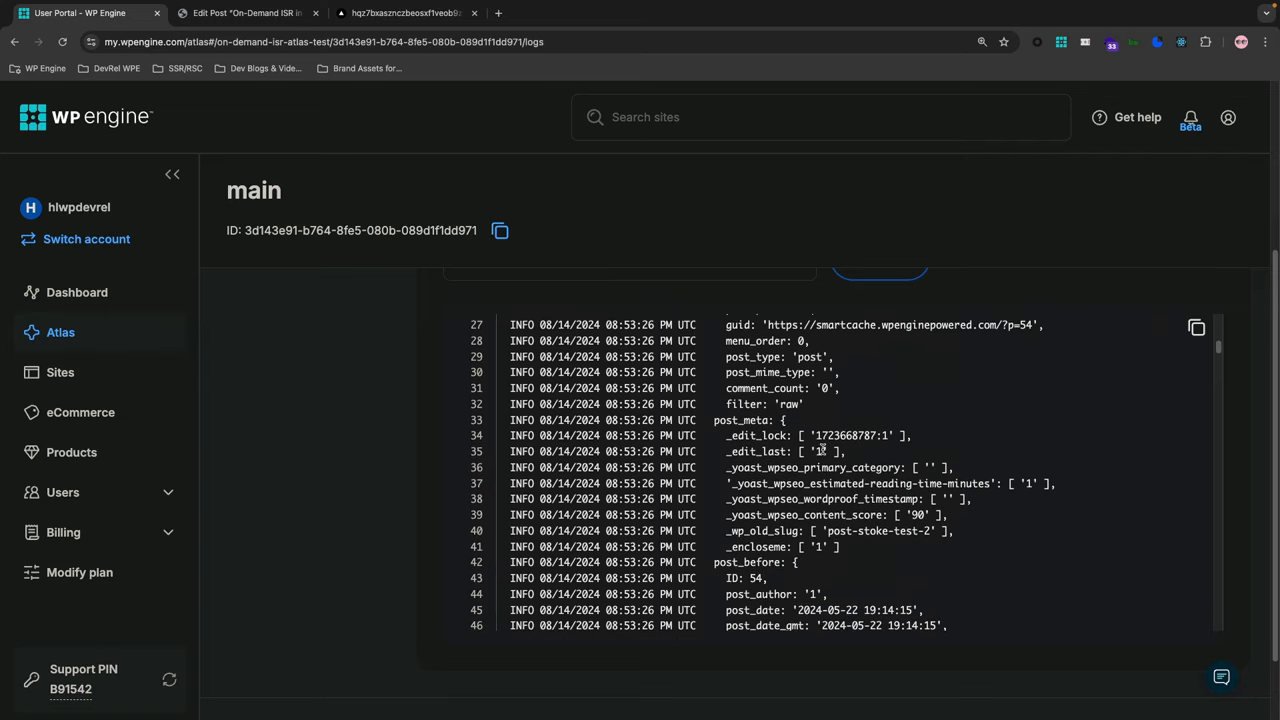
scroll(down, 3)
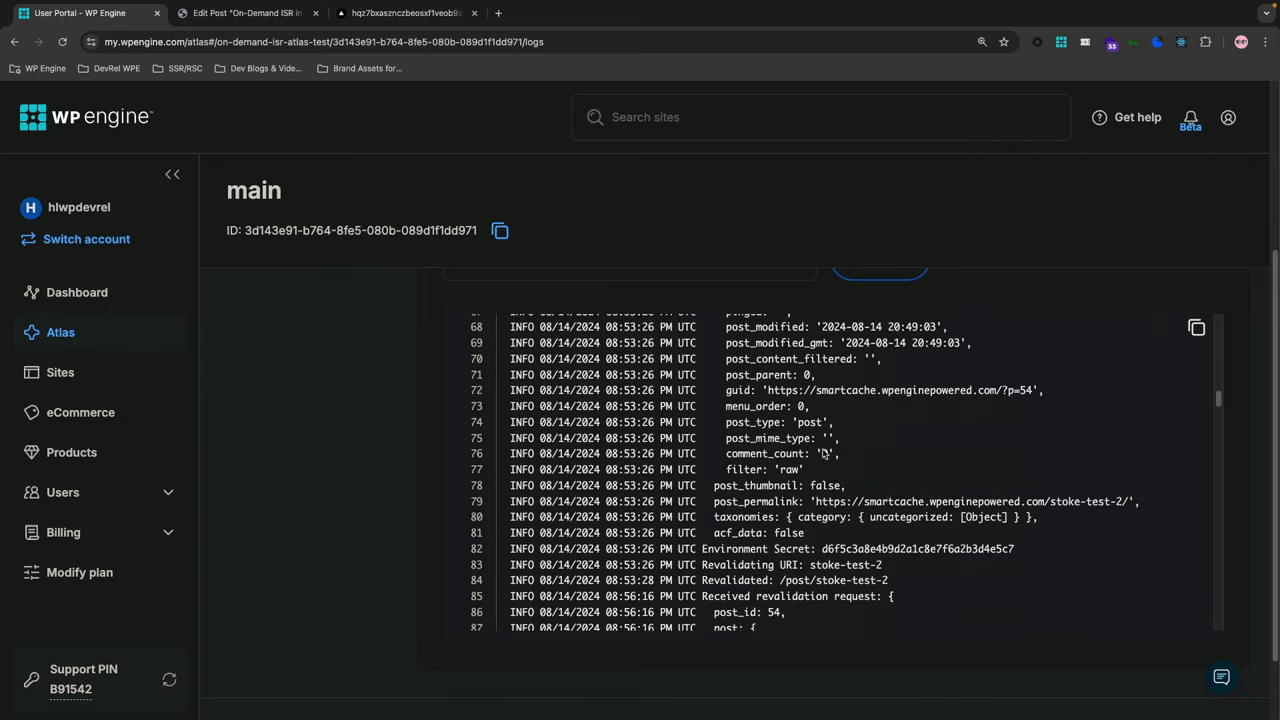
scroll(down, 3)
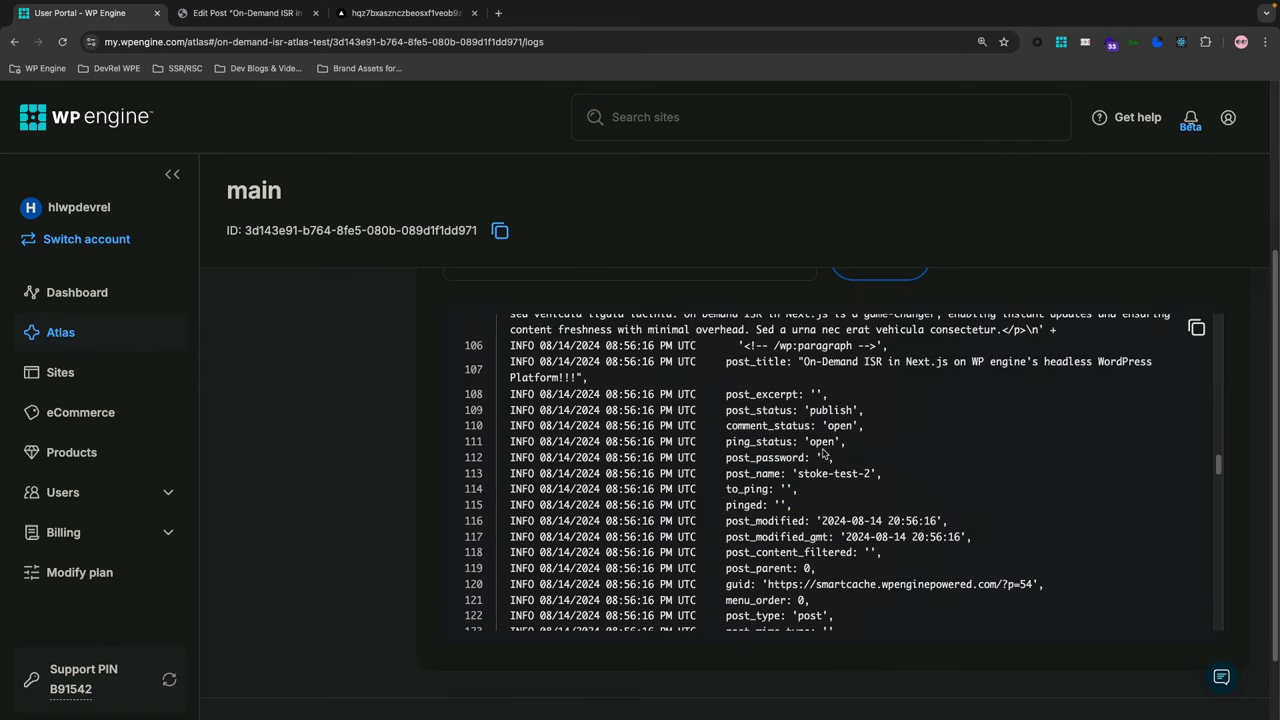
scroll(up, 3)
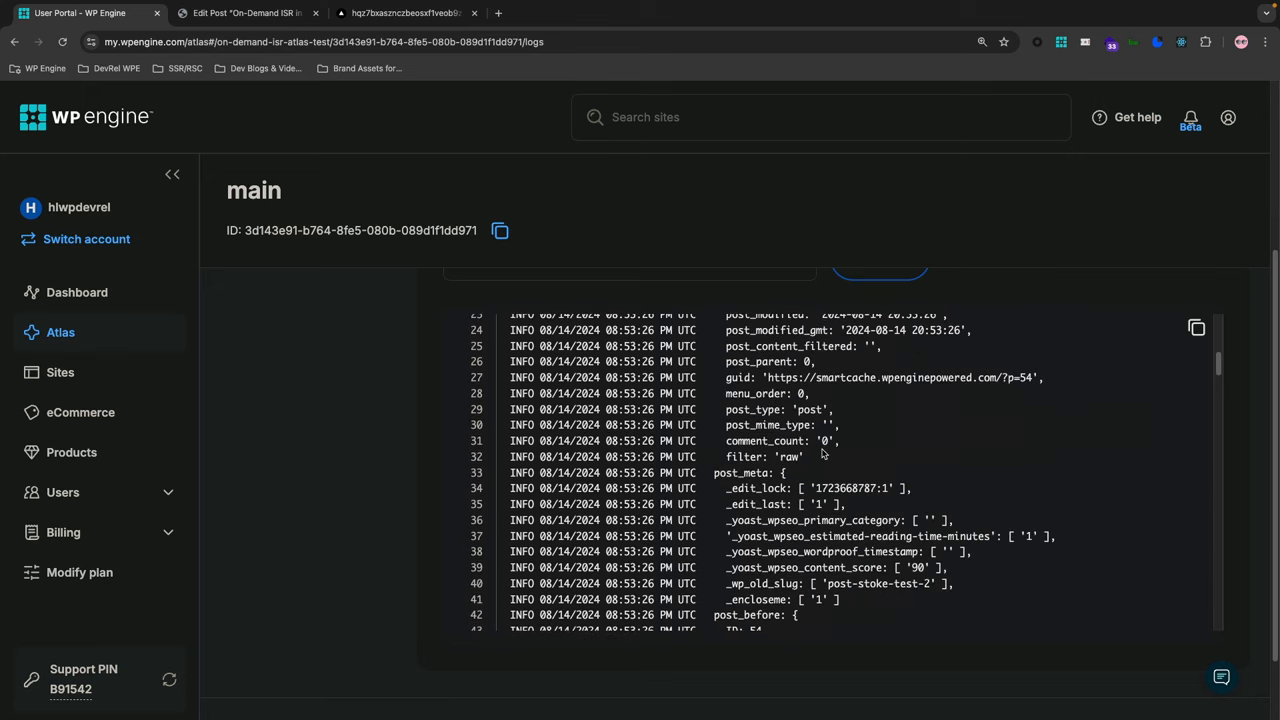
scroll(up, 3)
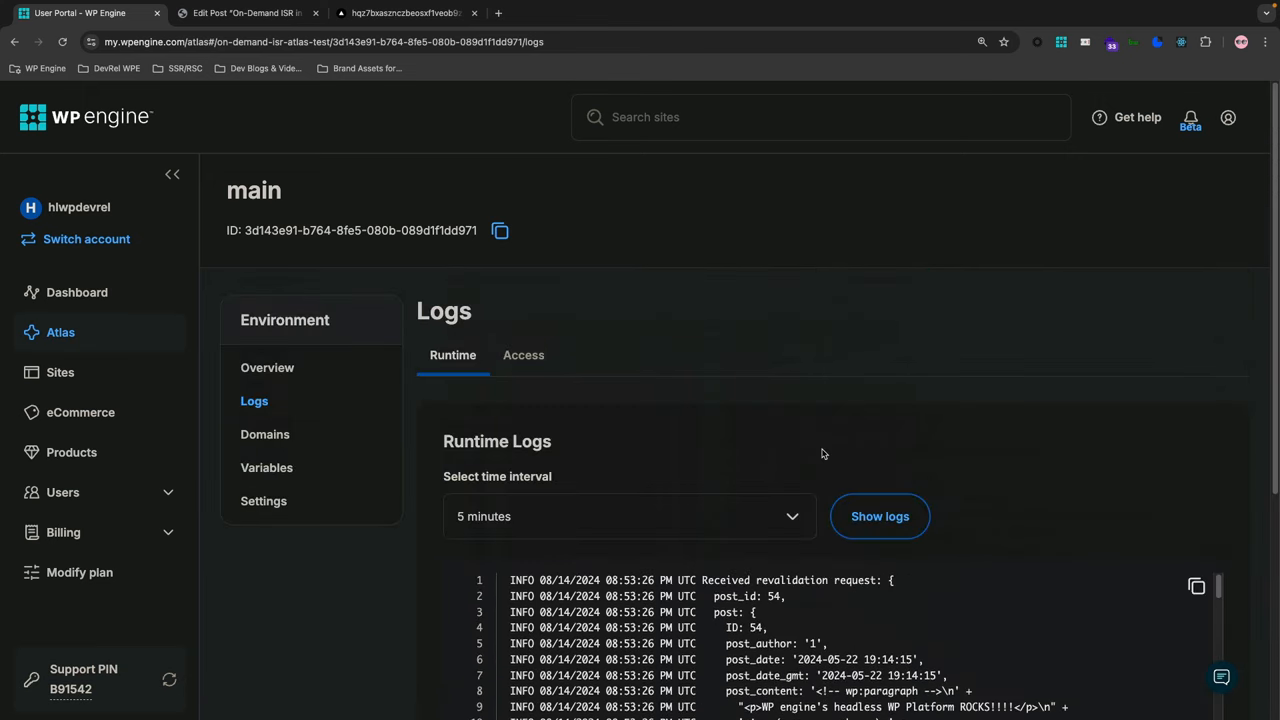
scroll(down, 3)
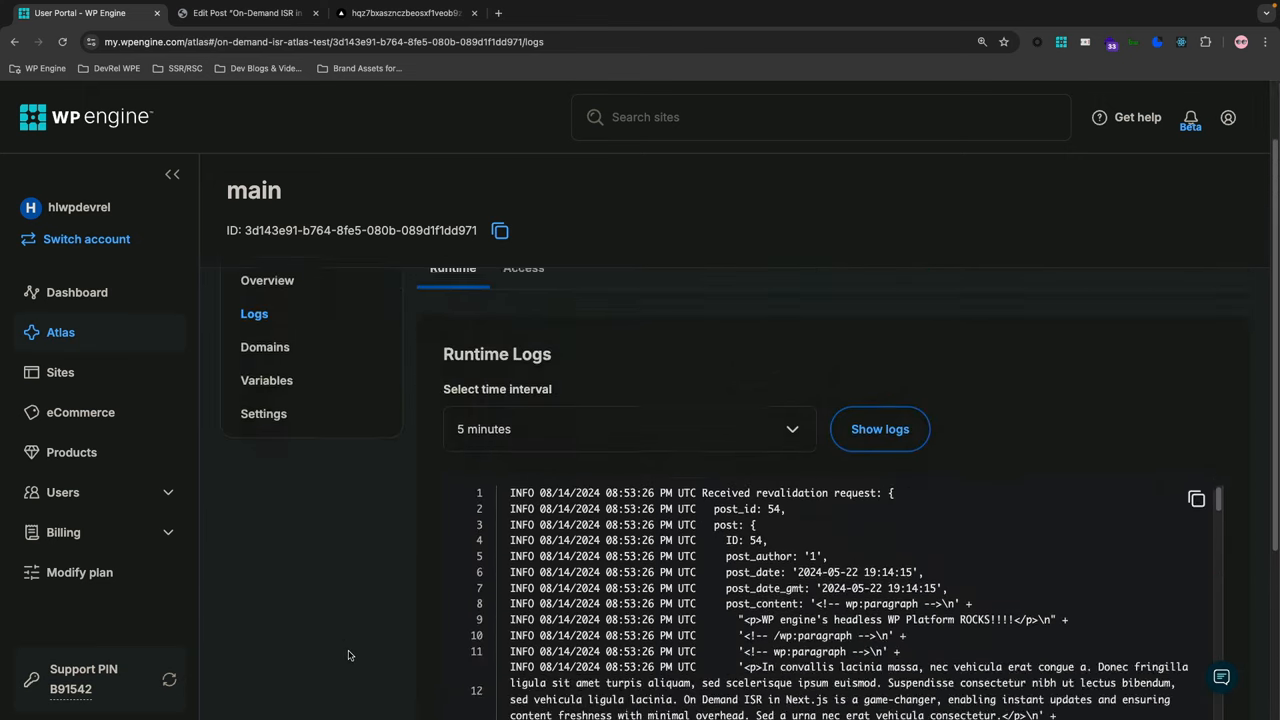
scroll(down, 3)
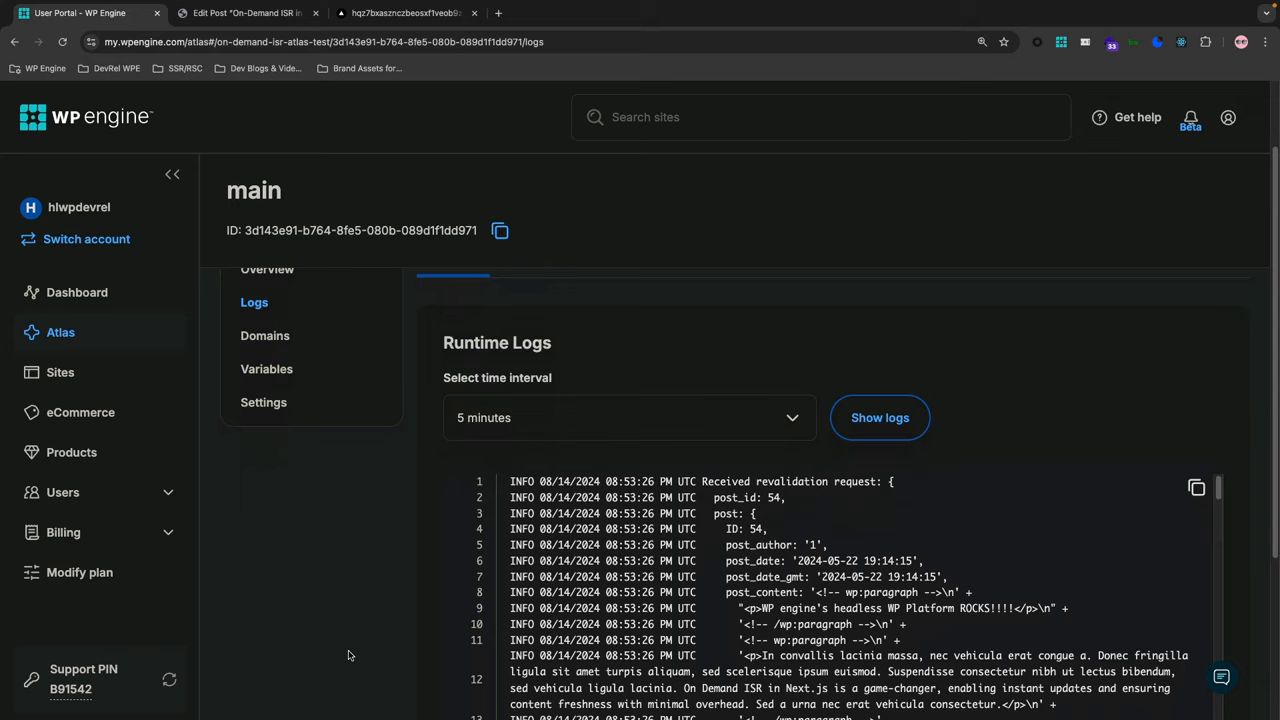